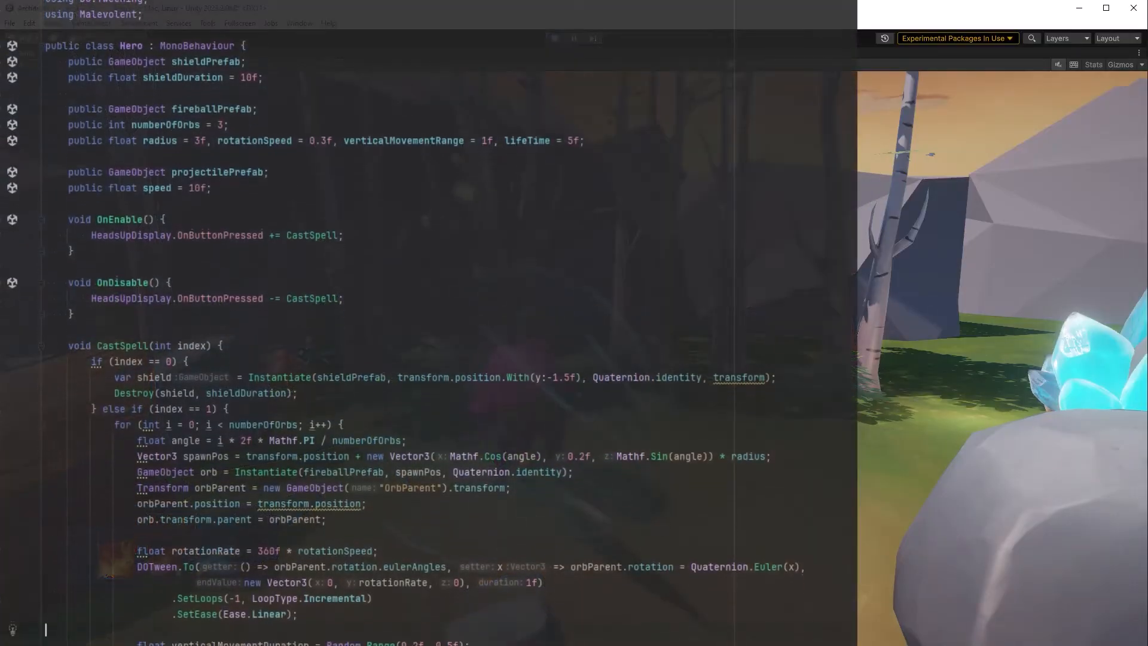
Declare public abstract void CastSpell(Transform origin) in SpellStrategy and begin a ShieldSpellStrategy class.
scroll(down, 3)
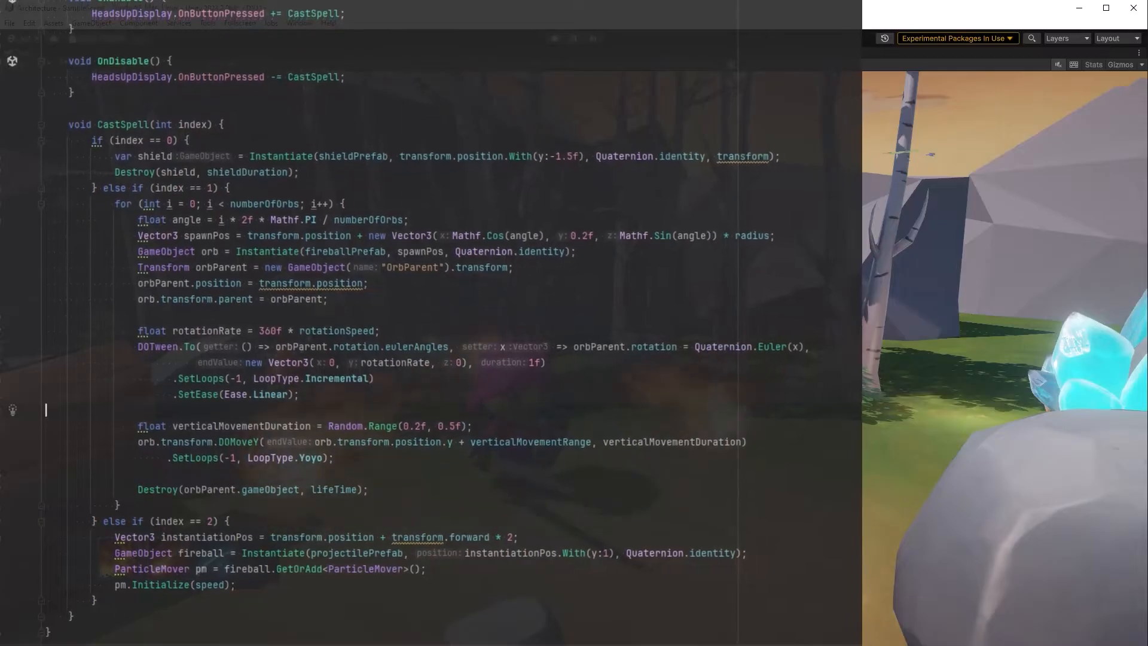
scroll(down, 3)
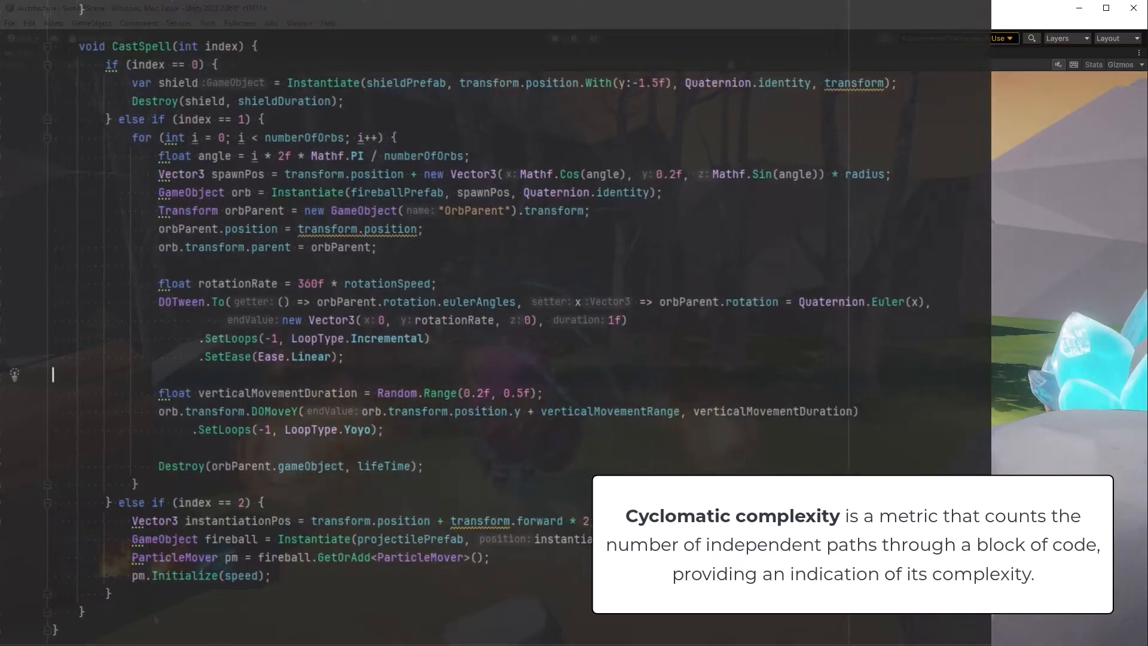
click(554, 38)
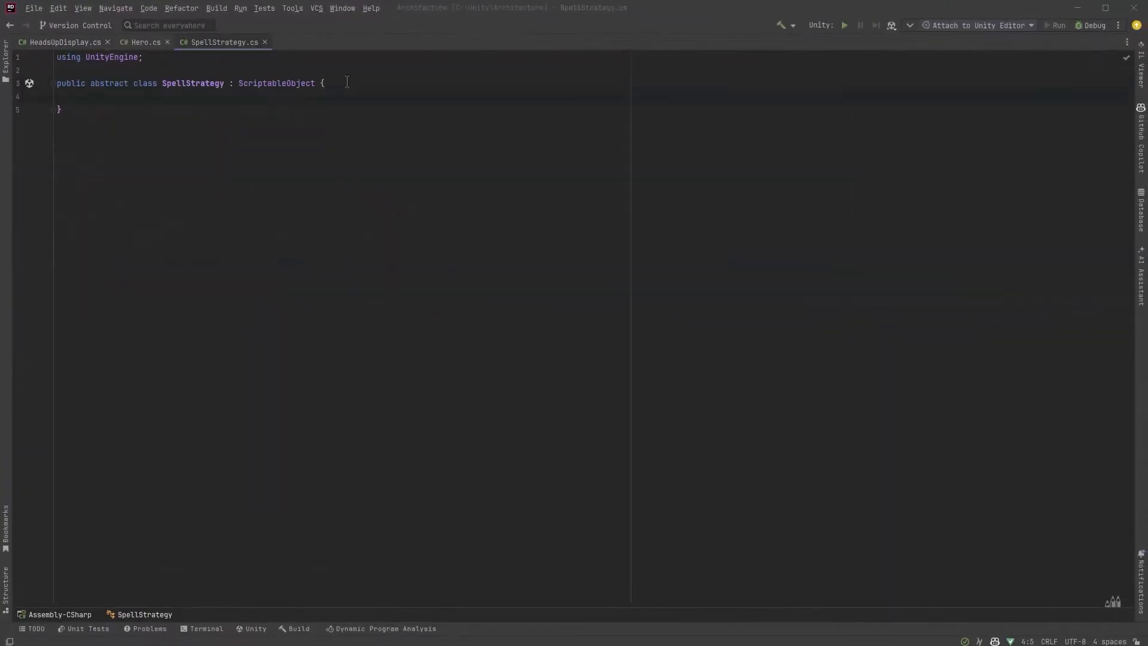
text(public)
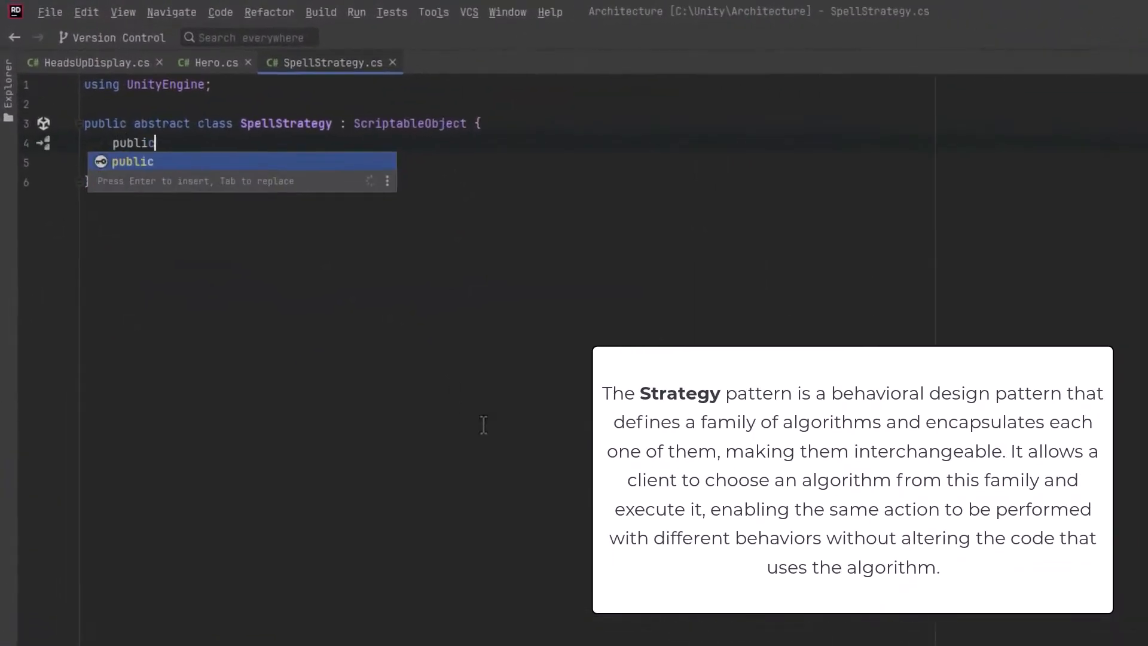
text(abstract void CastSpell(Transform origin);)
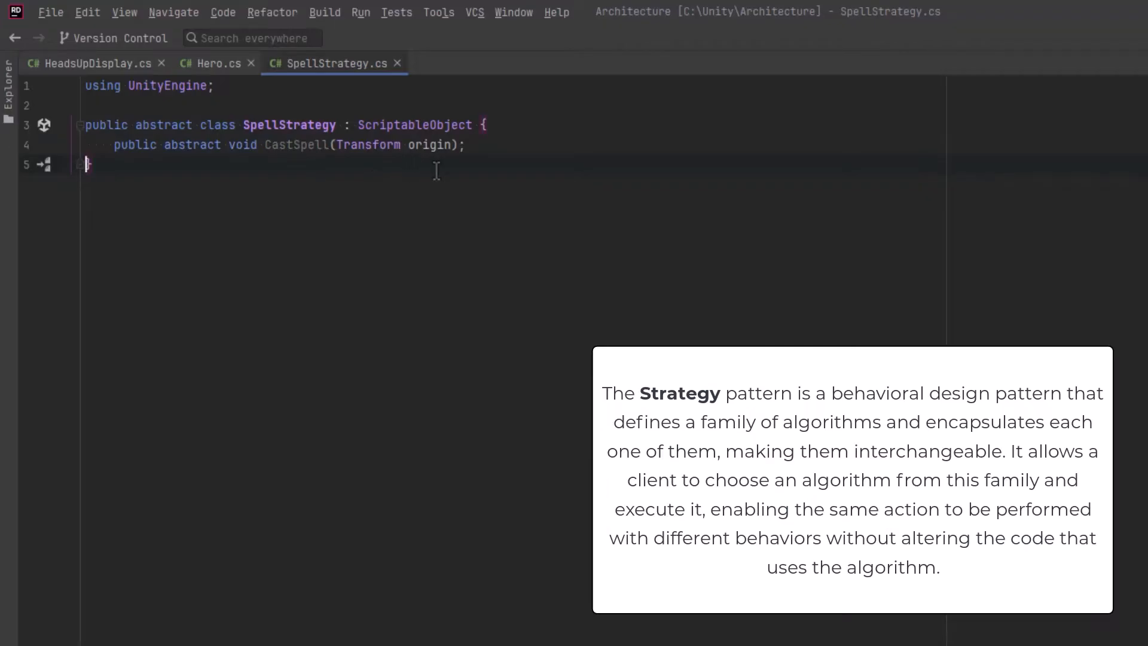
mouse_move(410, 194)
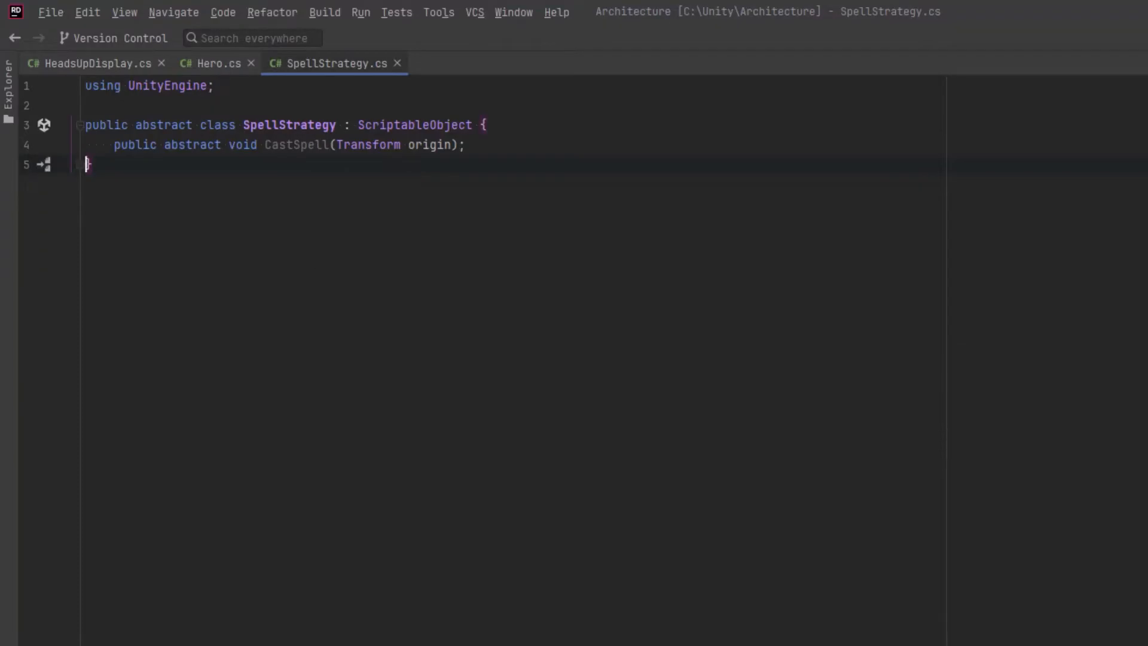
text(public class ShieldSpellStrategy : SpellStrategy {)
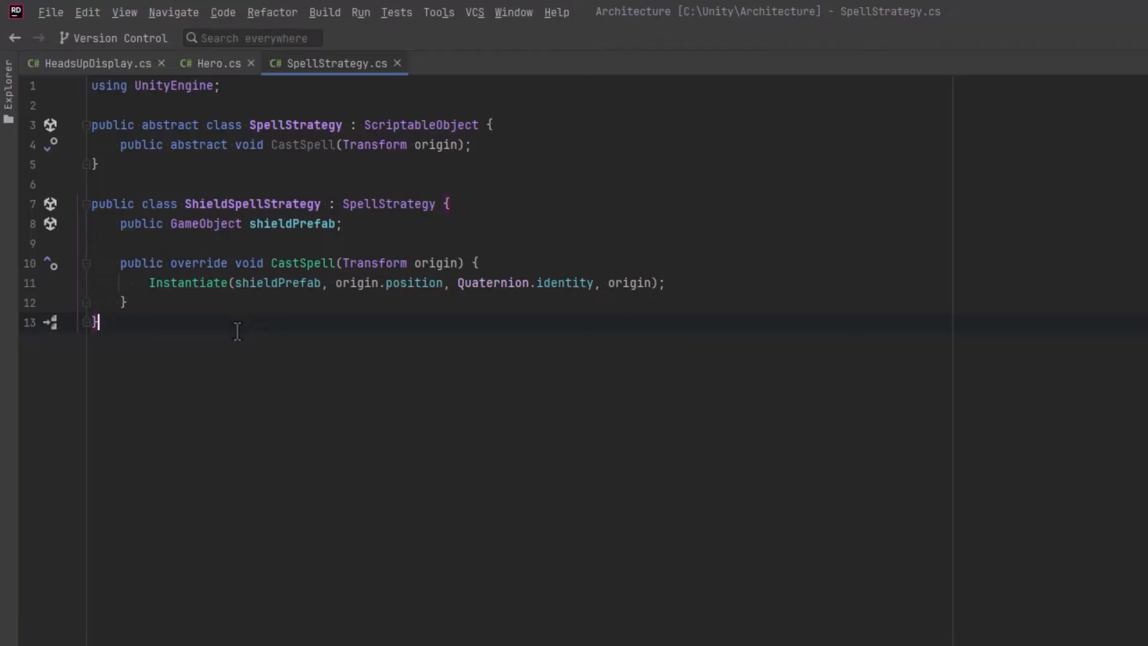
mouse_move(223, 313)
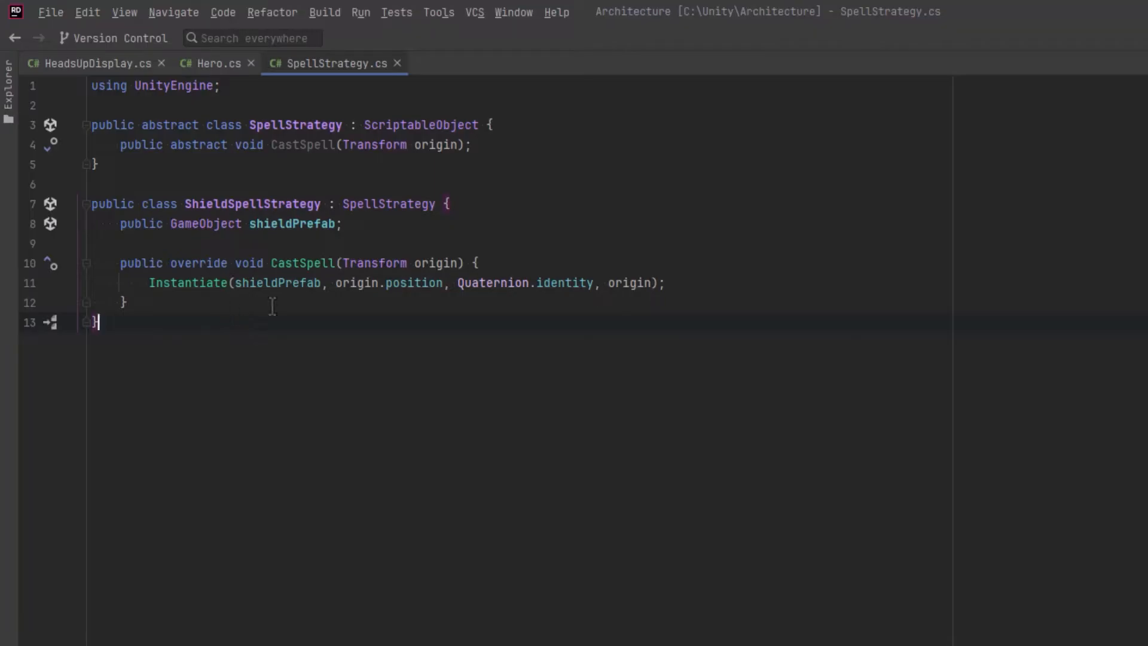
Add a public float duration = 10f field and write the shield-spawning CastSpell override.
text(public float d)
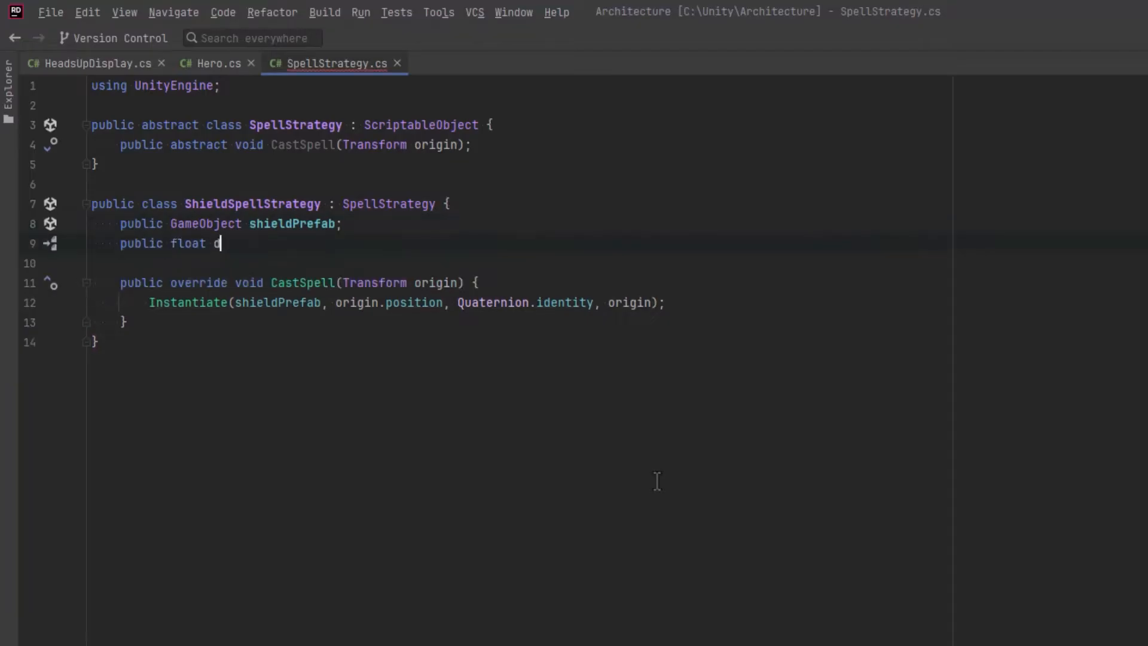
text(uration = 10f;)
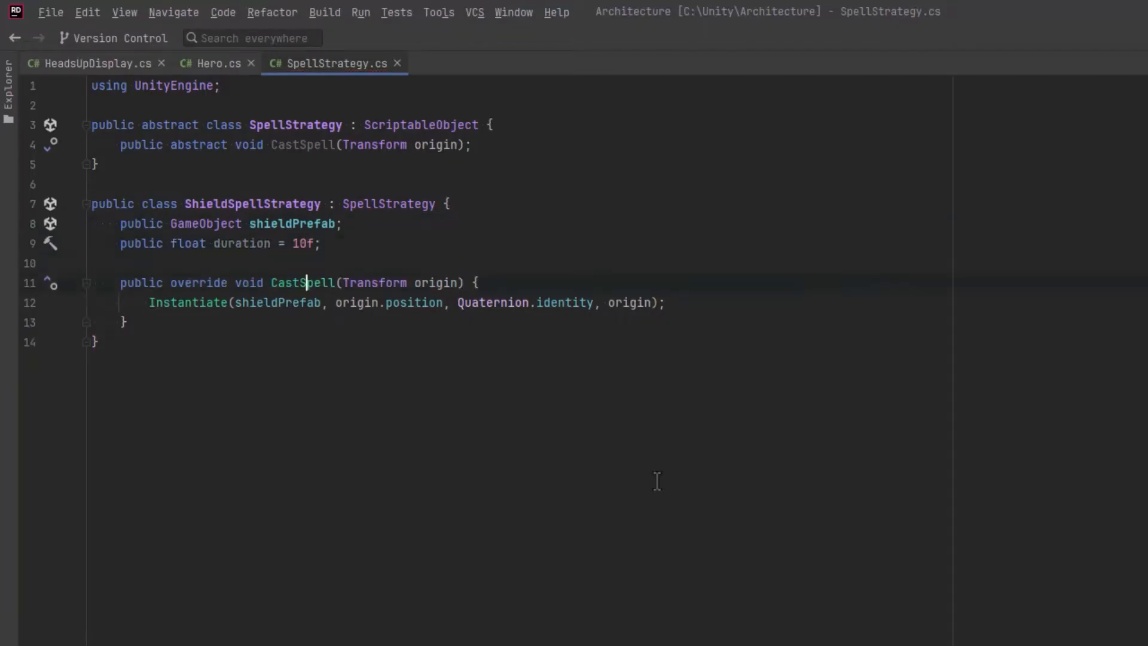
text(var shield =)
text(Destroy(shield, duration);)
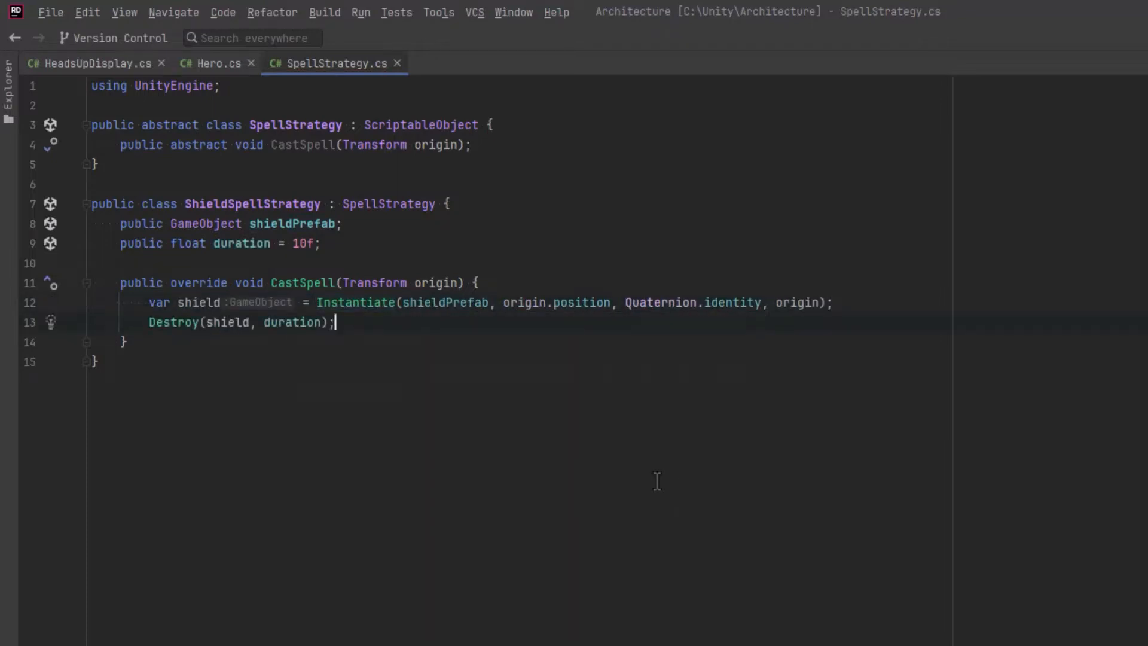
mouse_move(584, 336)
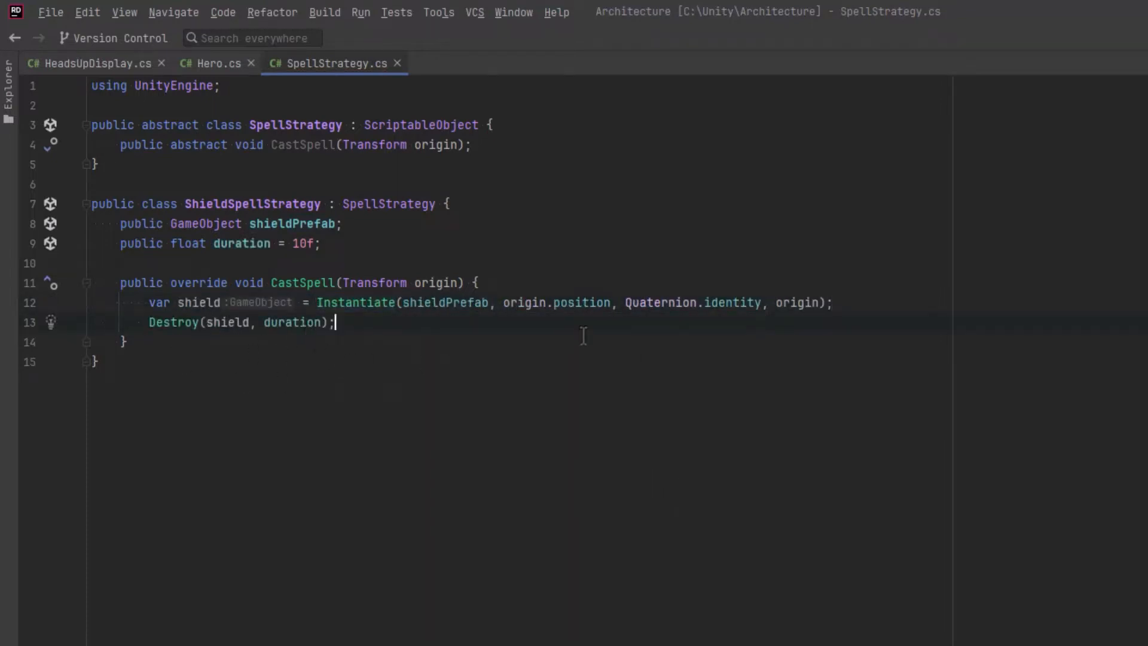
Lower the shield spawn position to y: -1.5f and add a CreateAssetMenu attribute.
double_click(581, 302)
text(.With()
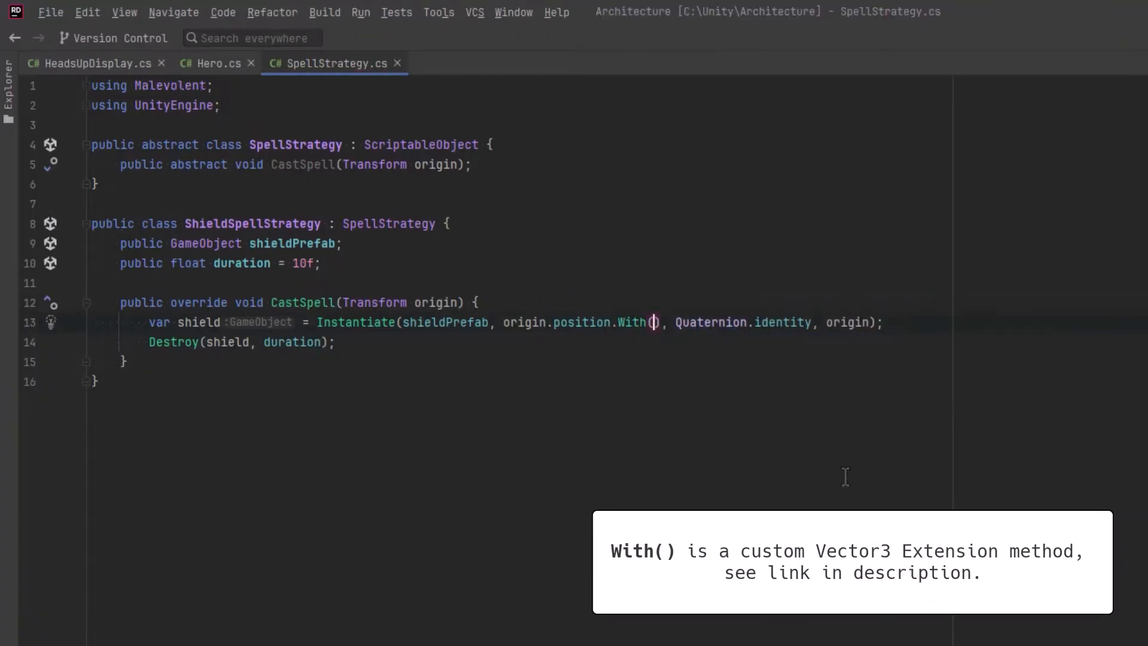
text(y:-1.5)
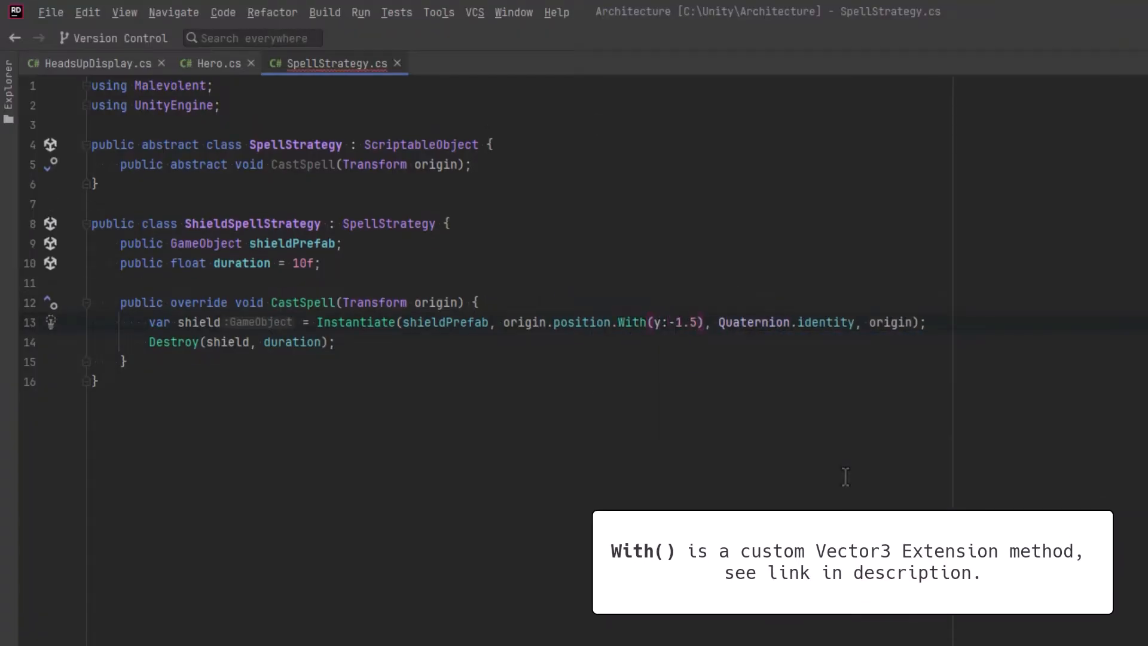
text(f)
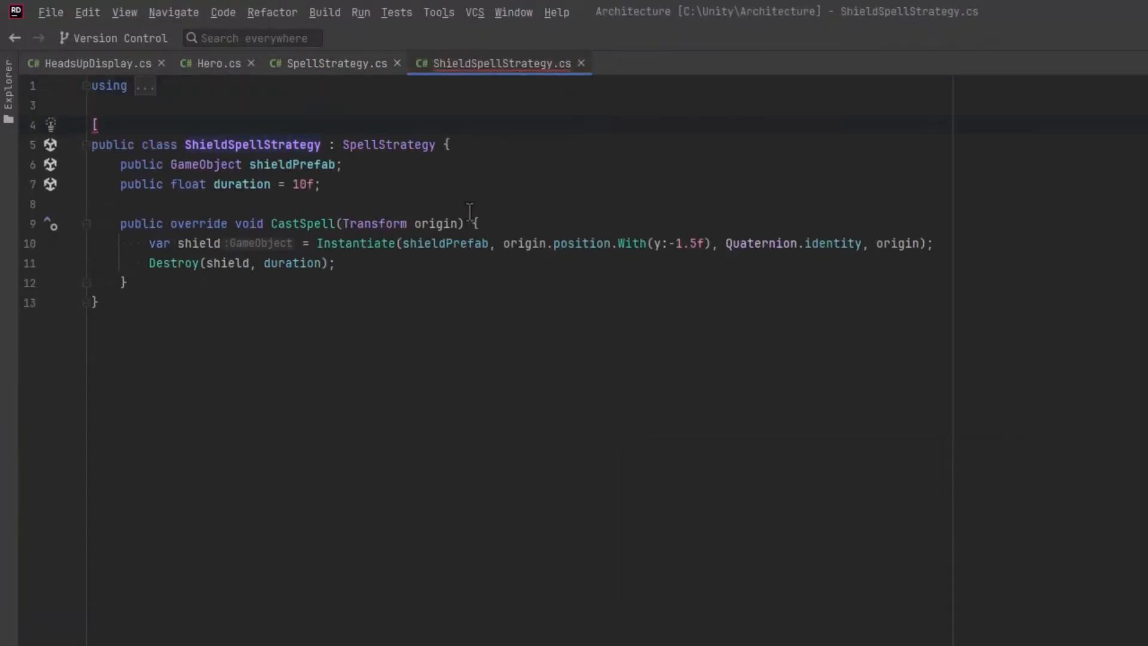
text([CreateAssetMenu(fileName = "ShieldSpellStrategy", menuName = "ScriptableObjects/Spells/ShieldSpellStrategy")])
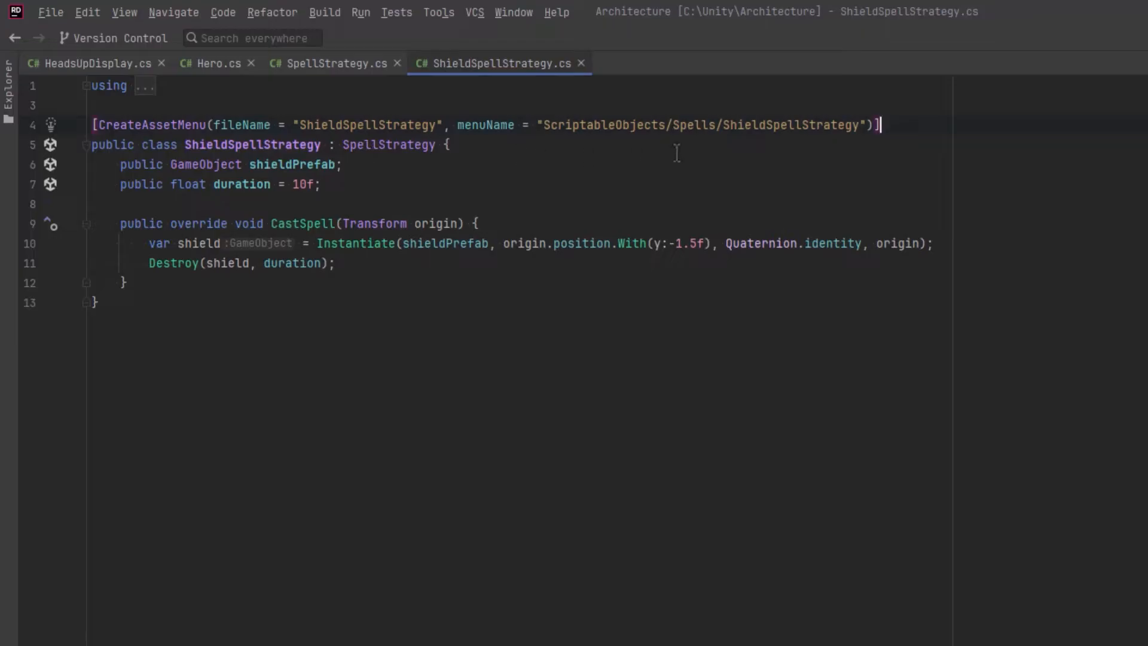
mouse_move(625, 132)
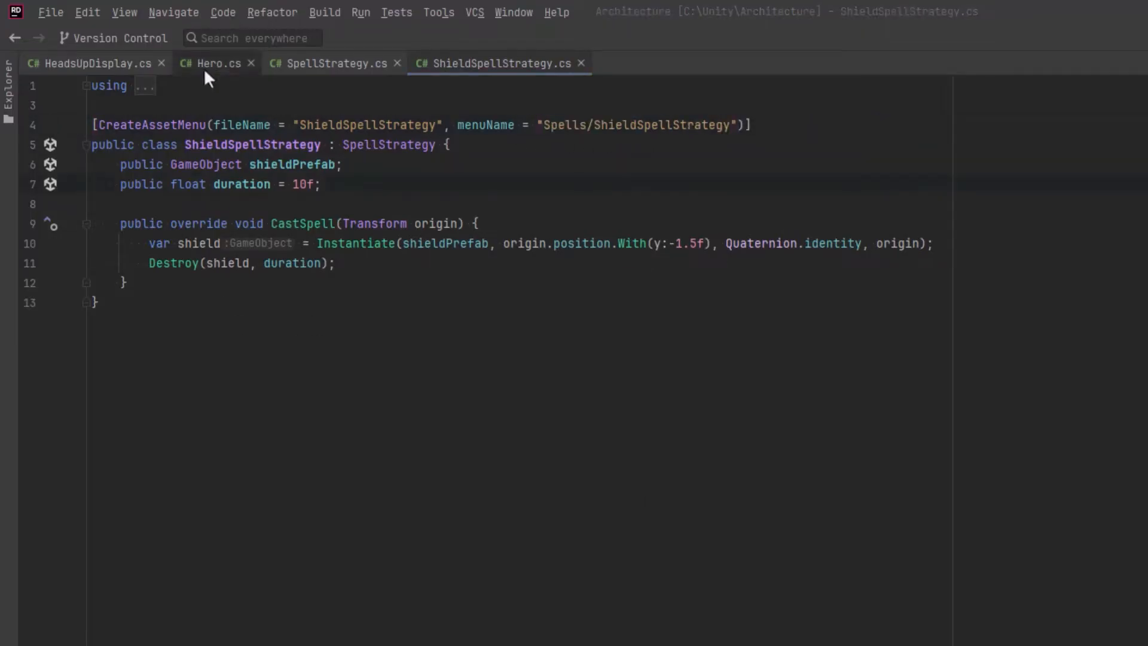
In Hero.cs, add a [SerializeField] SpellStrategy[] spells field and call spells[index].CastSpell(transform).
click(217, 63)
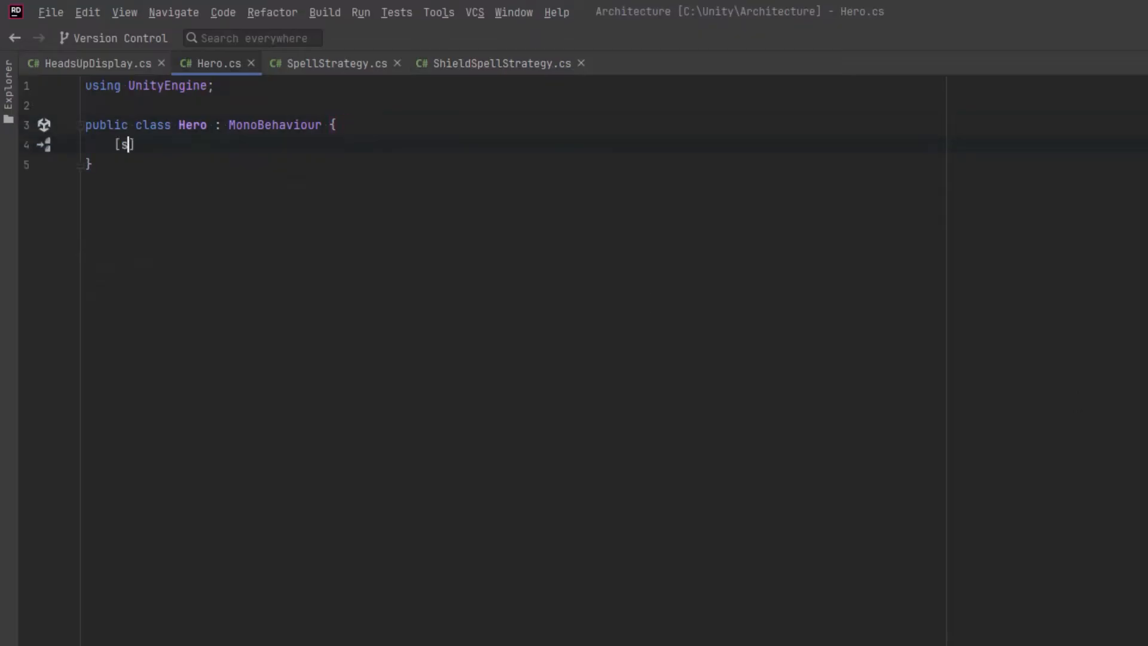
text(erializeField] SpellStrategy[] spells;)
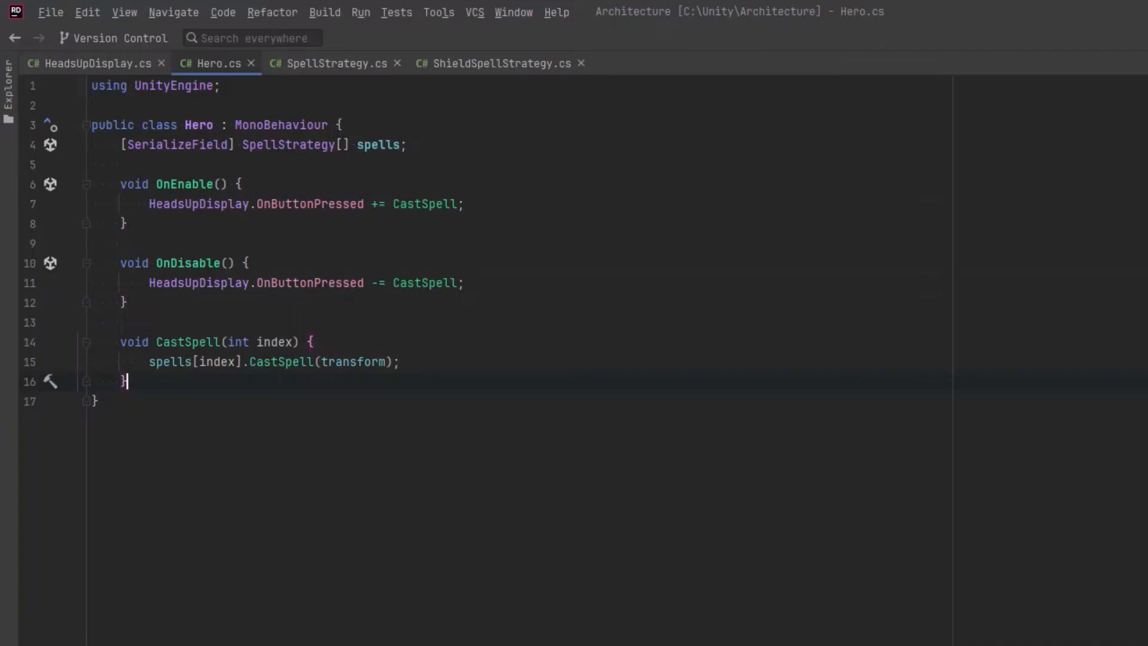
mouse_move(277, 395)
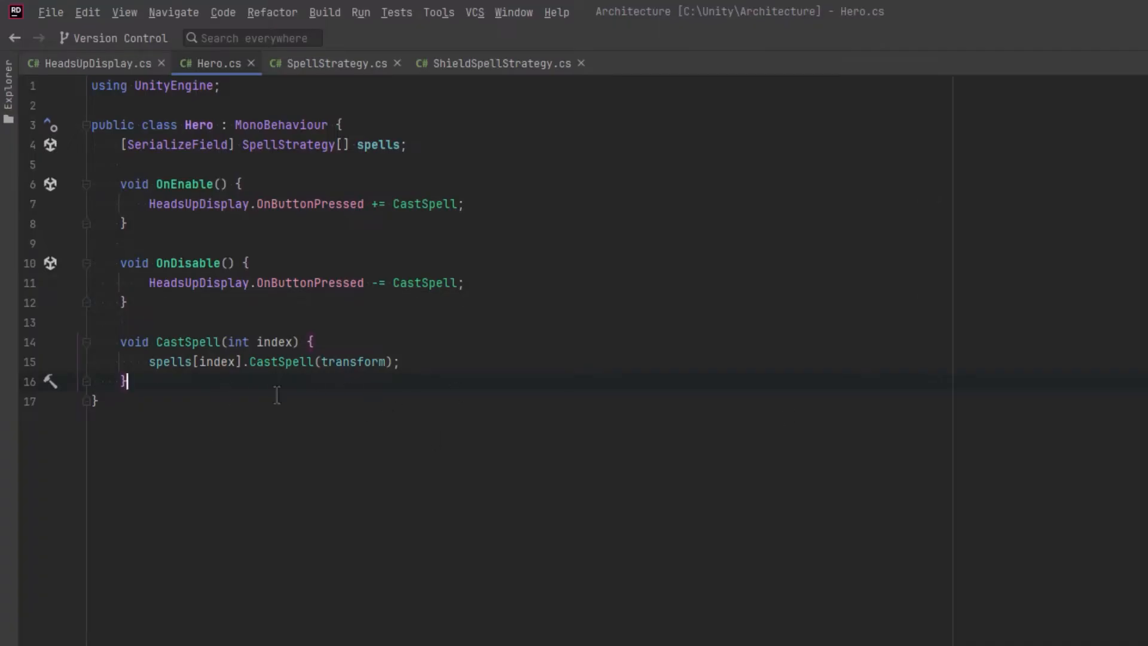
mouse_move(265, 383)
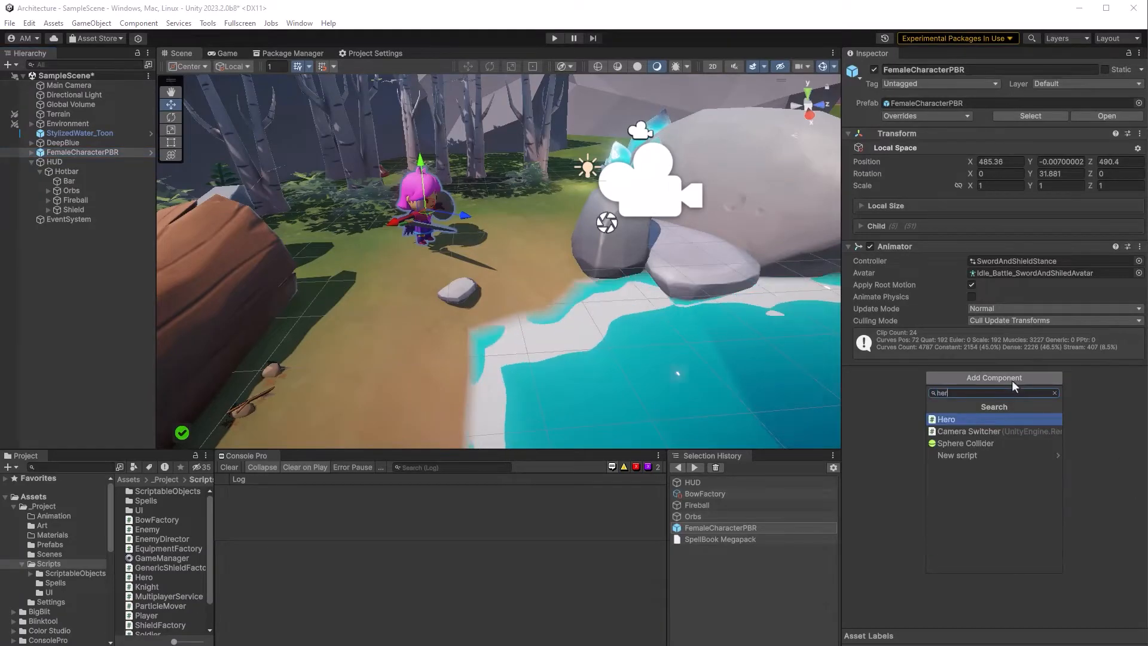
Add Hero to the character, create a BlueShieldSpell ShieldSpellStrategy asset, and assign the Shield prefab.
click(945, 418)
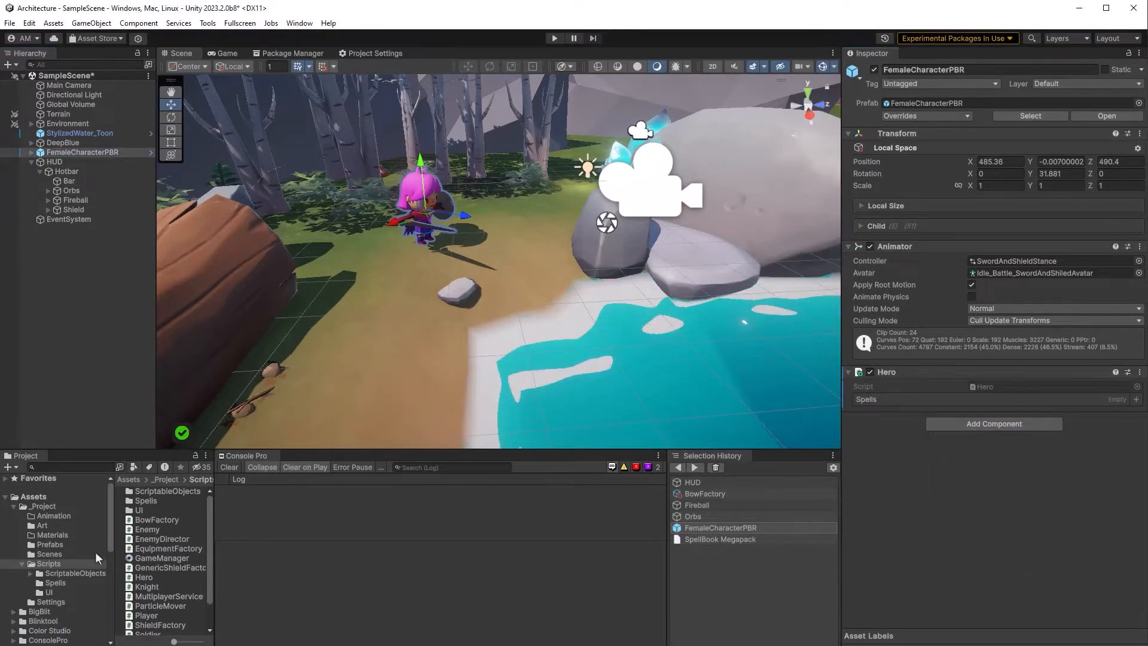
click(62, 592)
text(B)
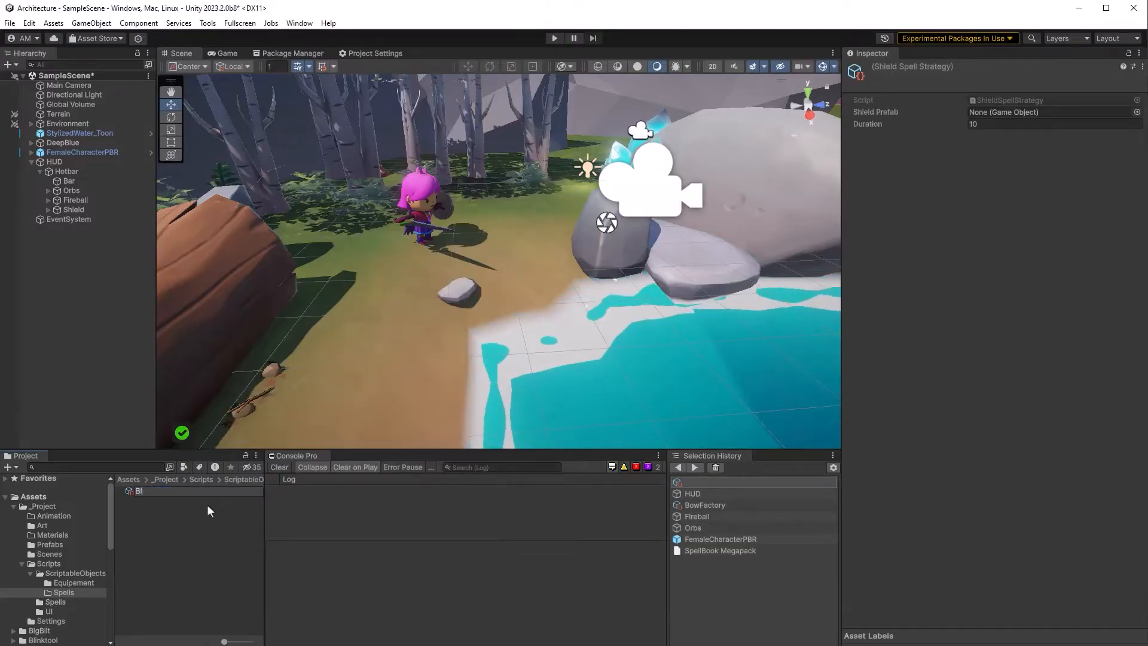
text(lueShieldSp)
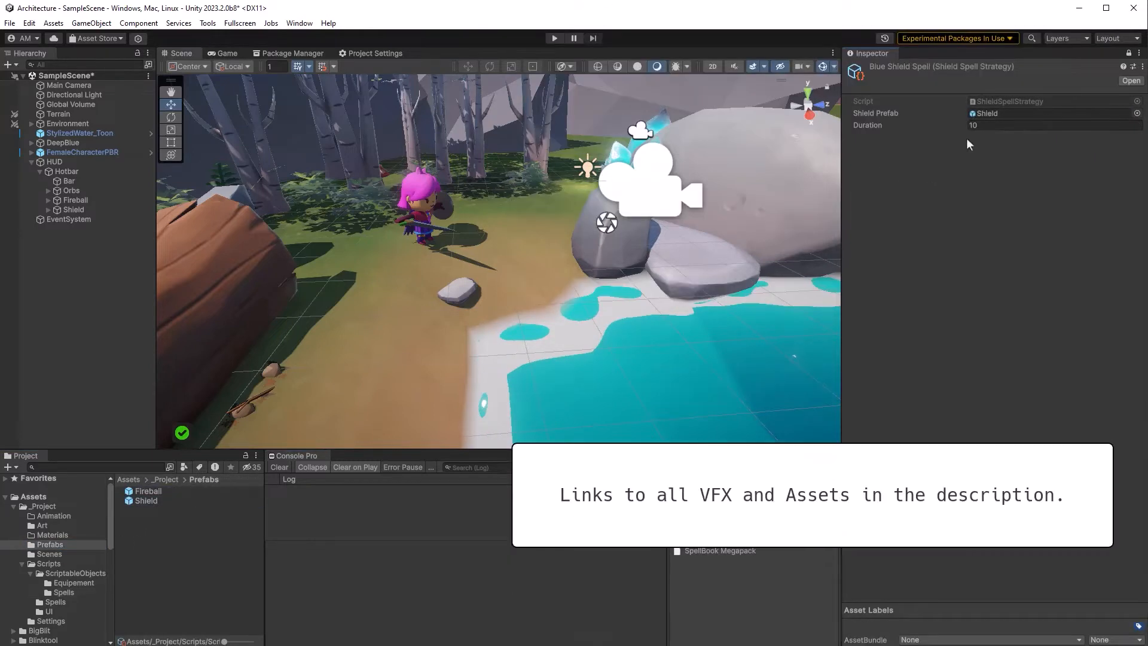
click(82, 151)
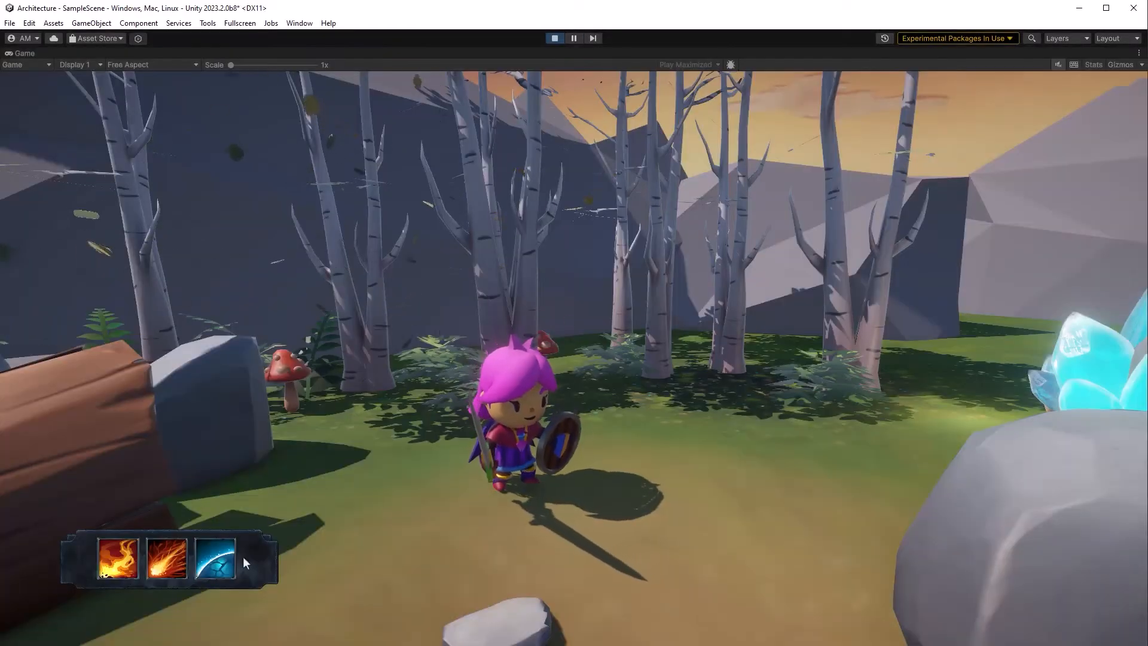
Cast the spell from the HUD hotbar while the scene is playing.
click(215, 558)
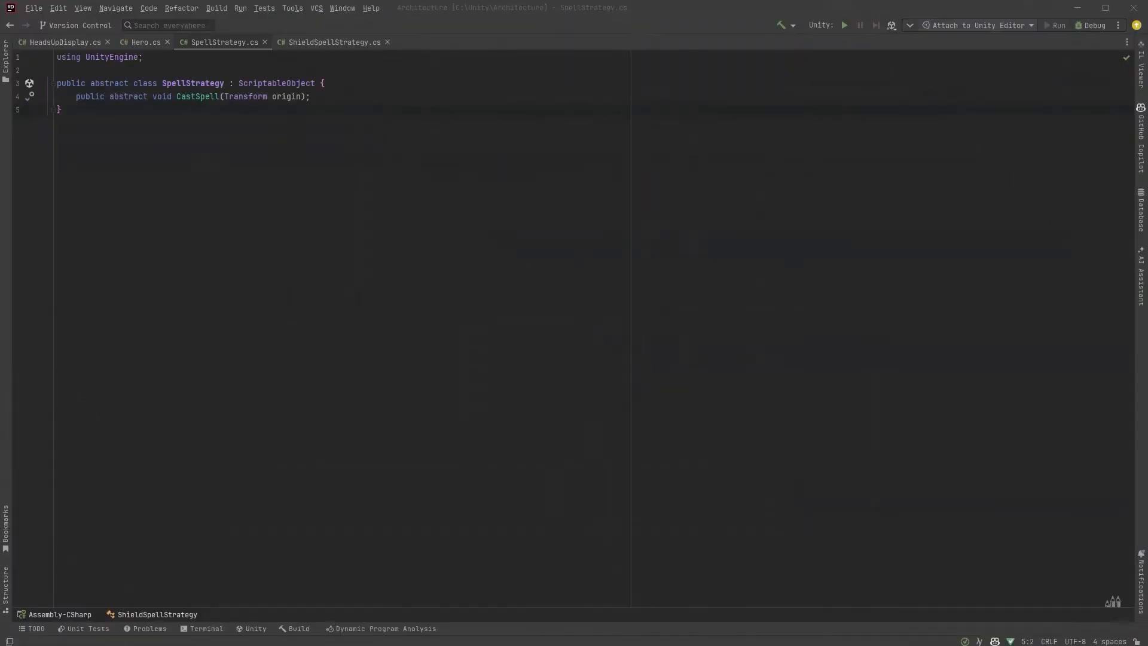
Write ProjectileSpawnerStrategy, rename the prefab field to projectilePrefab, and spawn at origin.forward * 2f.
text(public GameObject fireballPrefab;)
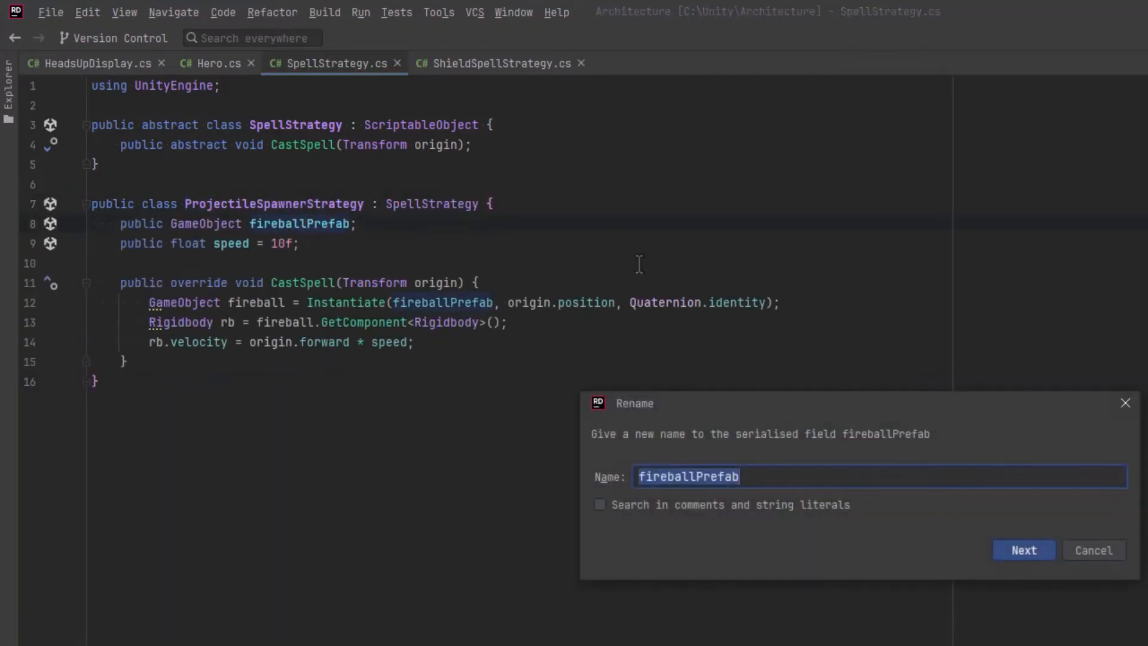
text(projectilePrefab)
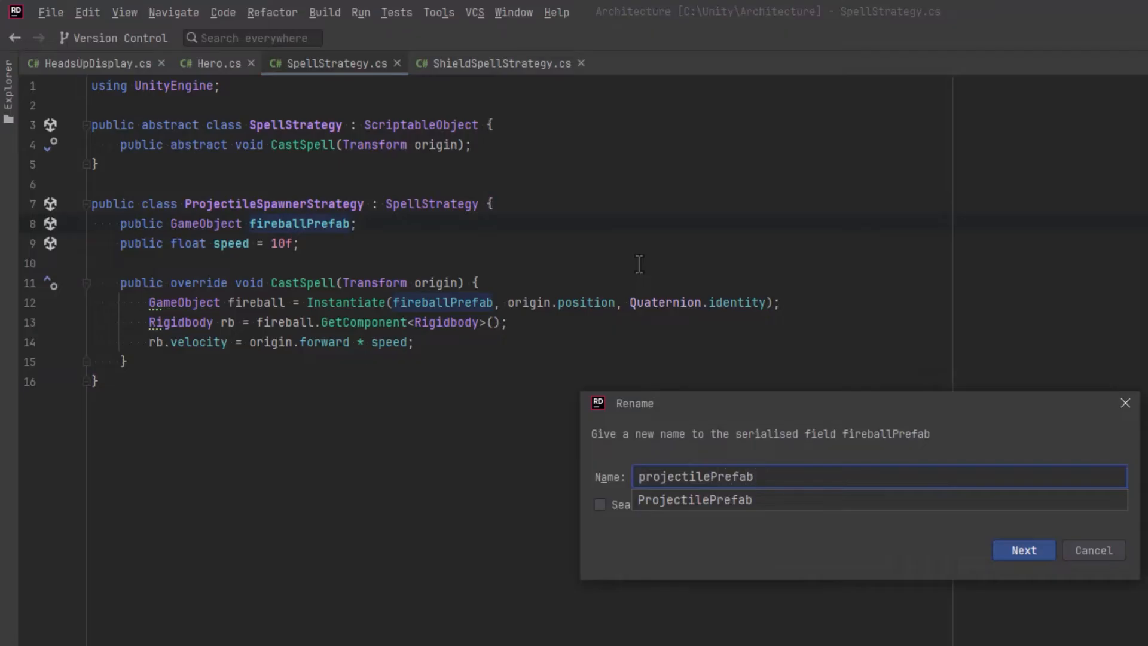
click(1023, 550)
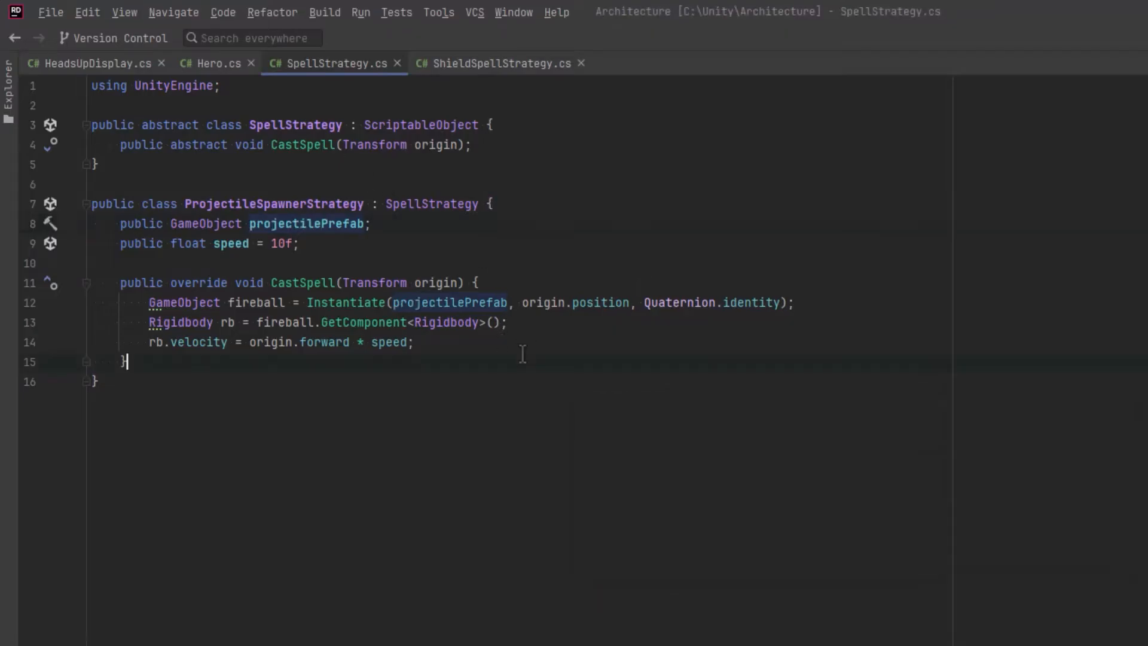
text(v)
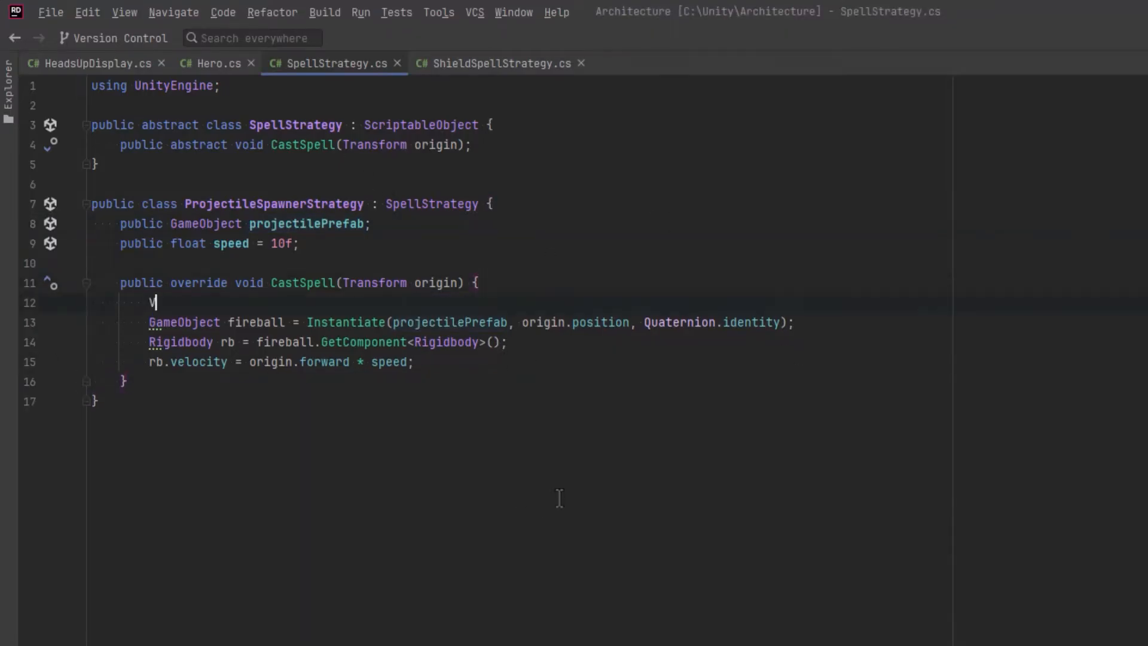
text(ector3 instantiatePosition = origin.position + origin.forward * 2f;)
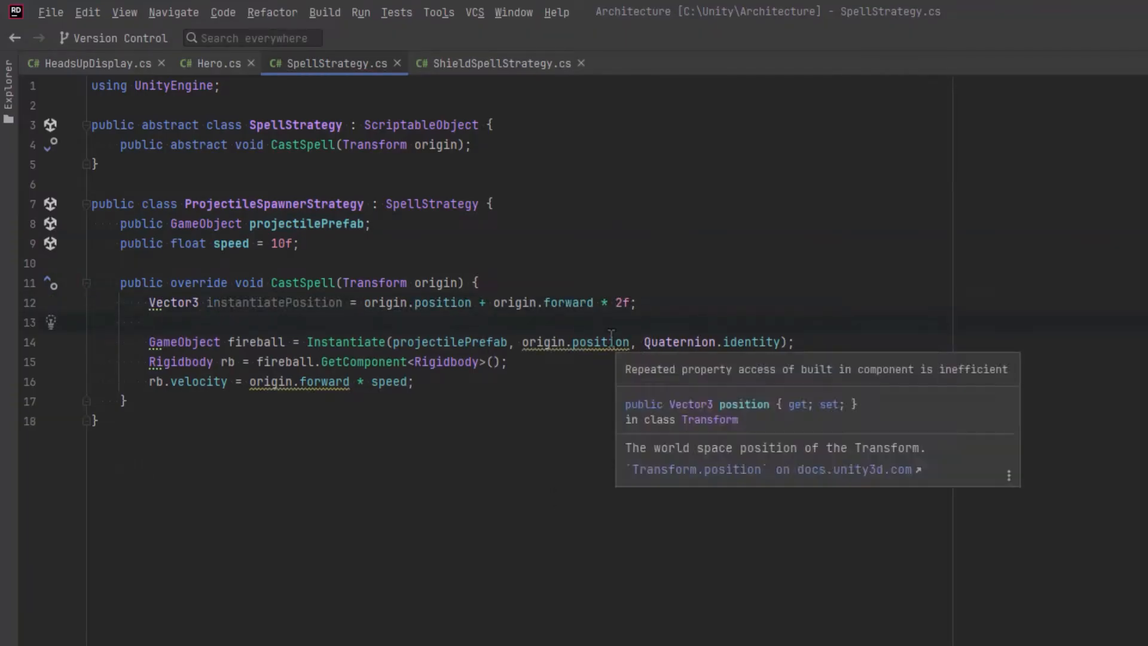
Adjust the spawn position with y: 1, then add and initialize ParticleMover and SelfDestruct.
double_click(273, 303)
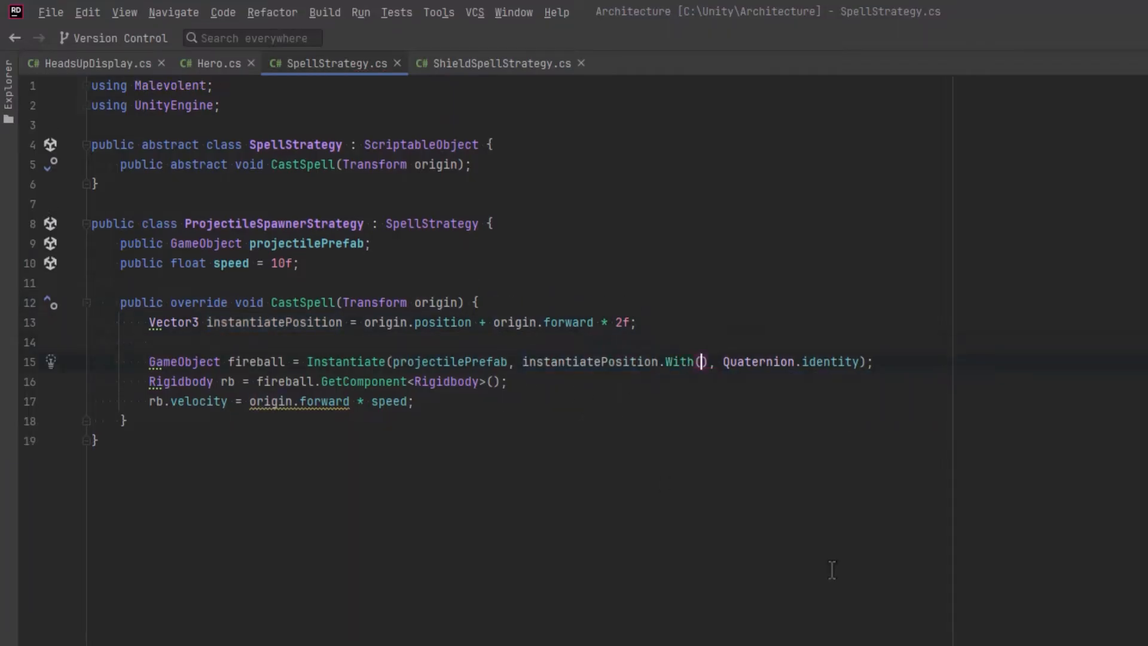
text(y:1)
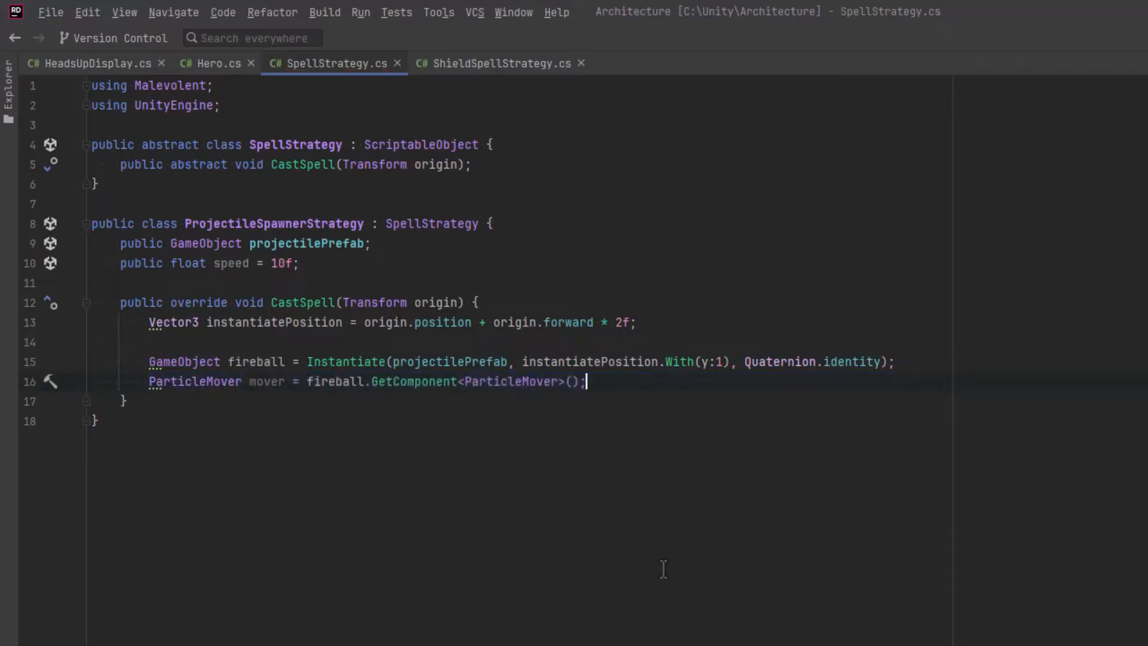
text(GetOrAdd)
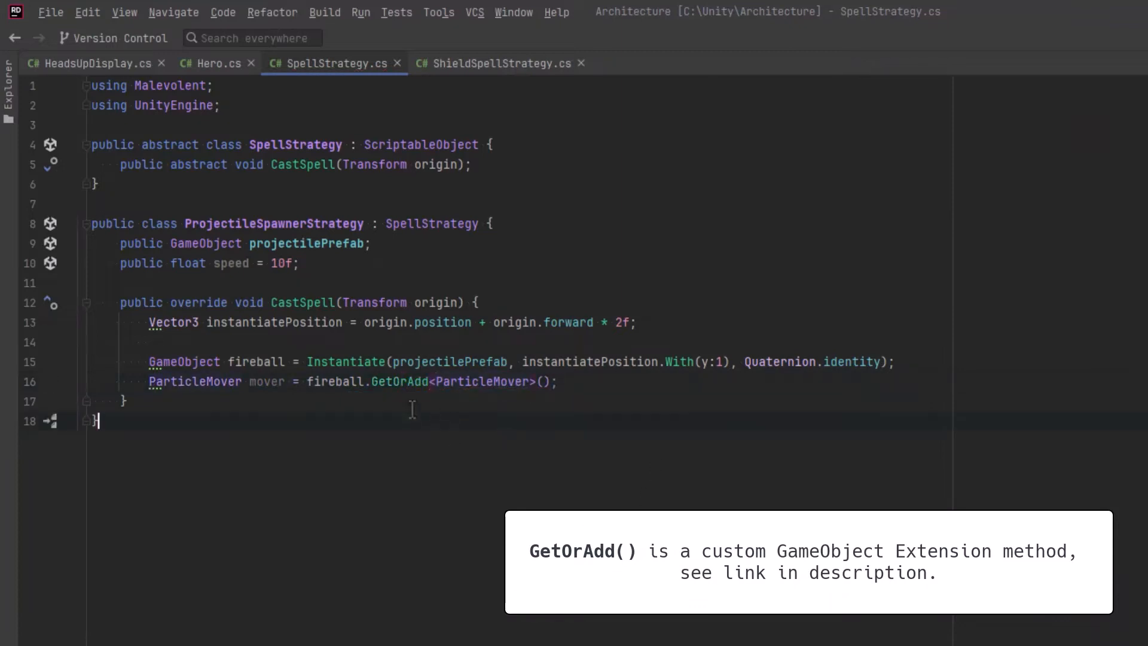
mouse_move(593, 388)
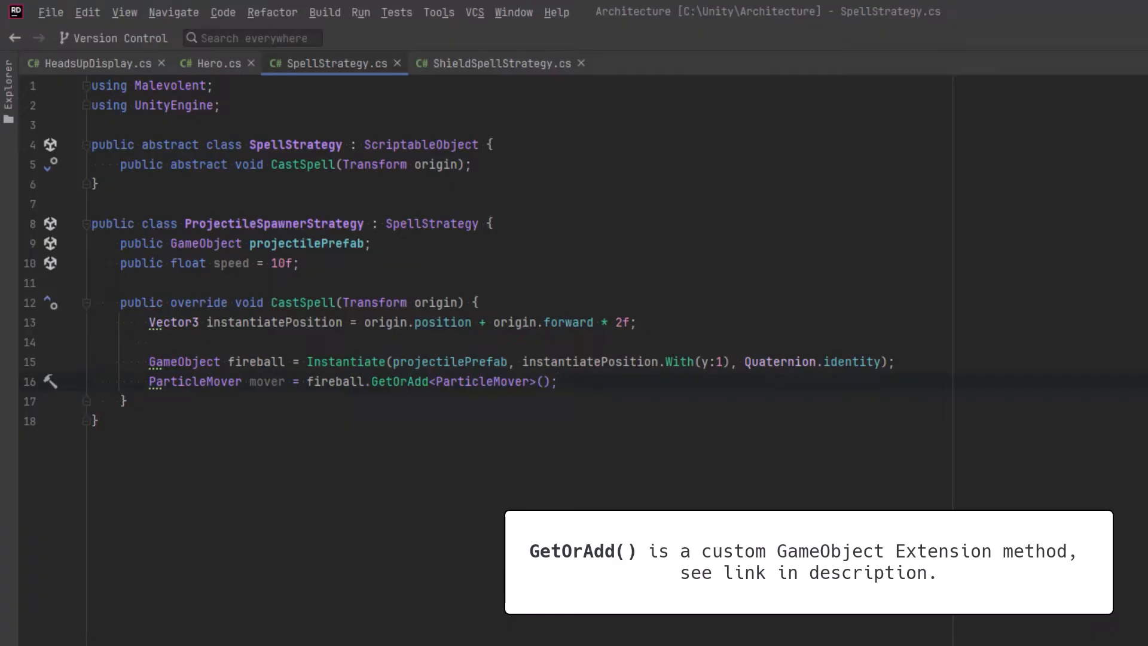
text(mover.SetVelocity(origin.forward * speed);)
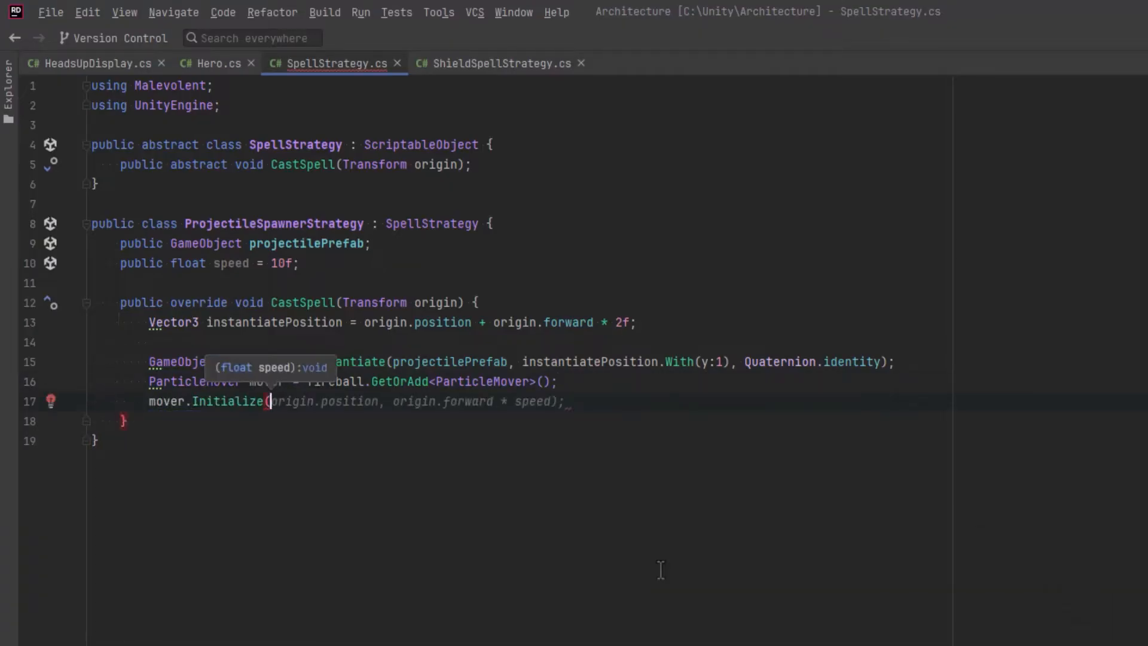
text(speed);)
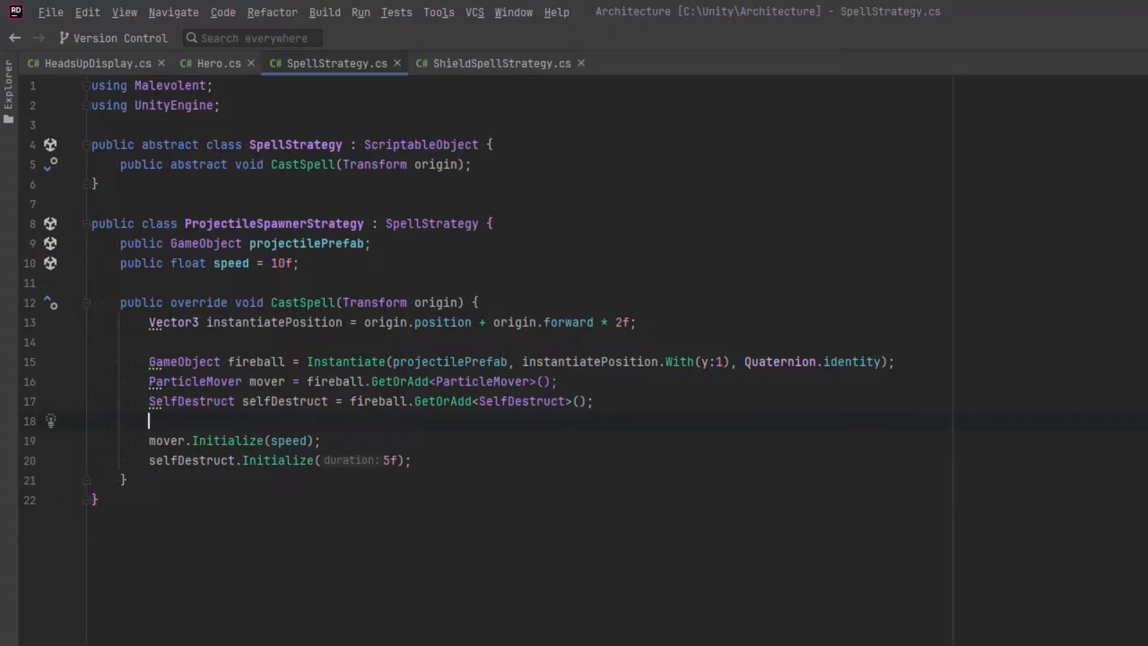
mouse_move(176, 499)
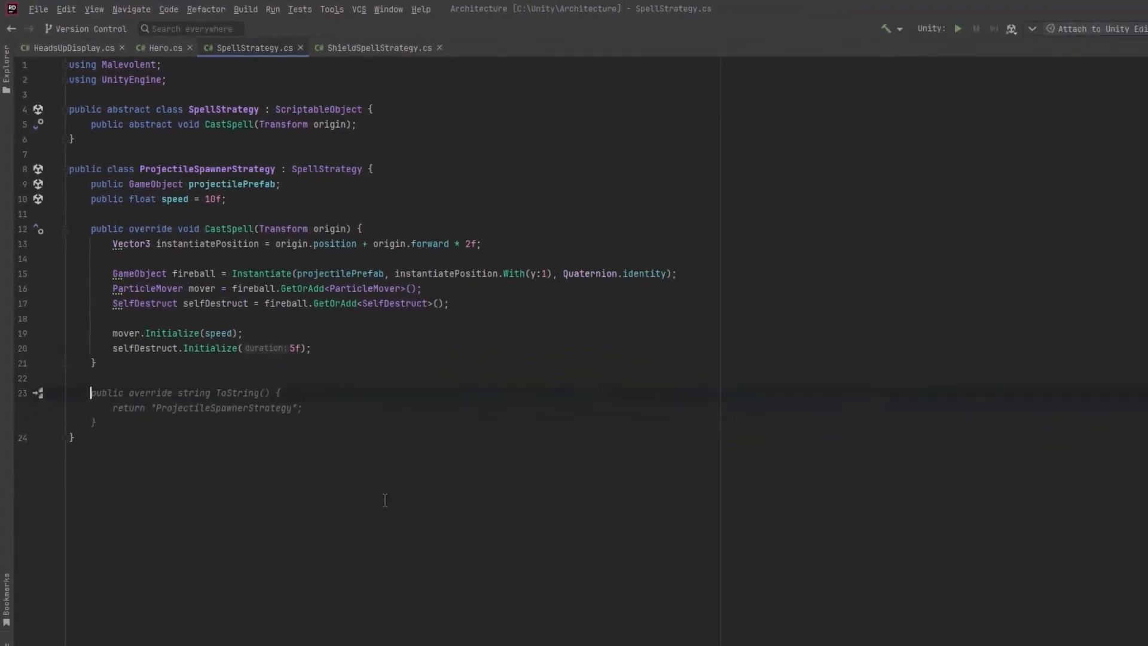
Write a ProjectileBuilder with WithProjectilePrefab, WithSpeed, WithDuration and Build methods, used in CastSpell.
text(class ProjectileBuilder {)
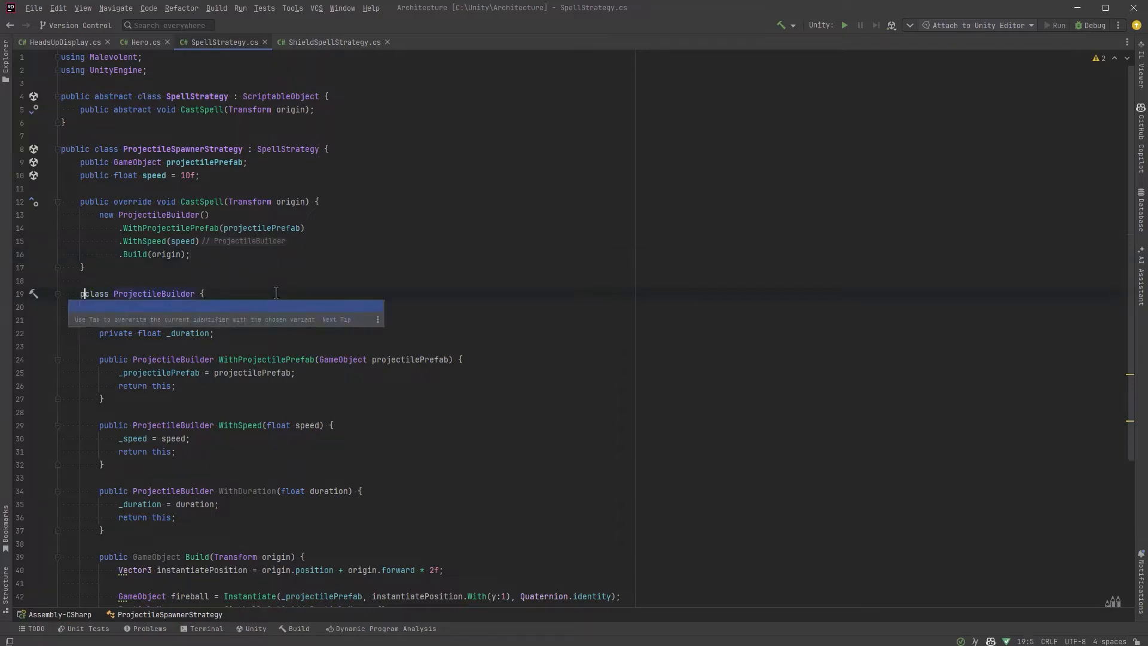
key(Tab)
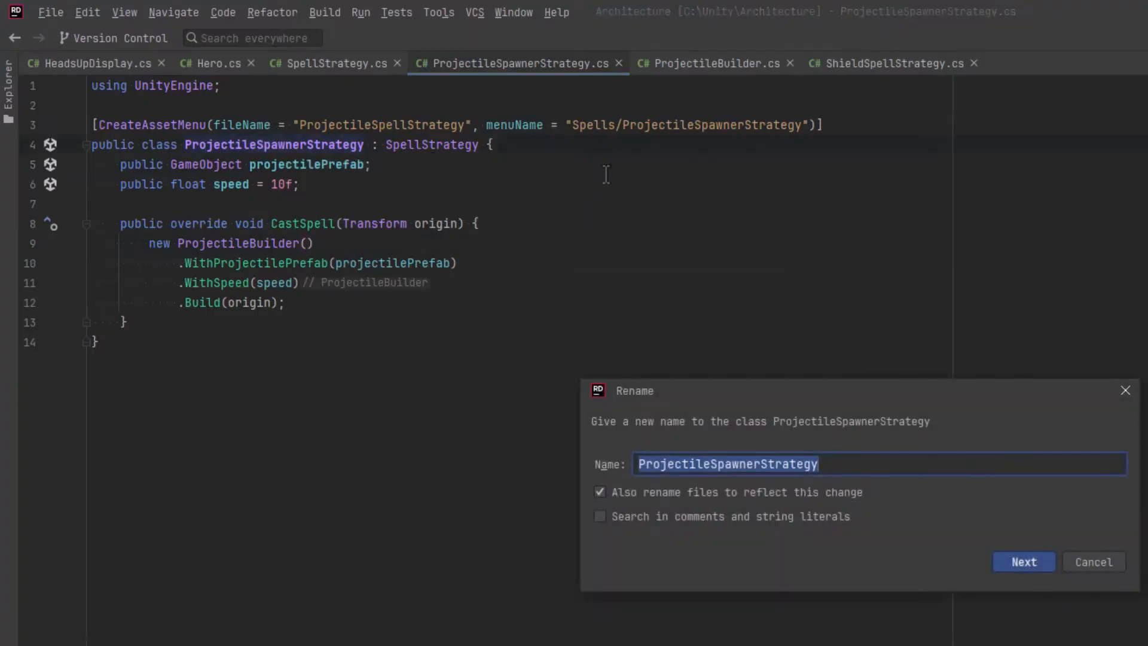
Enter ProjectileSpellStrategy in the Rename refactor and confirm, renaming the file as well.
text(ProjectileSpellStra)
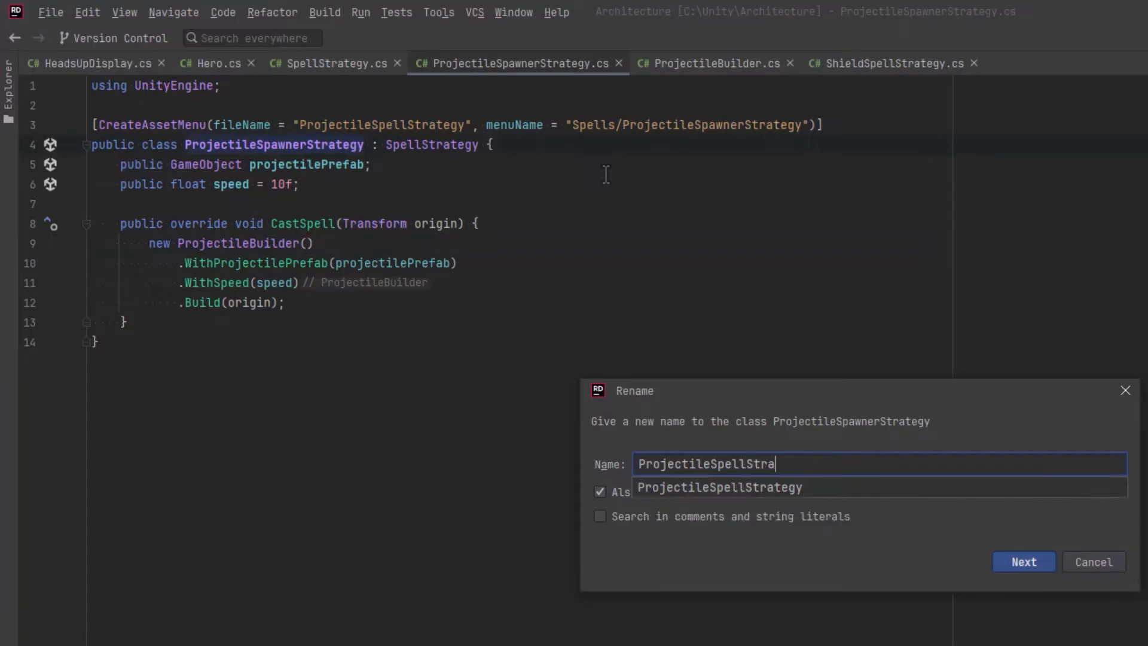
click(1023, 561)
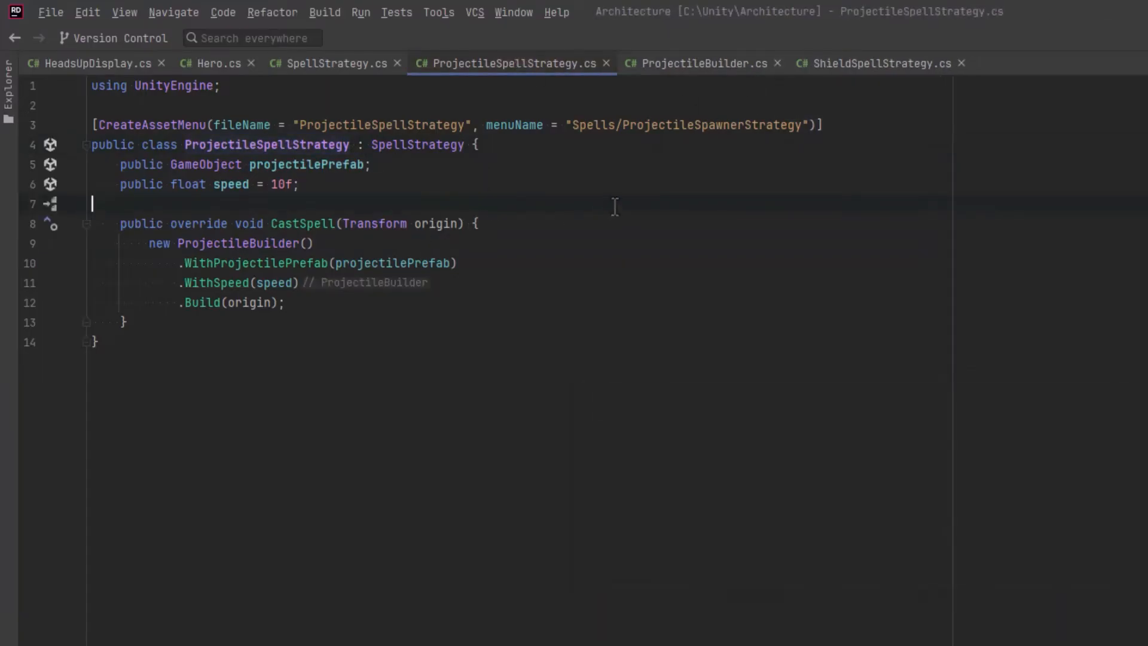
mouse_move(542, 232)
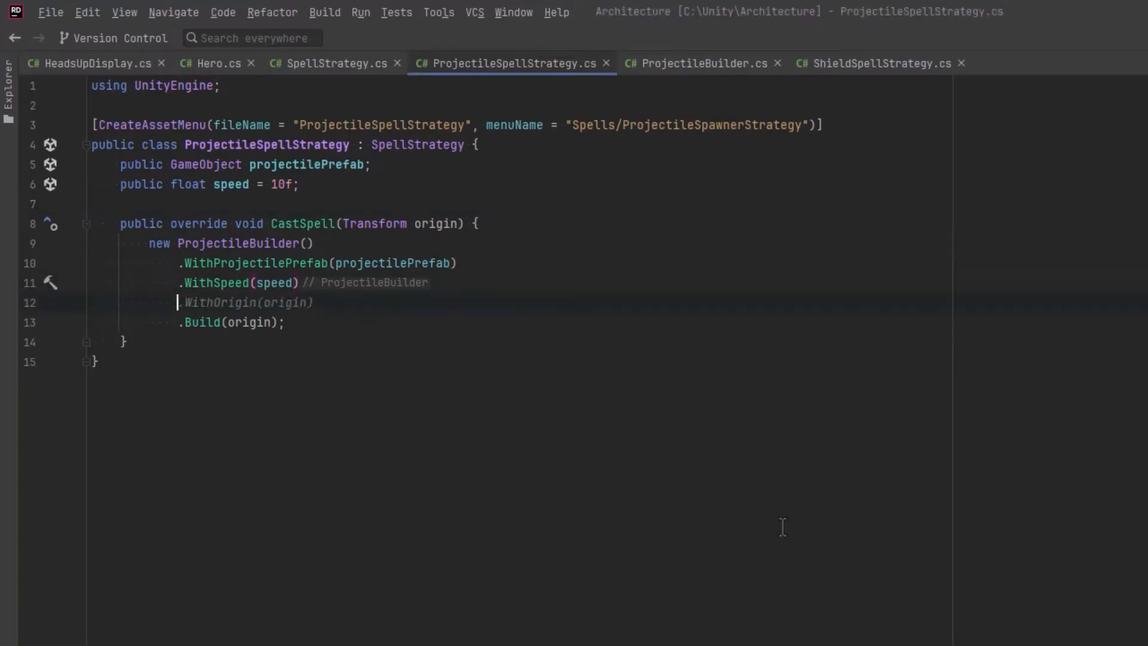
Add .WithDuration(duration) to the builder chain and a public float duration = 10f field.
text(WithDuration()
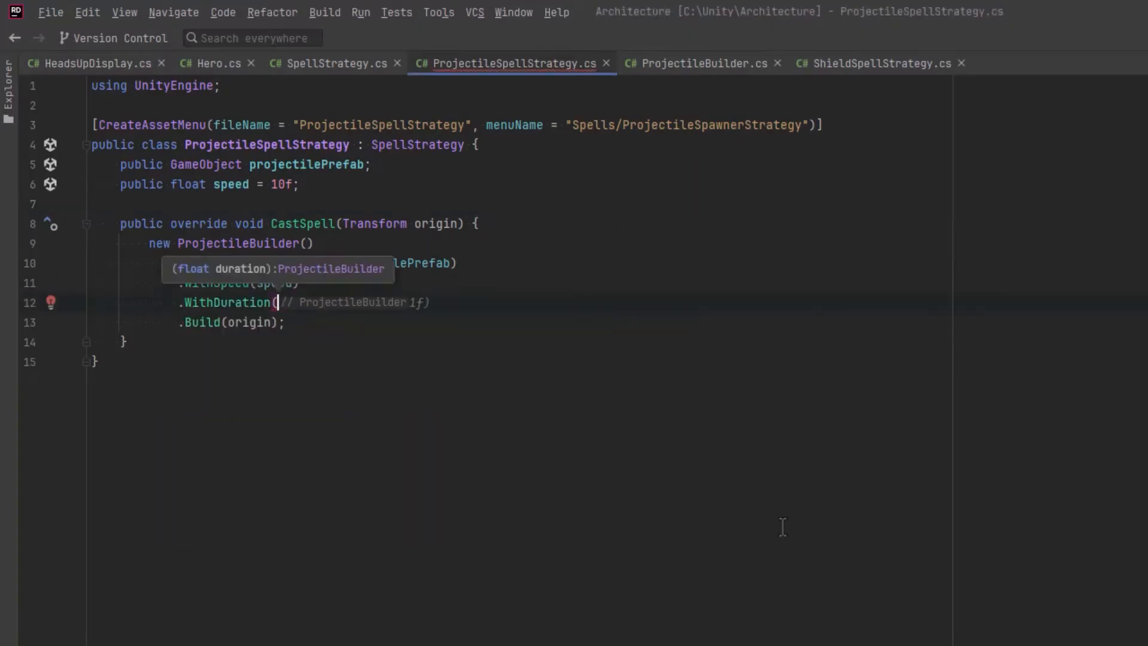
text(duration)
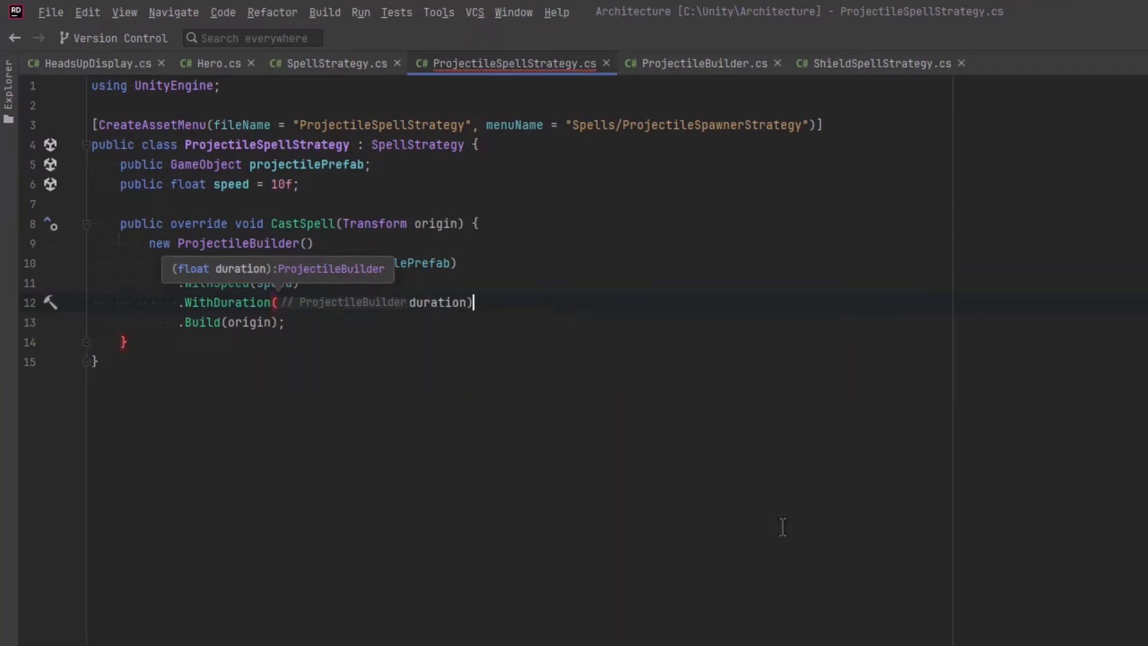
text(public float duration = 10f;)
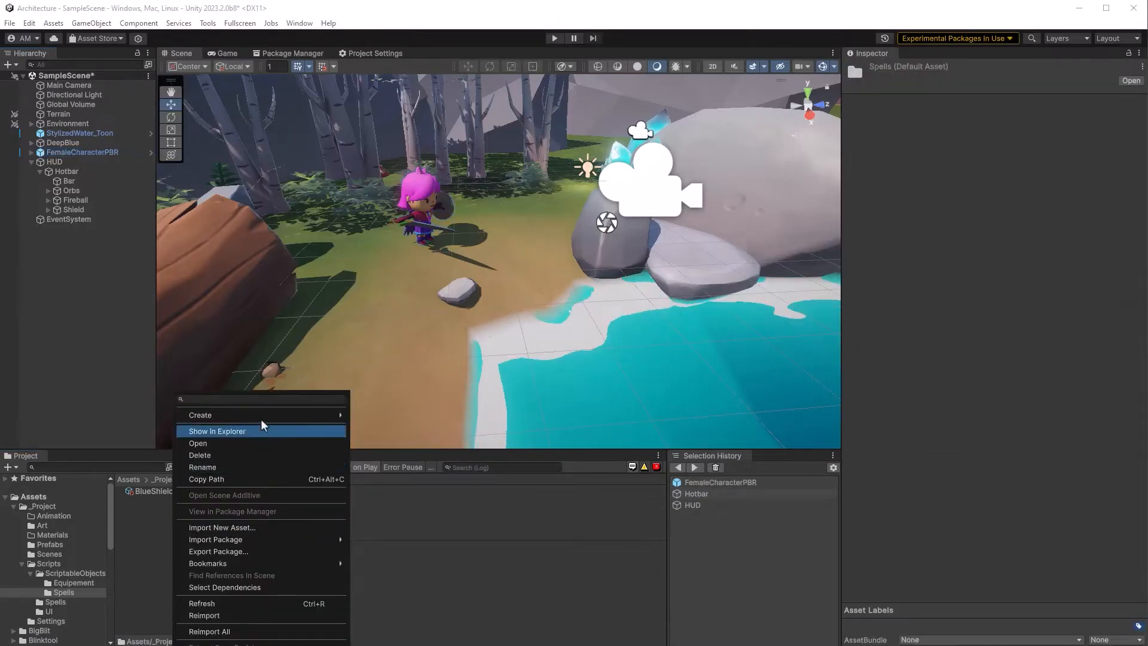
Create a ProjectileSpawnerStrategy asset named Fireball in Spells and assign the Fireball prefab.
click(199, 415)
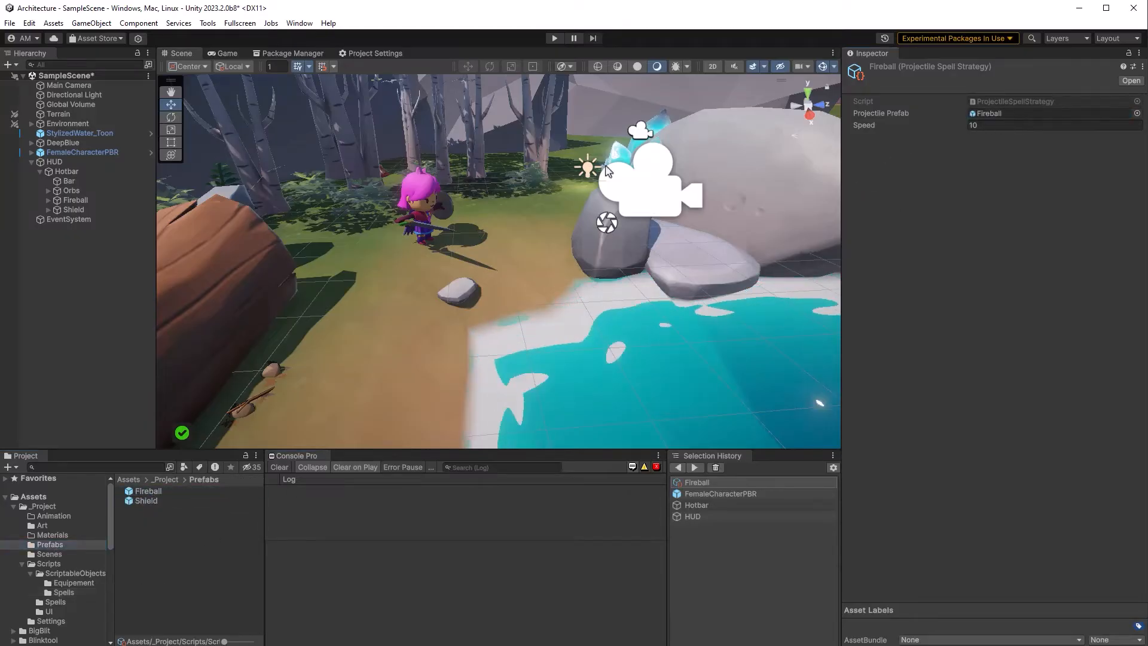
click(81, 153)
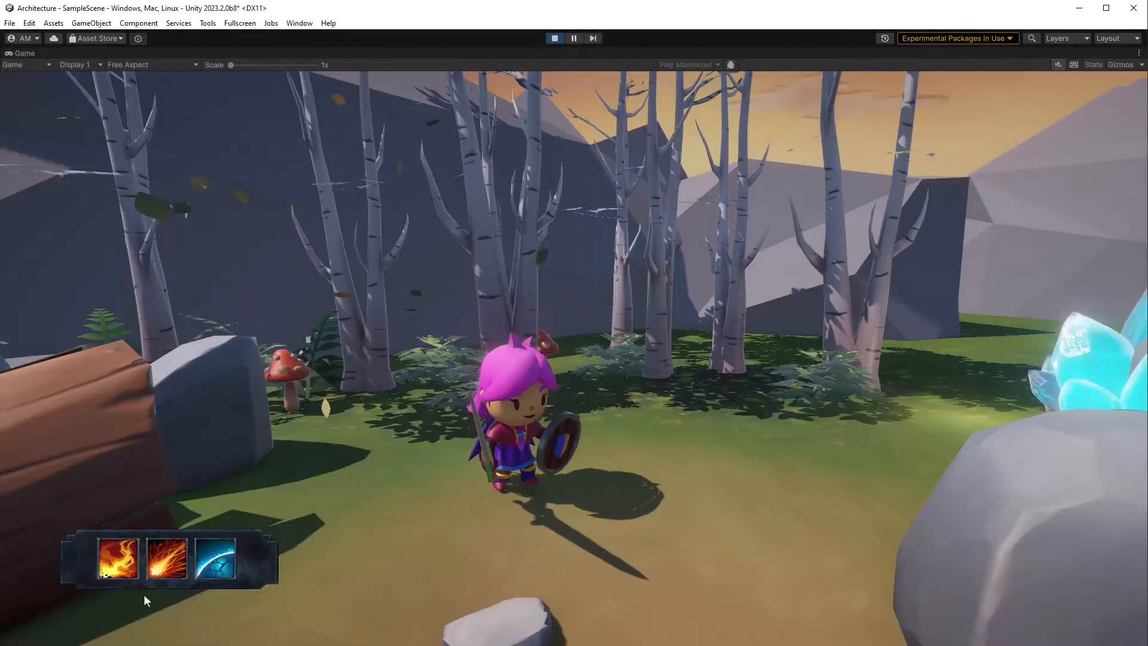
Cast the Fireball spell from the first hotbar slot during play mode.
click(166, 558)
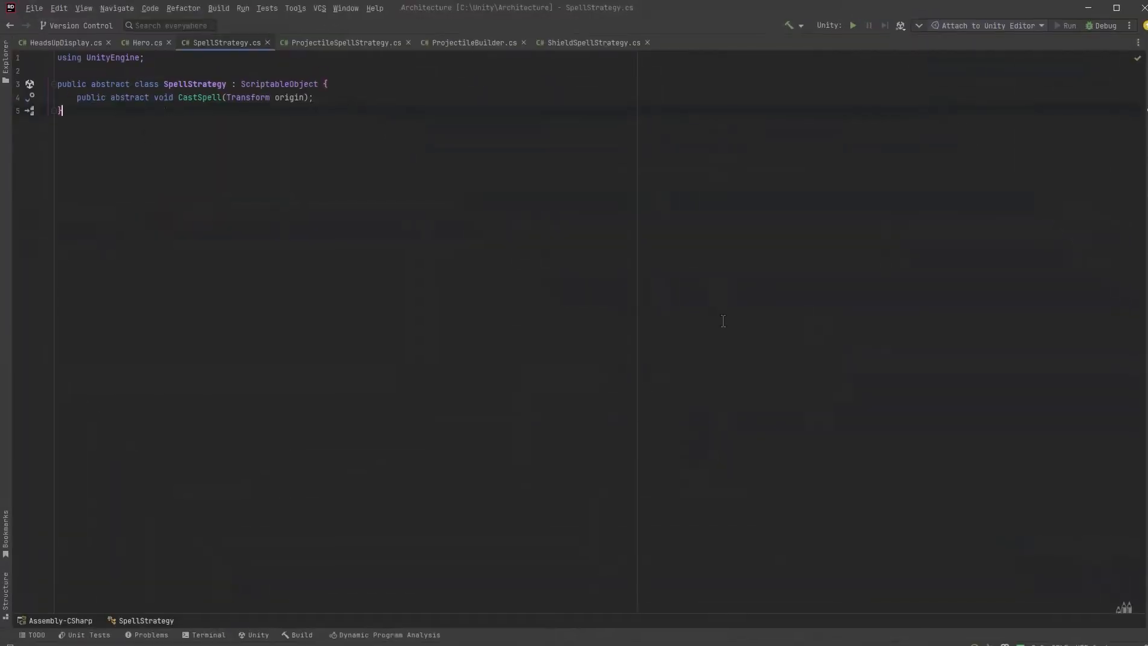
Declare OrbitalSpellStrategy deriving from SpellStrategy, move it to its own file, and begin a CastSpell override.
text(public class Orbi)
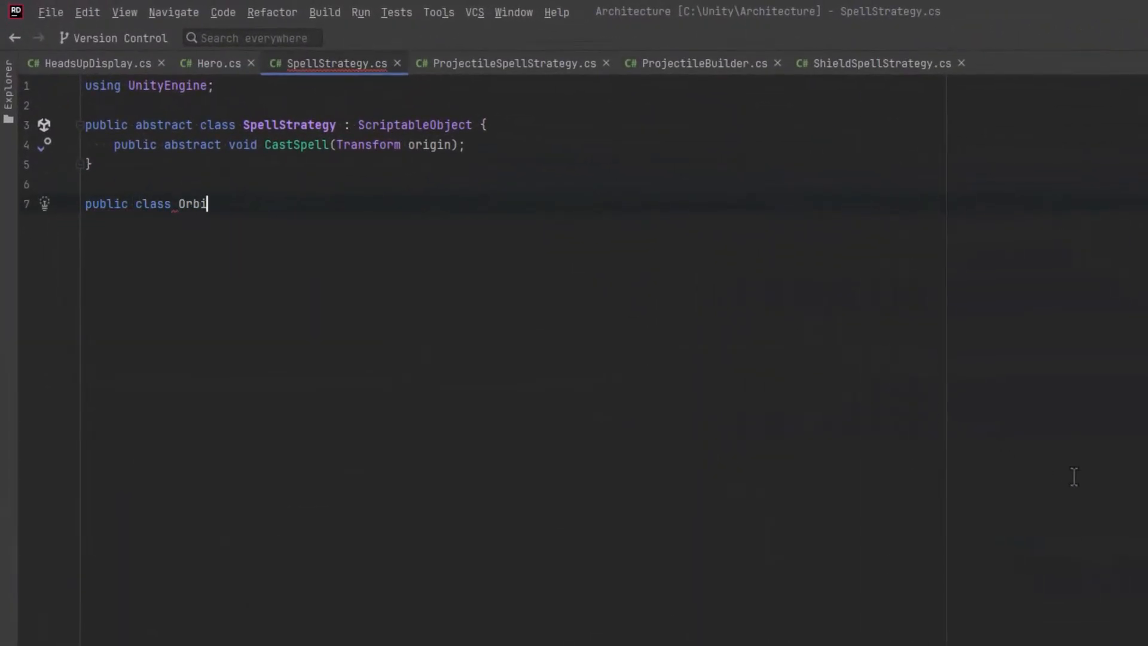
text(talSpellStrateg)
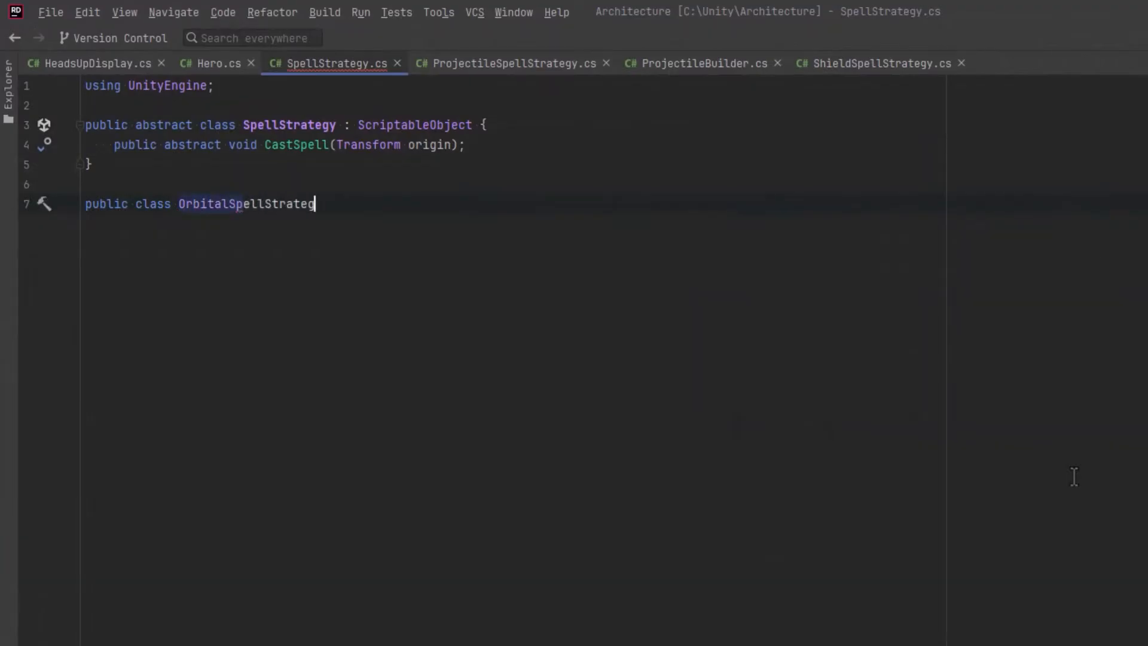
text(: SpellStrategy {)
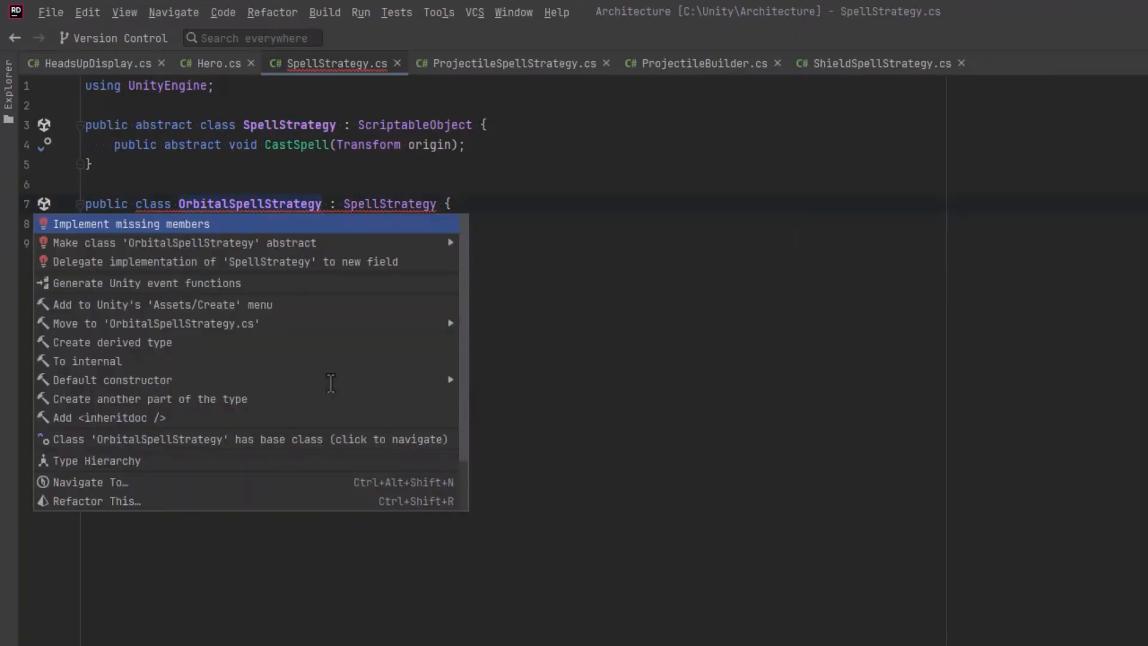
click(156, 323)
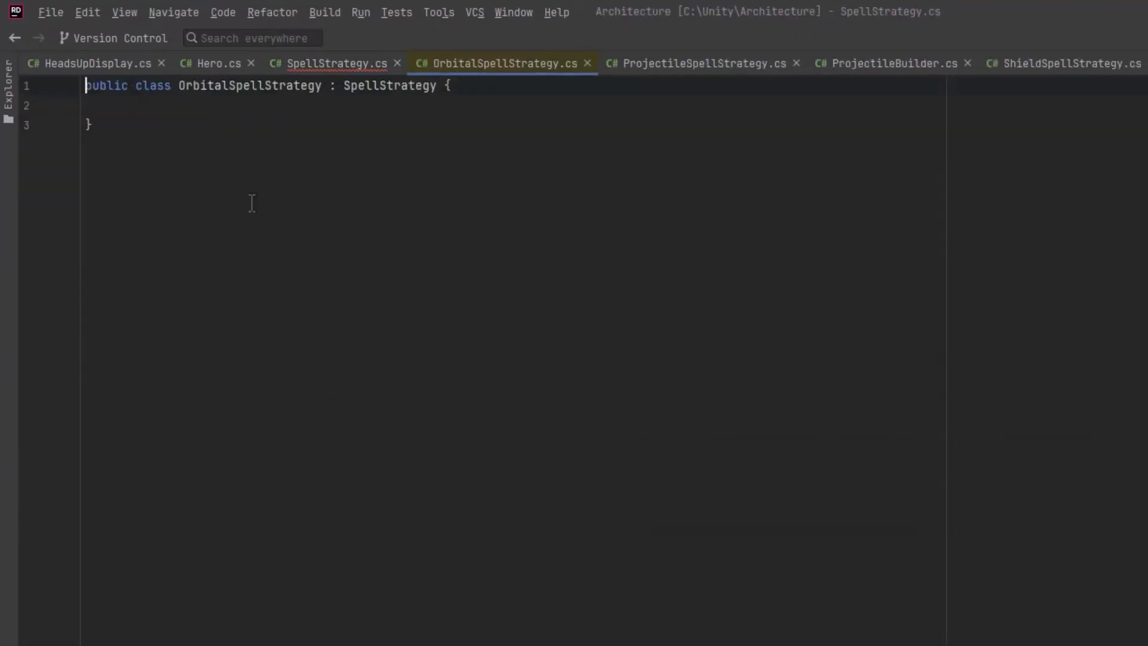
text(public override void CastSpell(Transform origin) {)
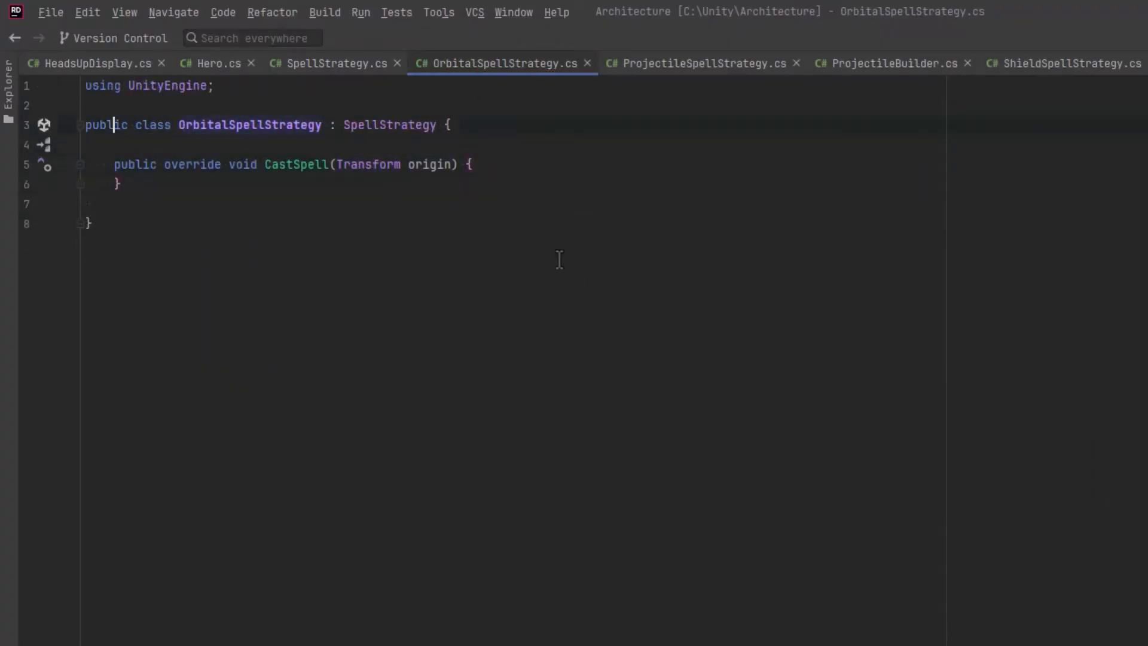
Declare public fields orbPrefab, numberOfOrbs = 3, rotationSpeed and duration = 5f.
text(public GameObject ob)
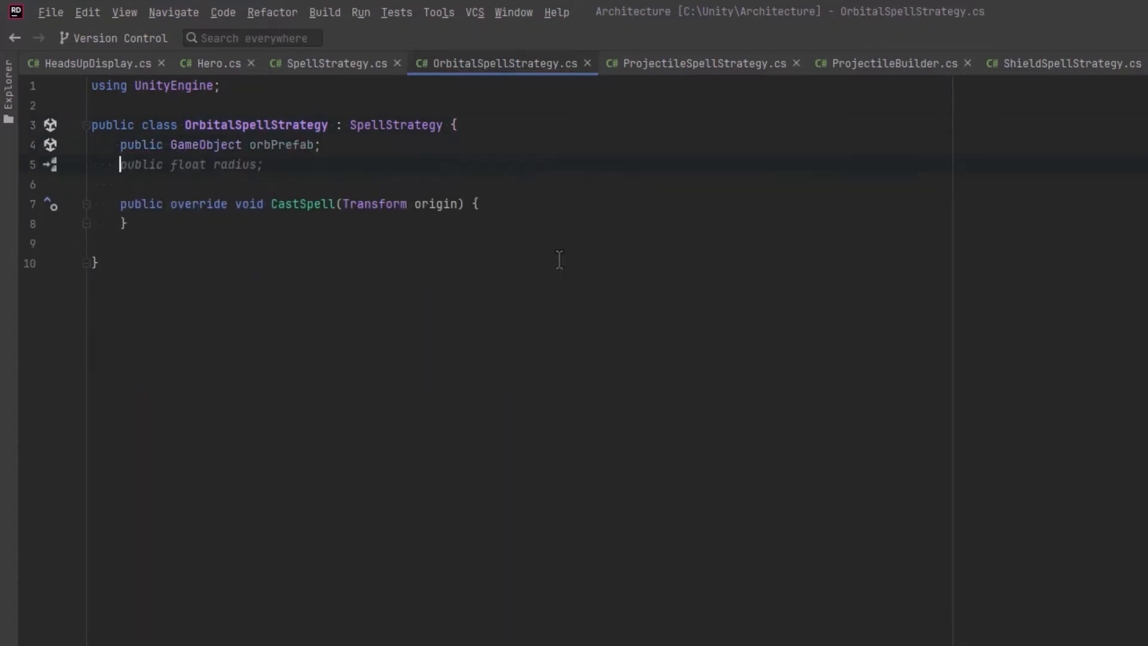
text(int n)
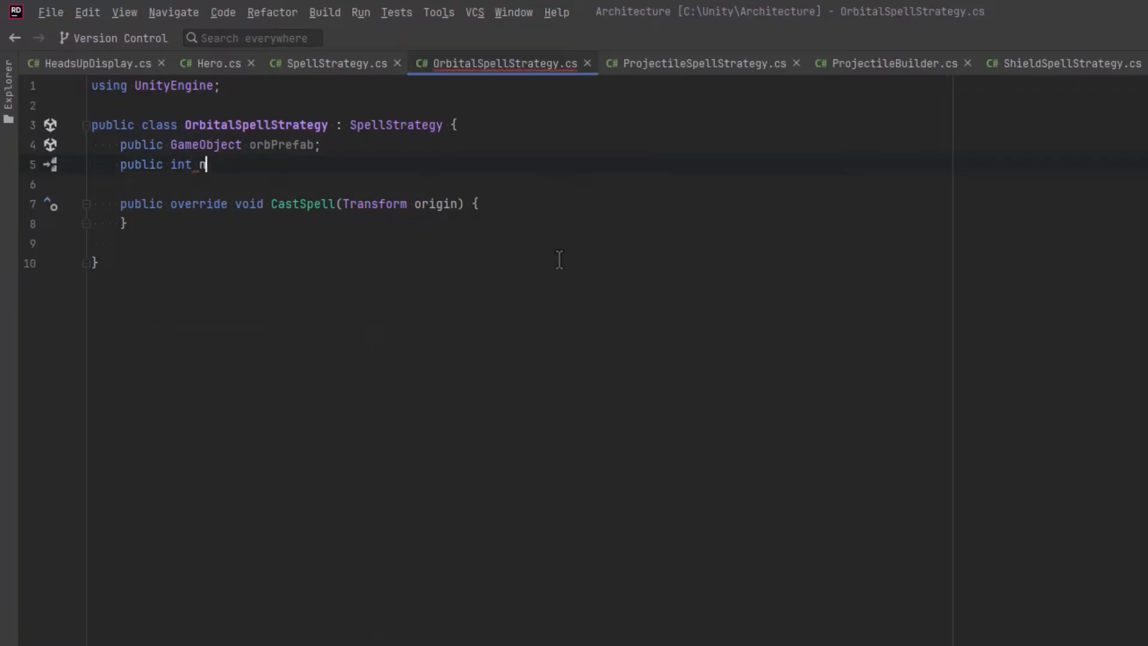
text(umberOfOrbs;)
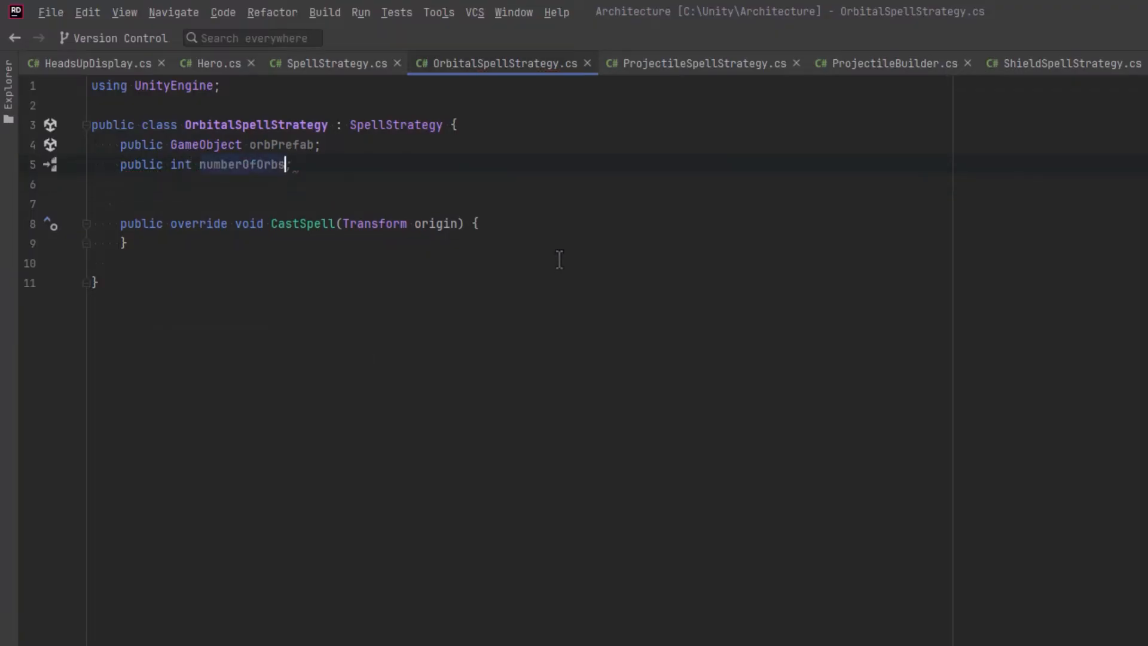
text(= 3;)
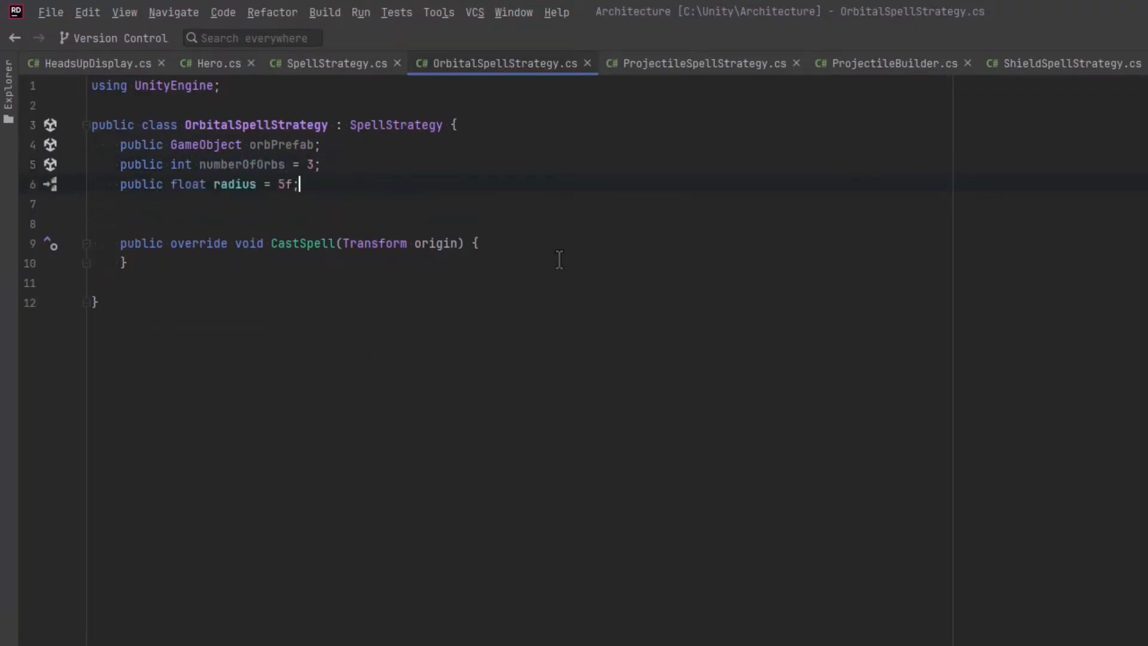
text(public float)
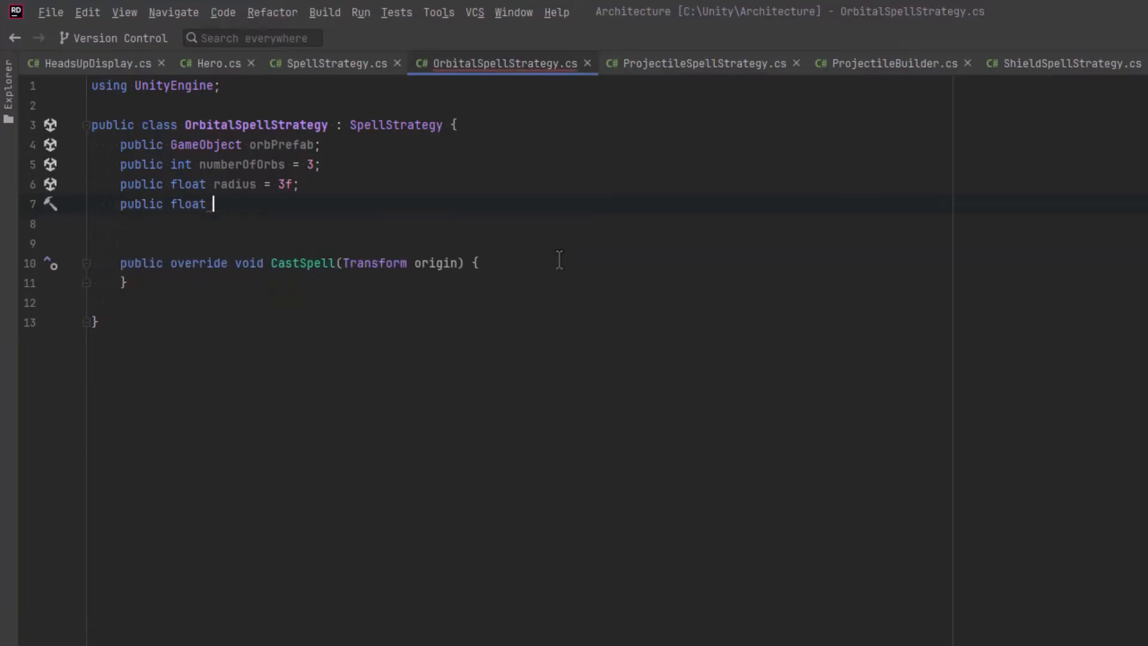
text(rotationSpeed = 5f;)
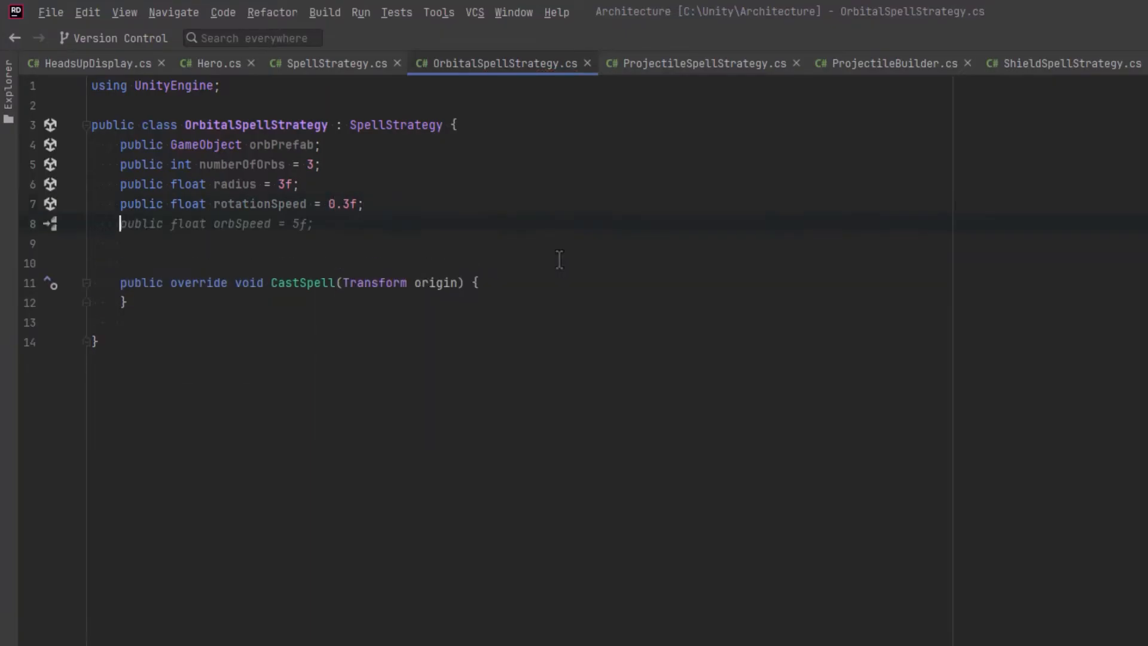
text(dur)
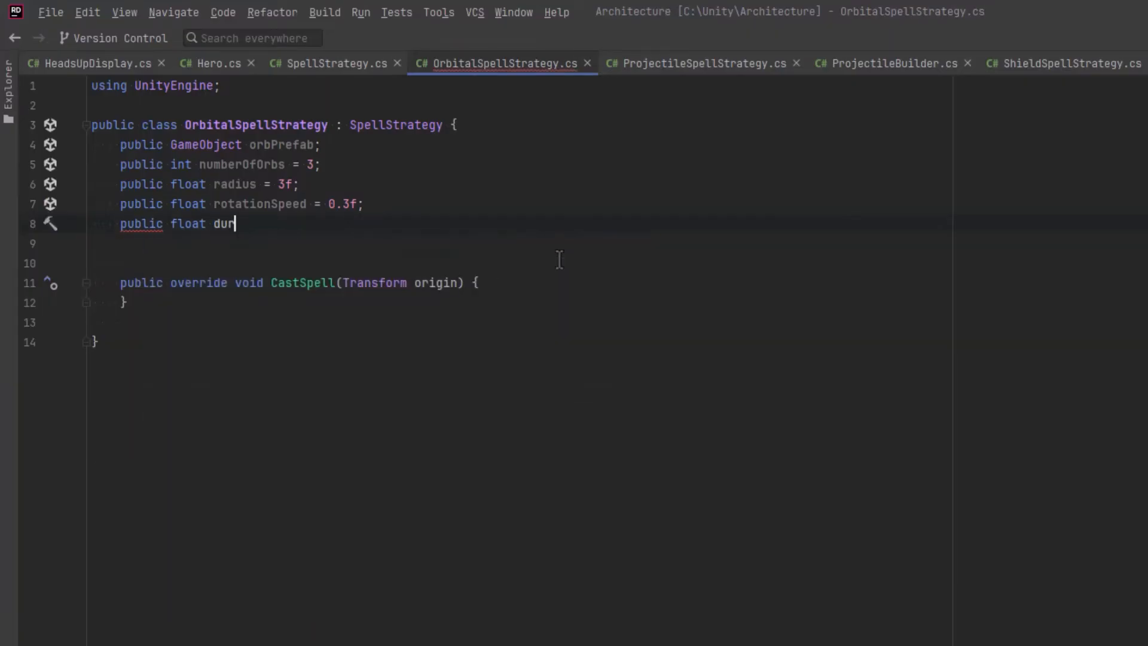
text(ation = 5f;)
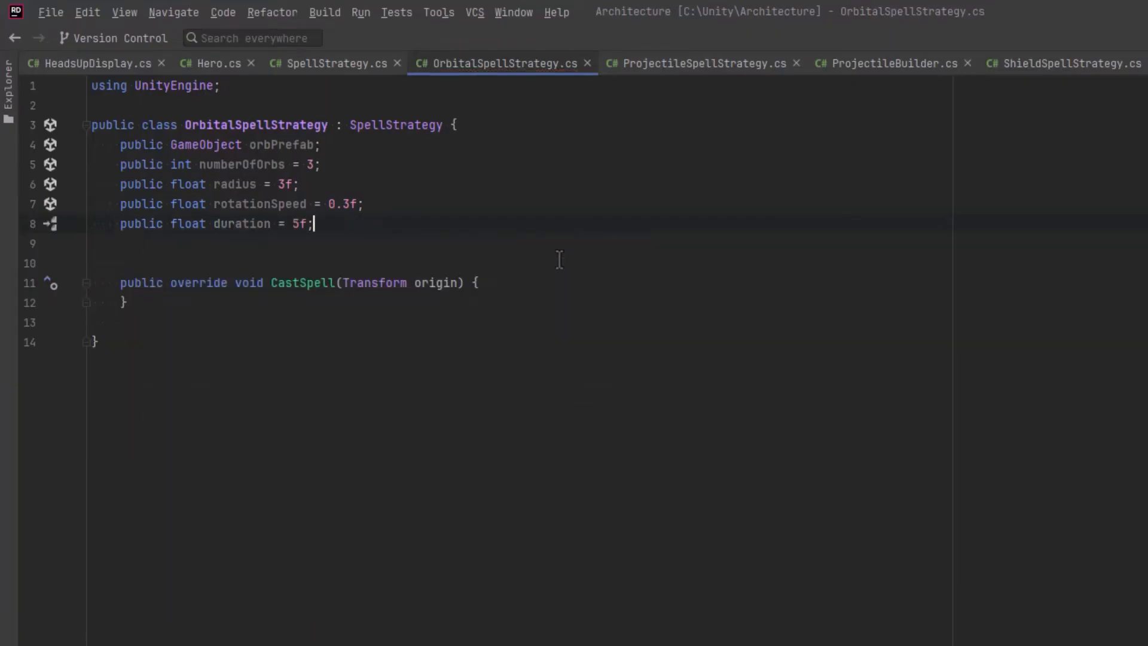
text(Transform orbParent =)
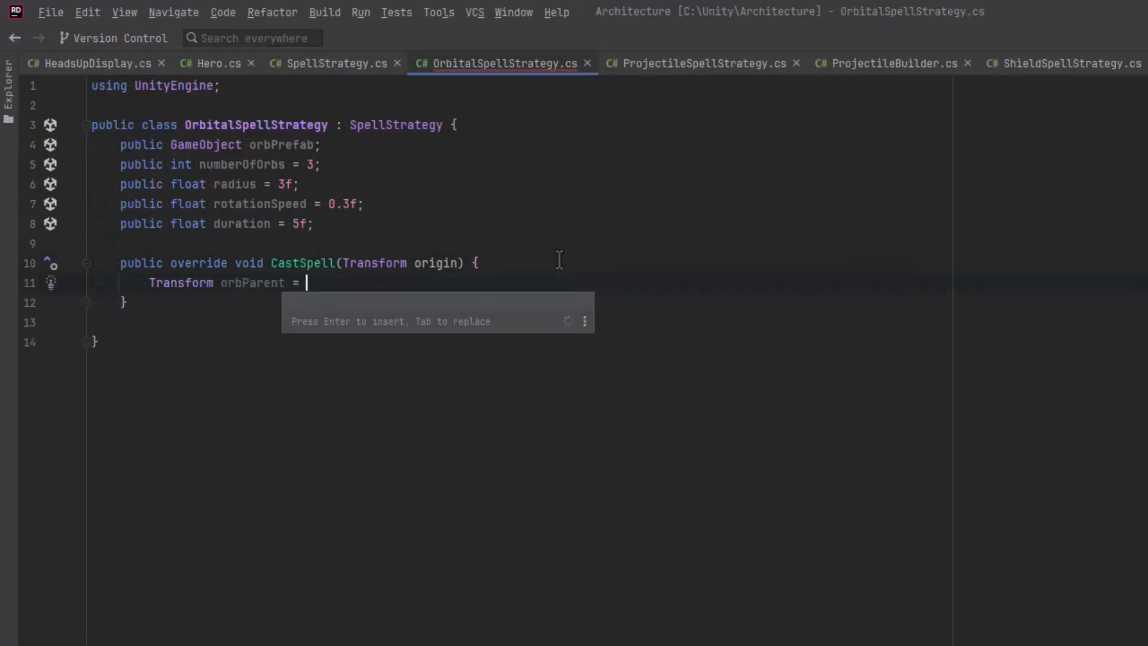
Call CreateOrbParent from CastSpell and create an 'OrbParent' GameObject transform in the helper.
text(CreateOrbParent(origin);)
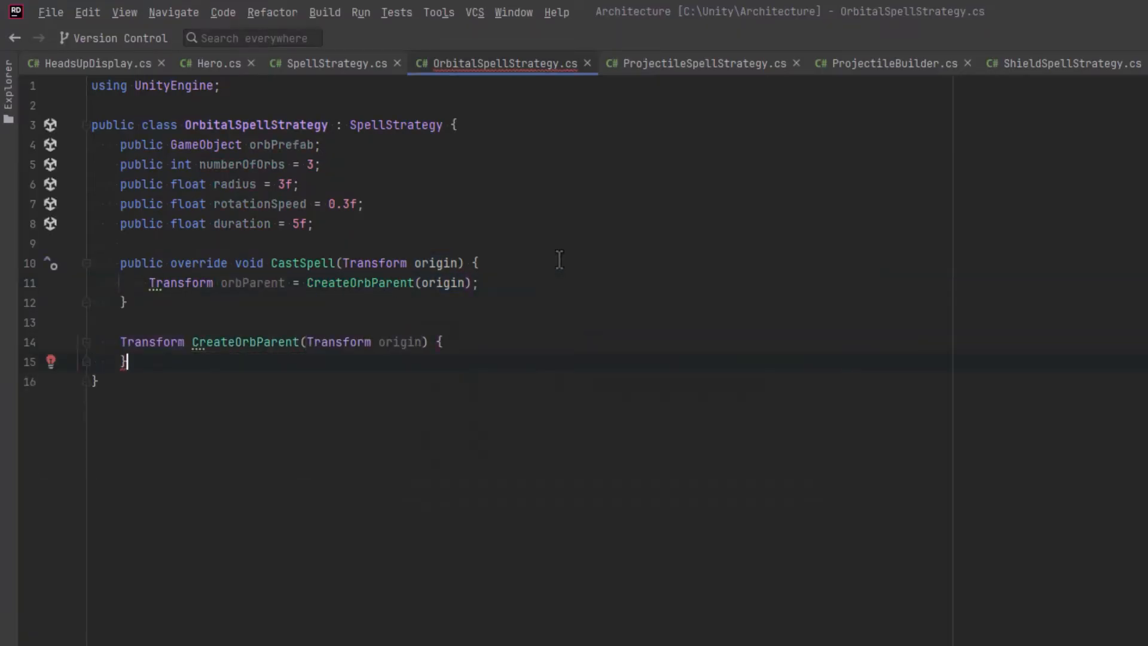
text(var orbParent = new GameObject("OrbParent").transform;)
text(orbParent.rotation = origin.rotation;)
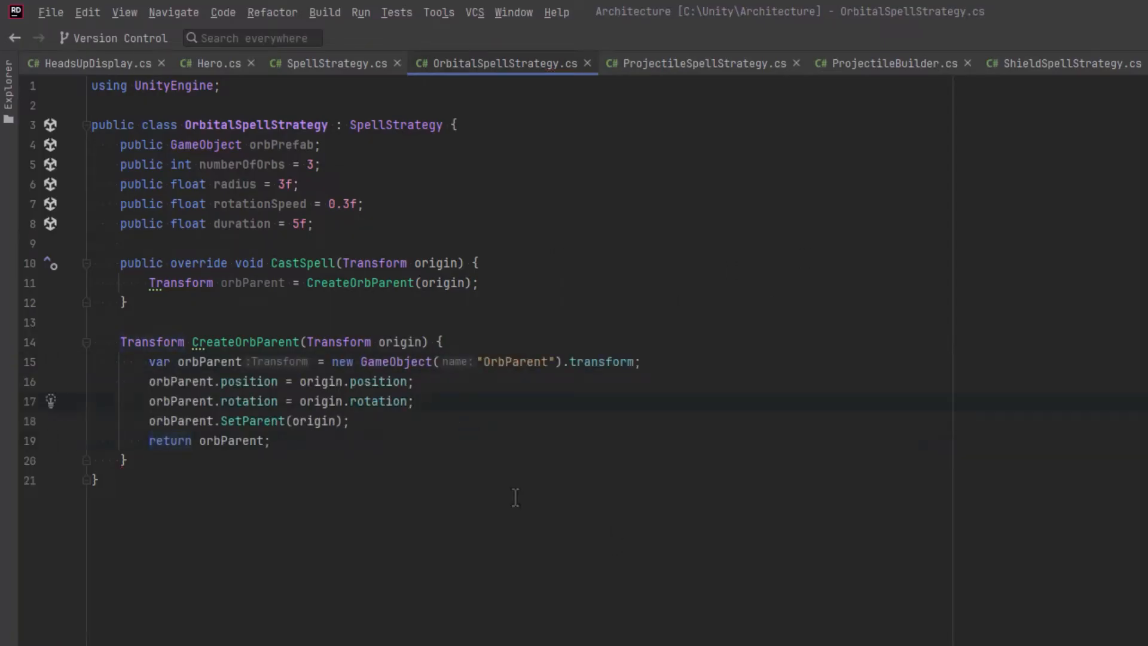
mouse_move(235, 523)
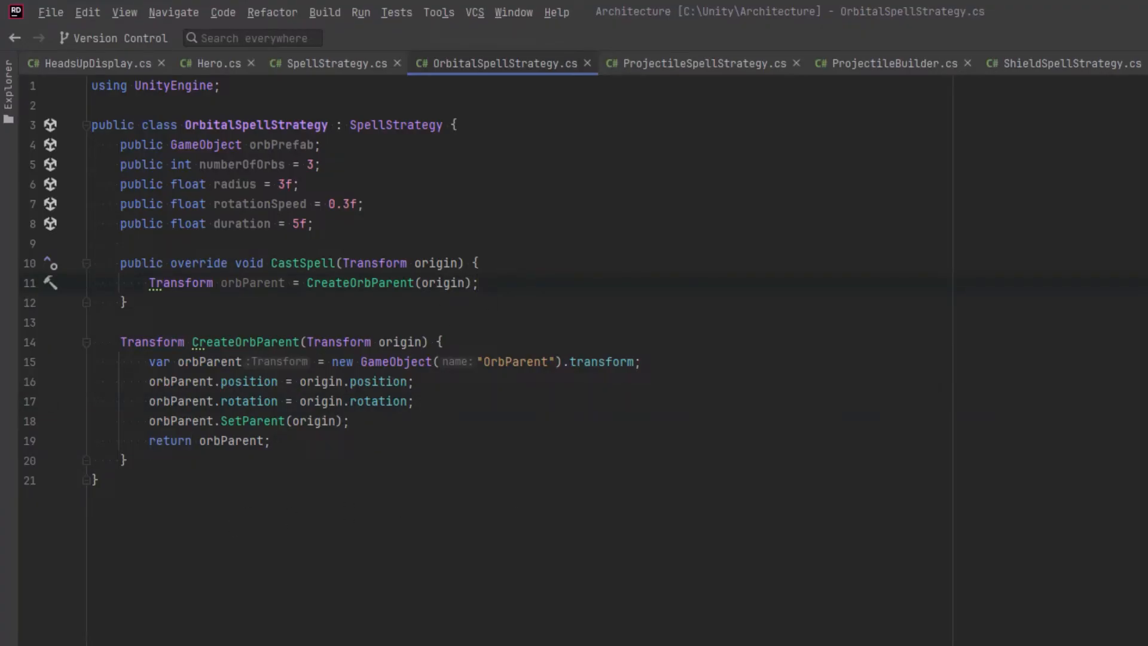
Call RotateOrbParent(orbParent) in CastSpell, generate that method, and start its rotation variable.
text(RotateOrbParent(orbParent);)
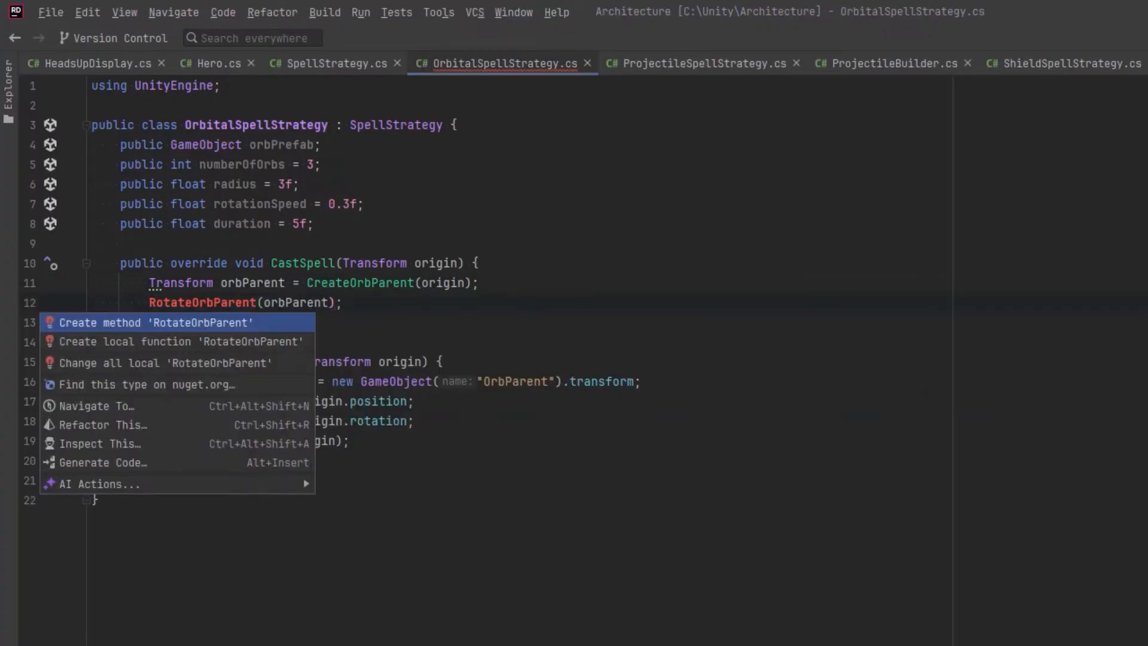
click(154, 322)
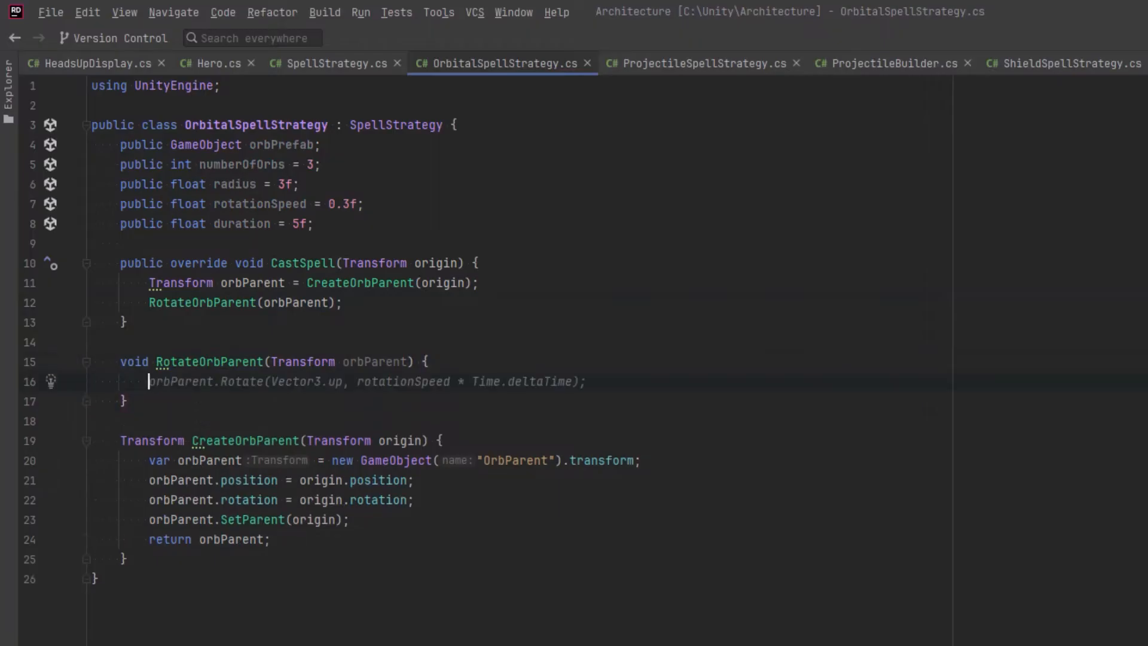
text(float rotation)
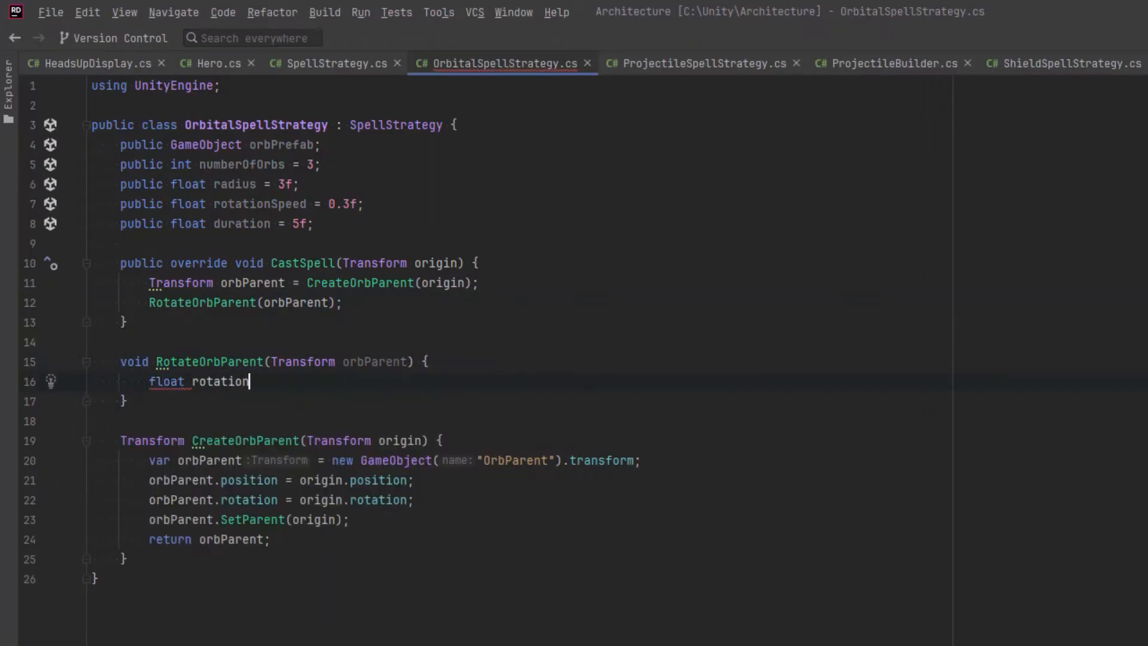
Set rotationRate to 360/numberOfOrbs × rotationSpeed and tween orbParent's rotation with looping DOTween.To.
text(Rate = 360f / numberOfOrbs;)
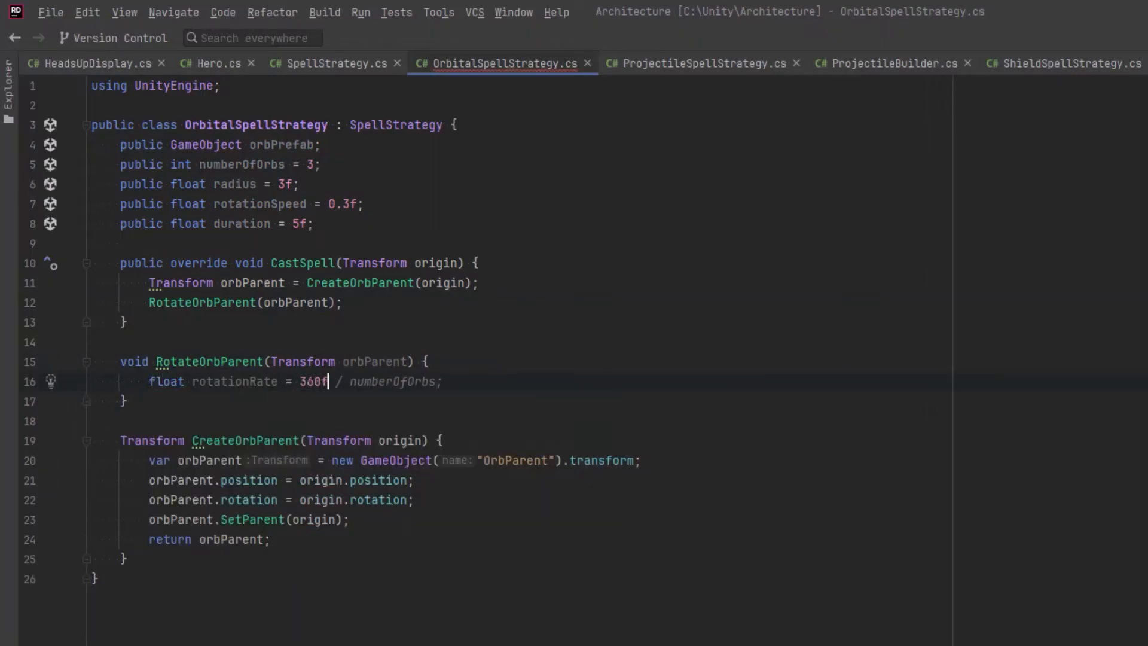
text(* rotationSpeed;)
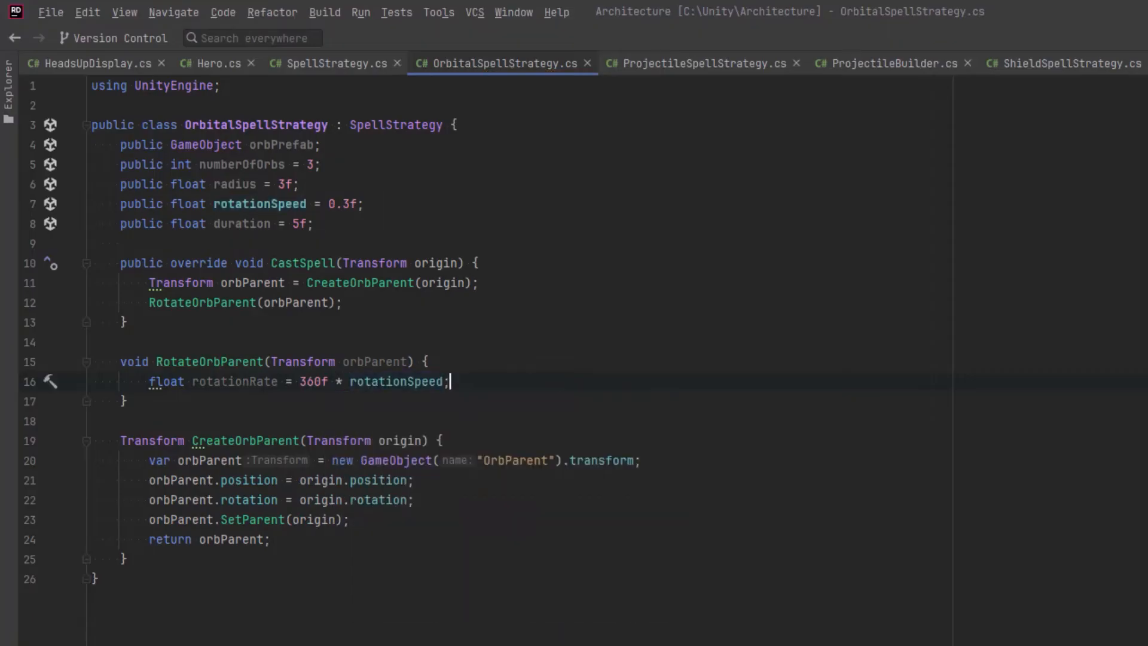
text(DOTween.To(()
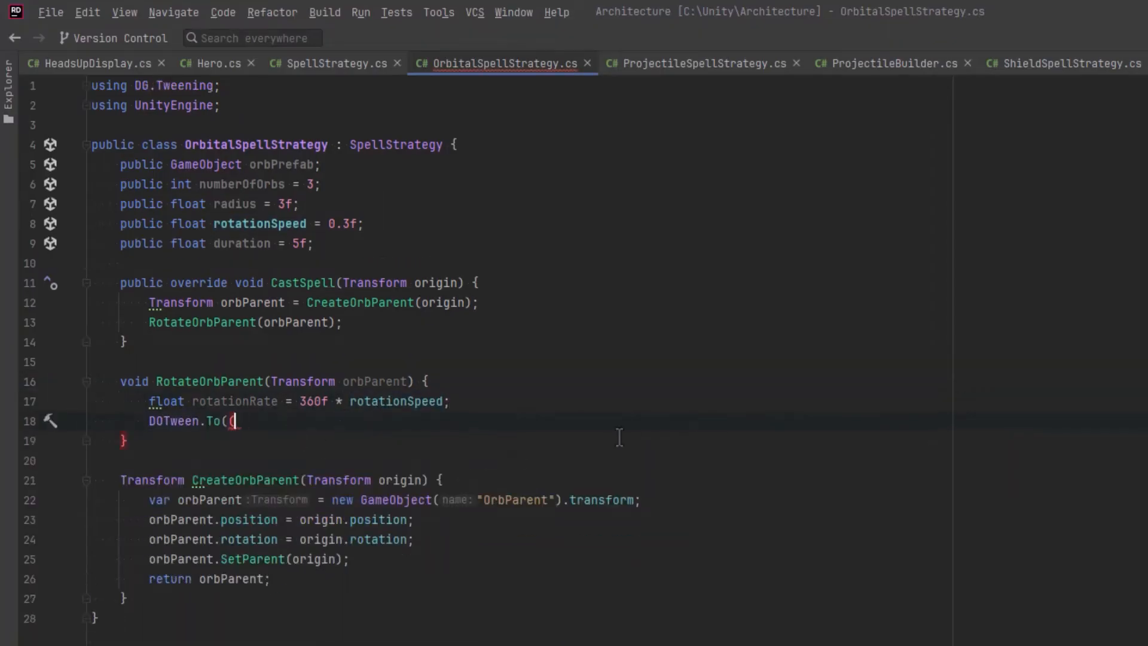
text() =>)
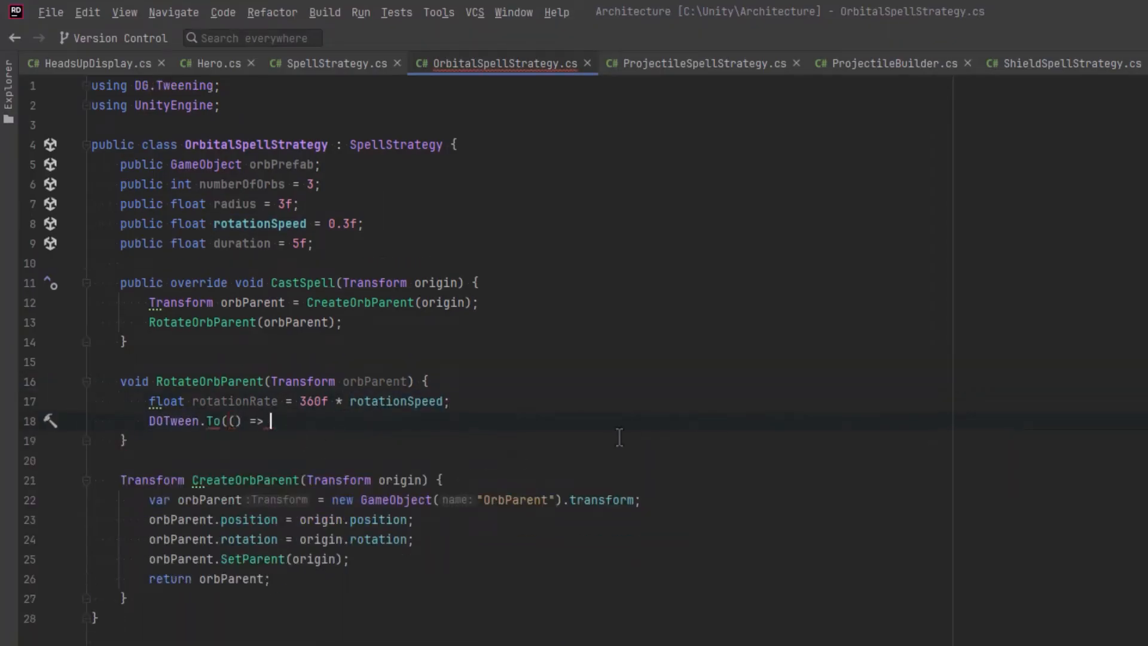
text(orbParent.rotation.E)
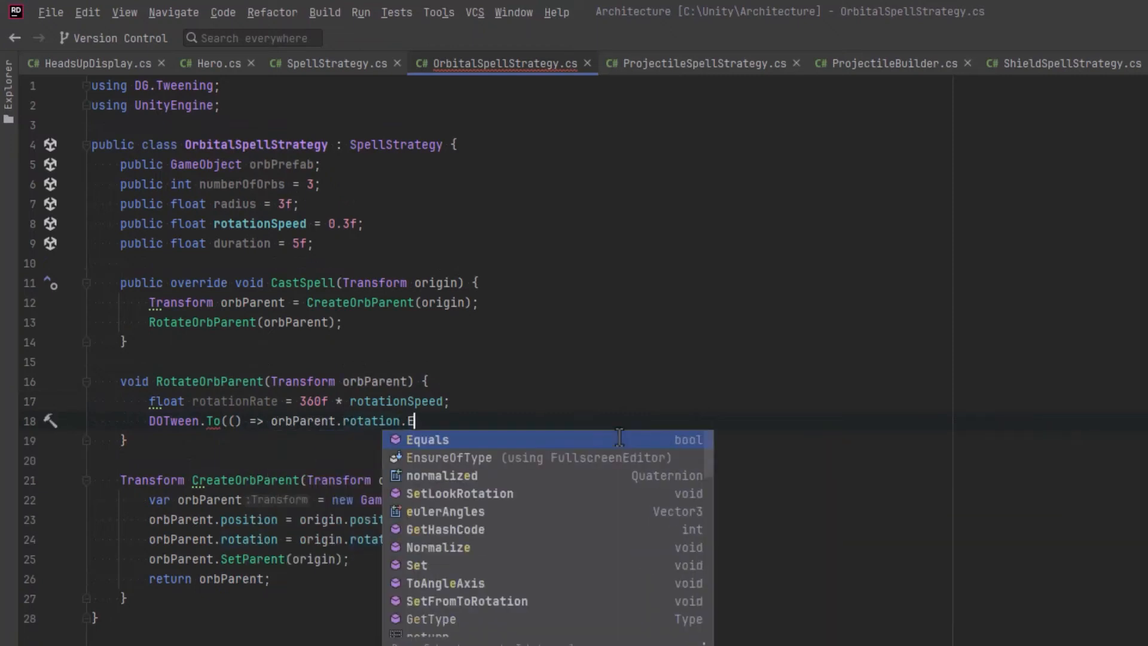
text(ulerAngles, x => orbParent.)
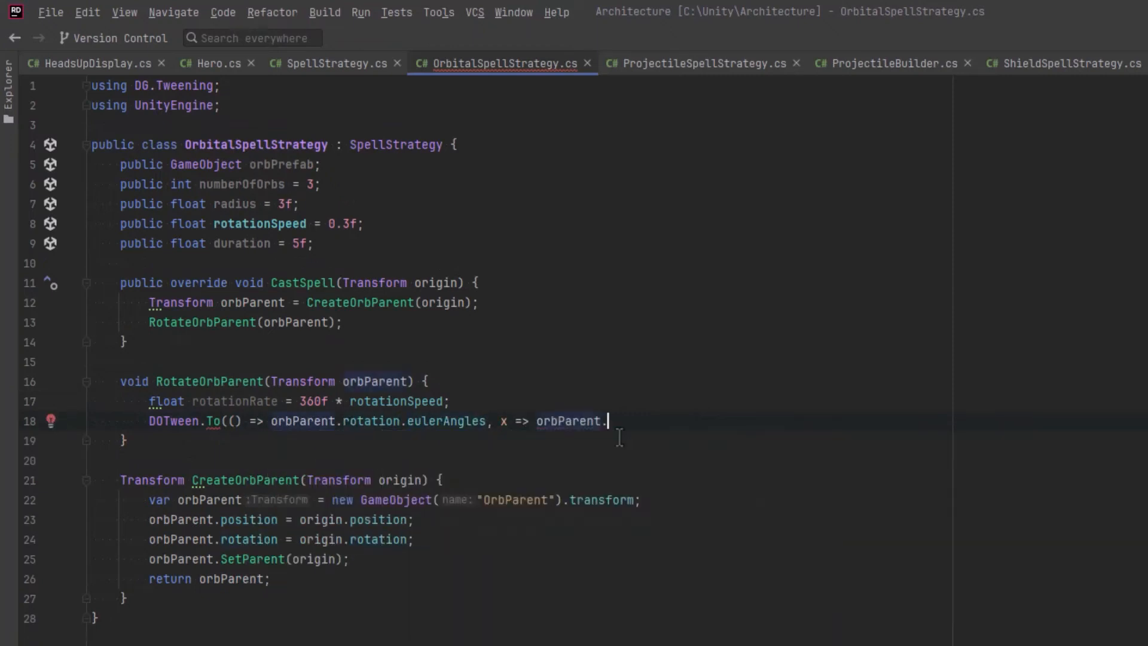
text(rotation = Quaternion.Euler(x))
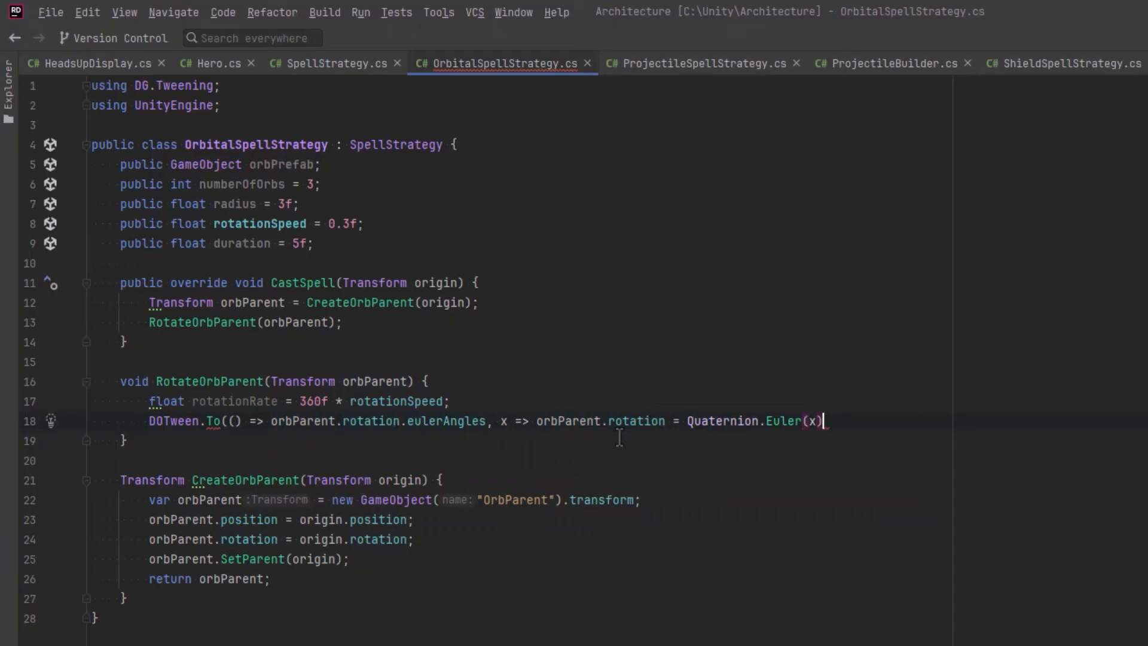
text(, new Vector3(0, rotationRate, 0)
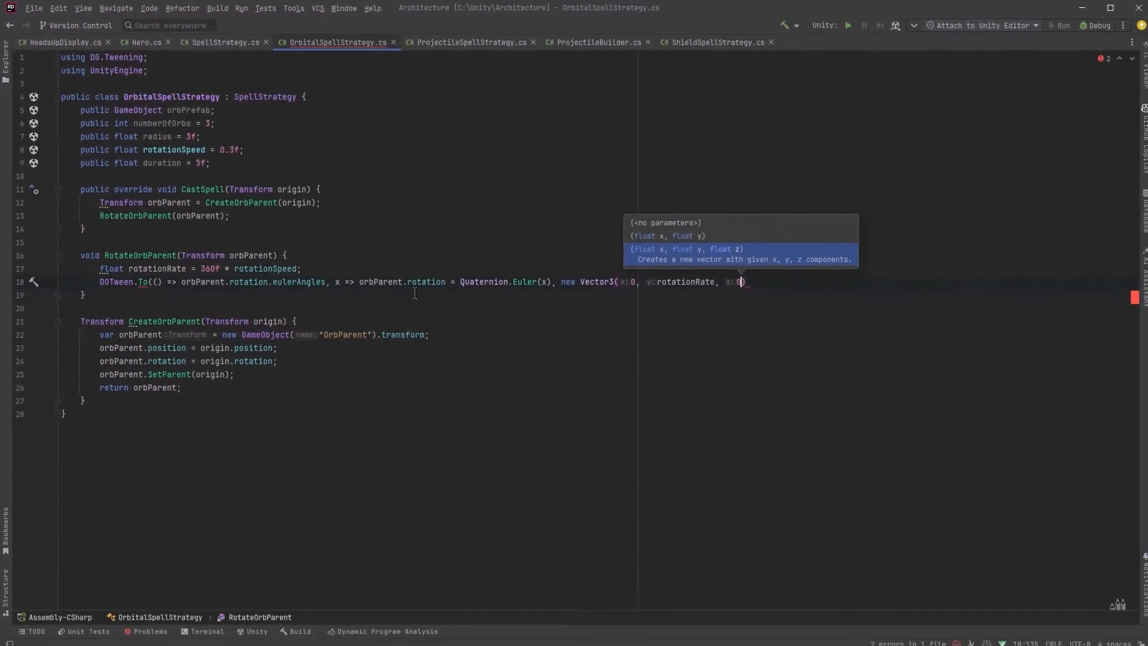
text(, 1f)
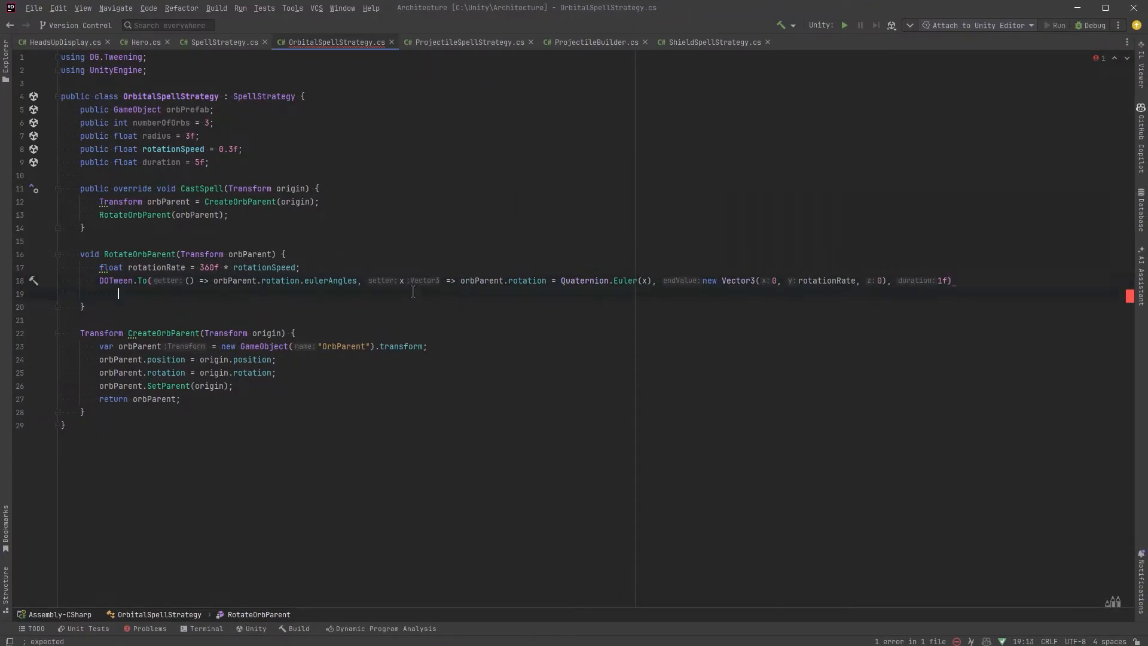
text(.SetLoops(-1, LoopType.Incremental)
text(.SetEase(Ease.Linear);)
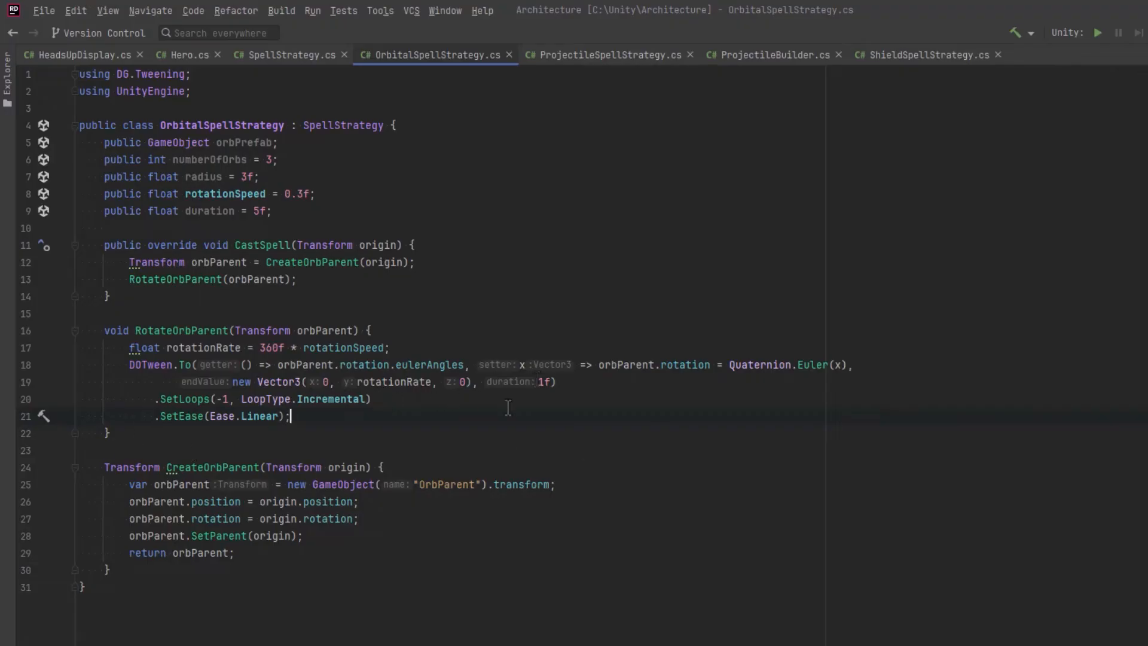
mouse_move(315, 276)
text(for (int i = 0; i < numberOfOrbs; )
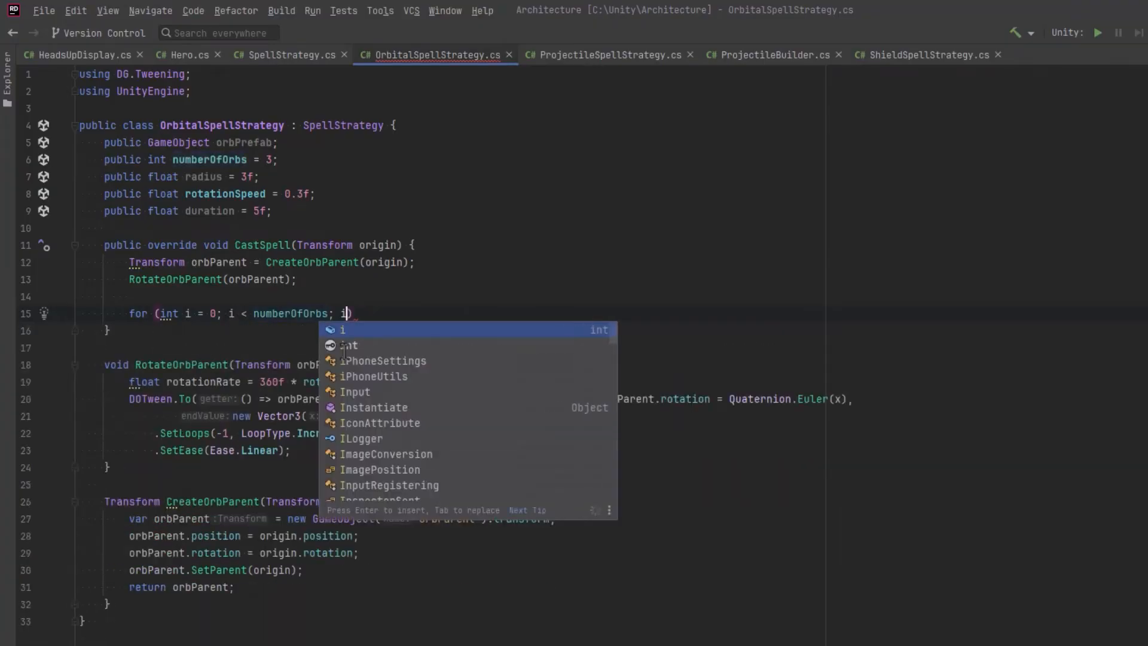
Loop numberOfOrbs times calling SpawnOrb(origin, orbParent, i), generate SpawnOrb, and destroy orbParent after duration.
text(i++) {)
text(SpawnOrb(origin,)
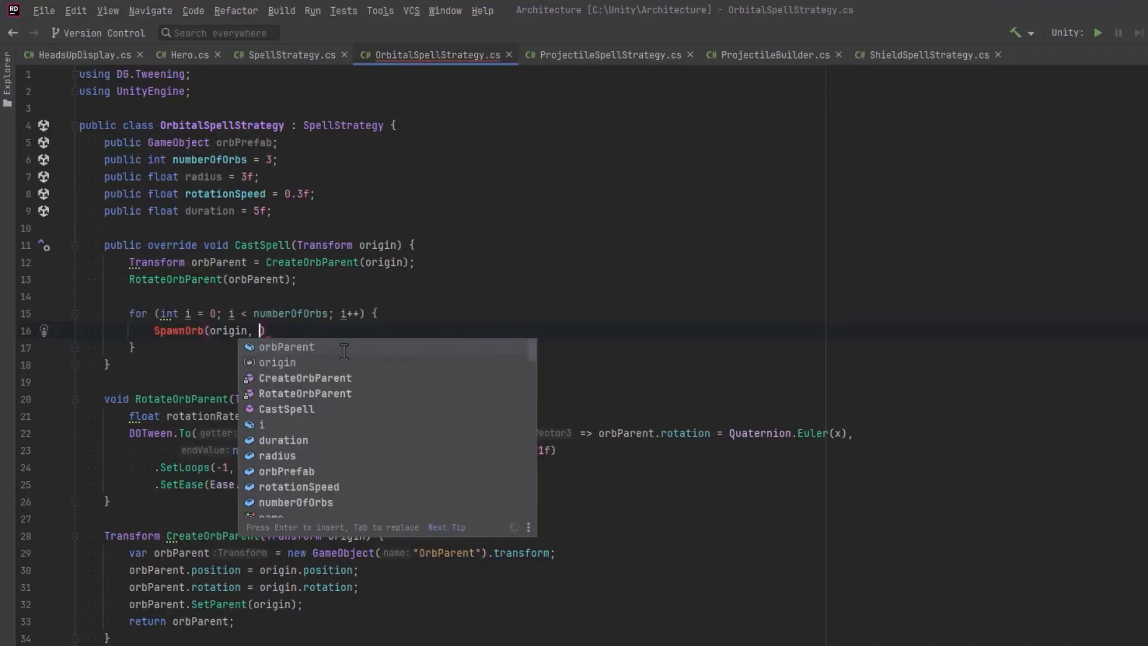
text(orbParent, i);)
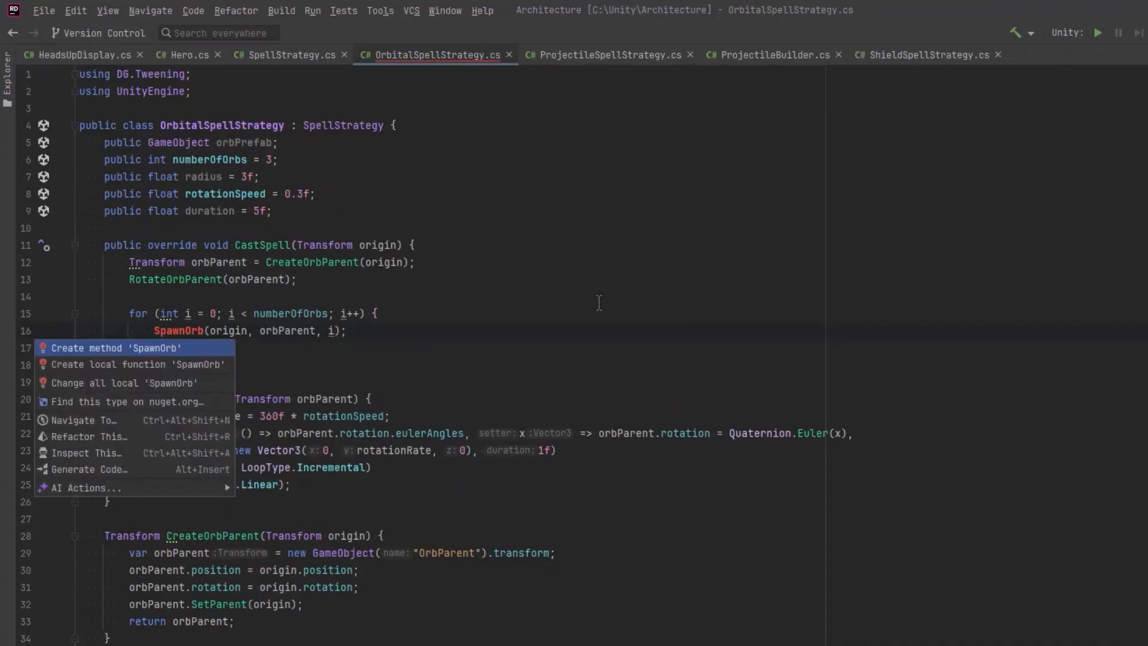
click(114, 346)
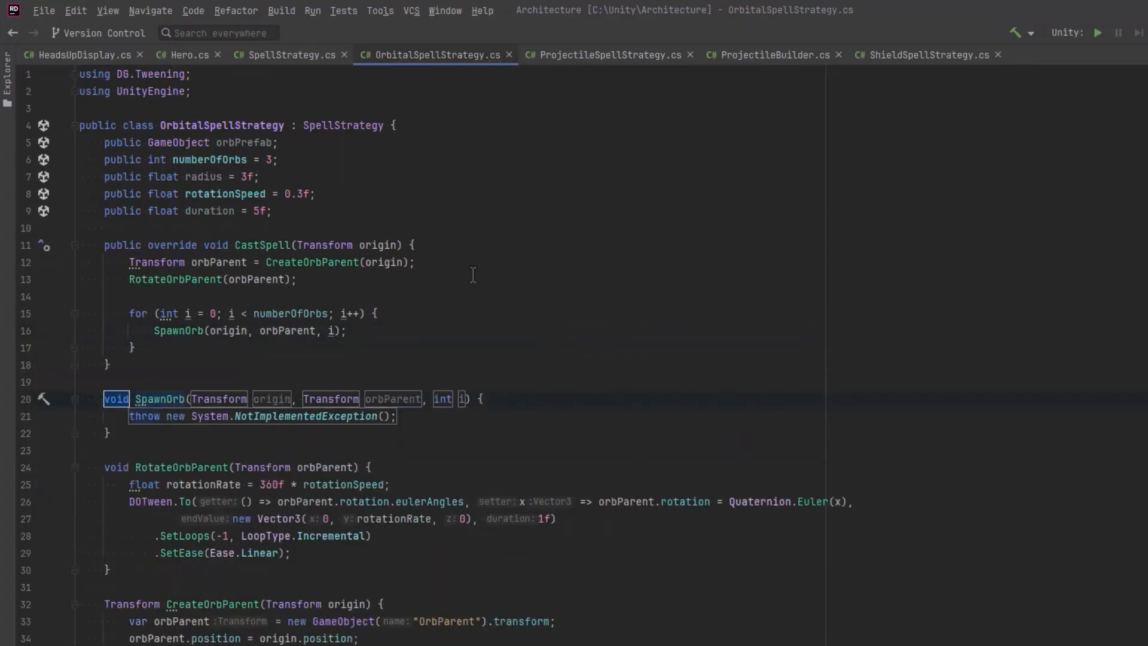
text(Vector3 CalculateSpawnPosition(Transform origin, int i) {)
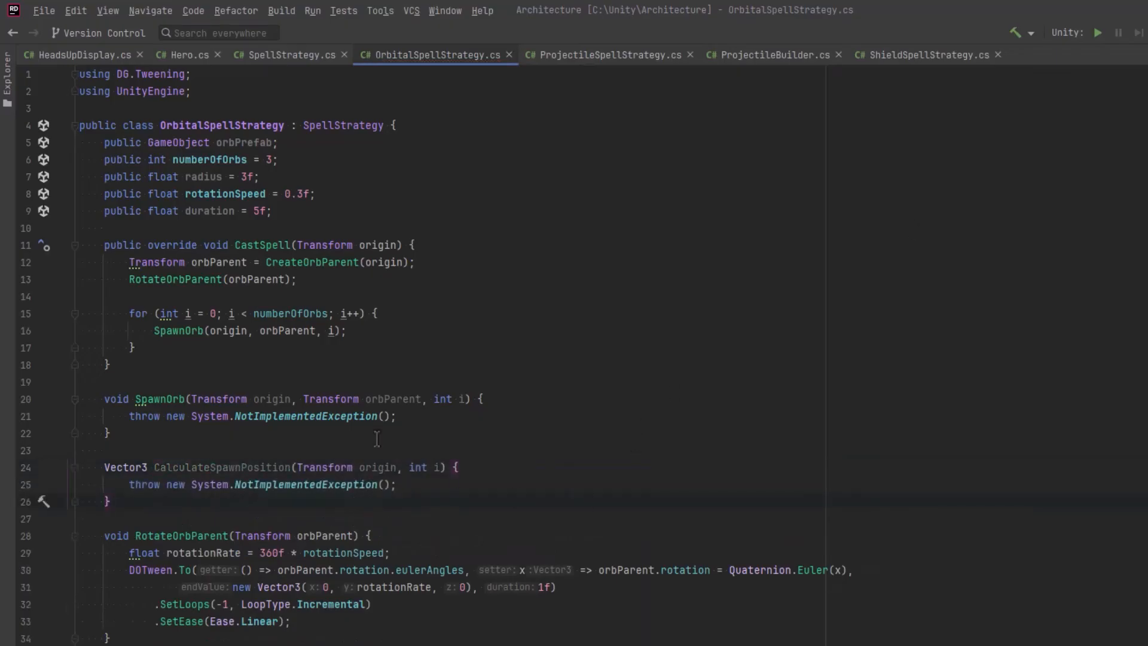
mouse_move(254, 462)
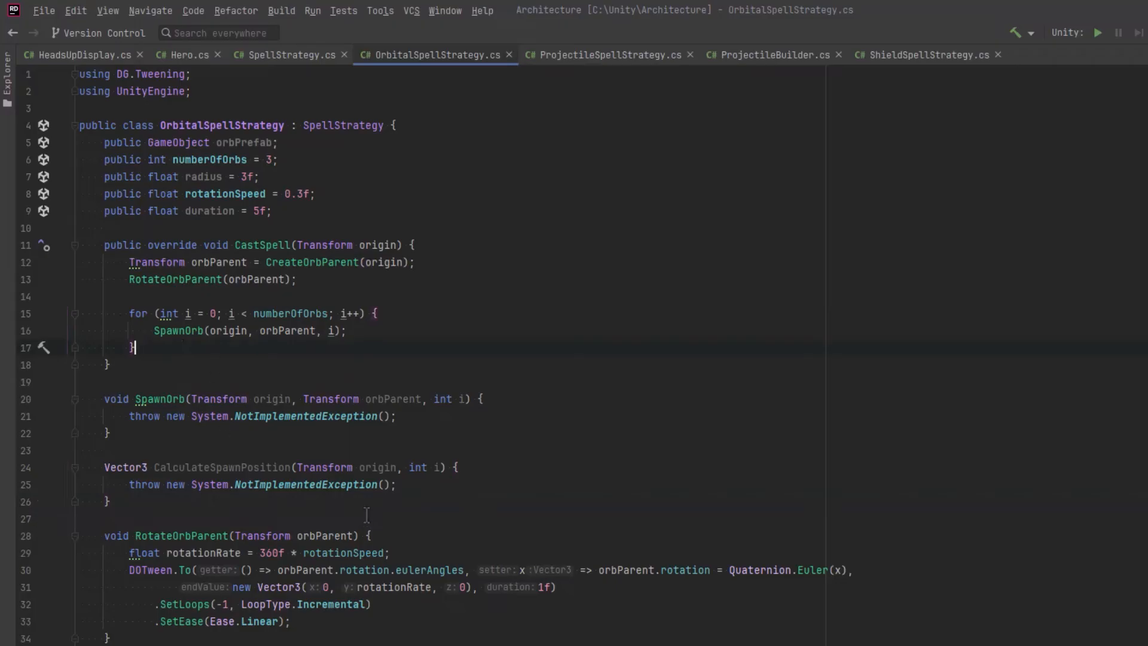
text(Destroy(orbParent.gameObject, duration);)
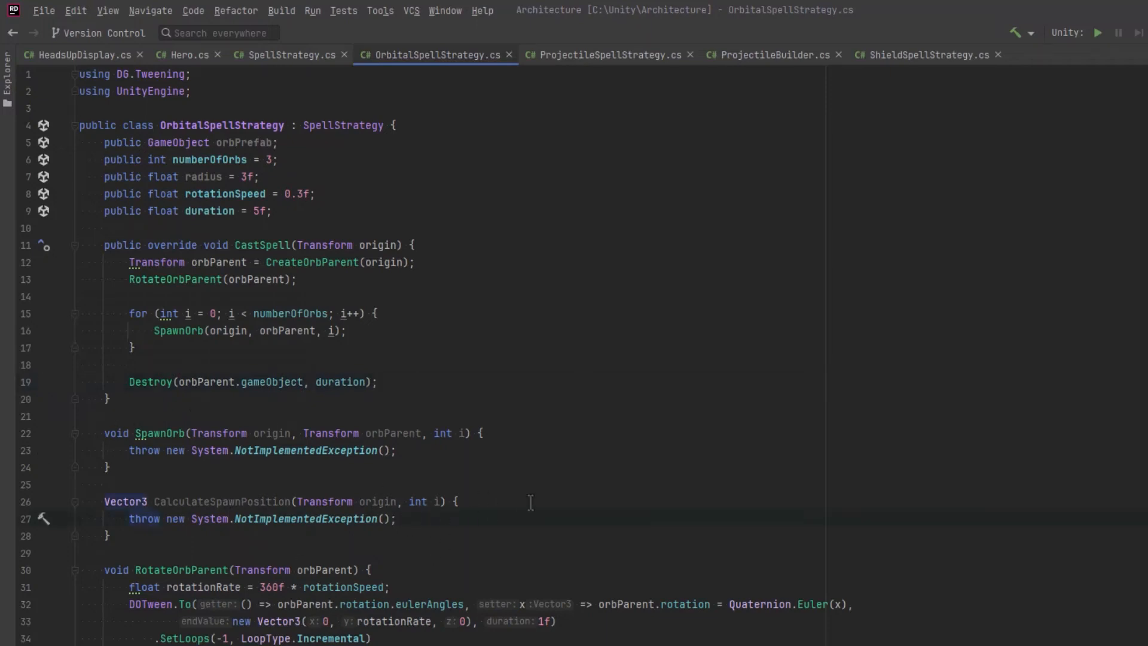
Compute angle = index × 2π / numberOfOrbs and return origin.position plus a Mathf-based Vector3 offset.
text(float angle)
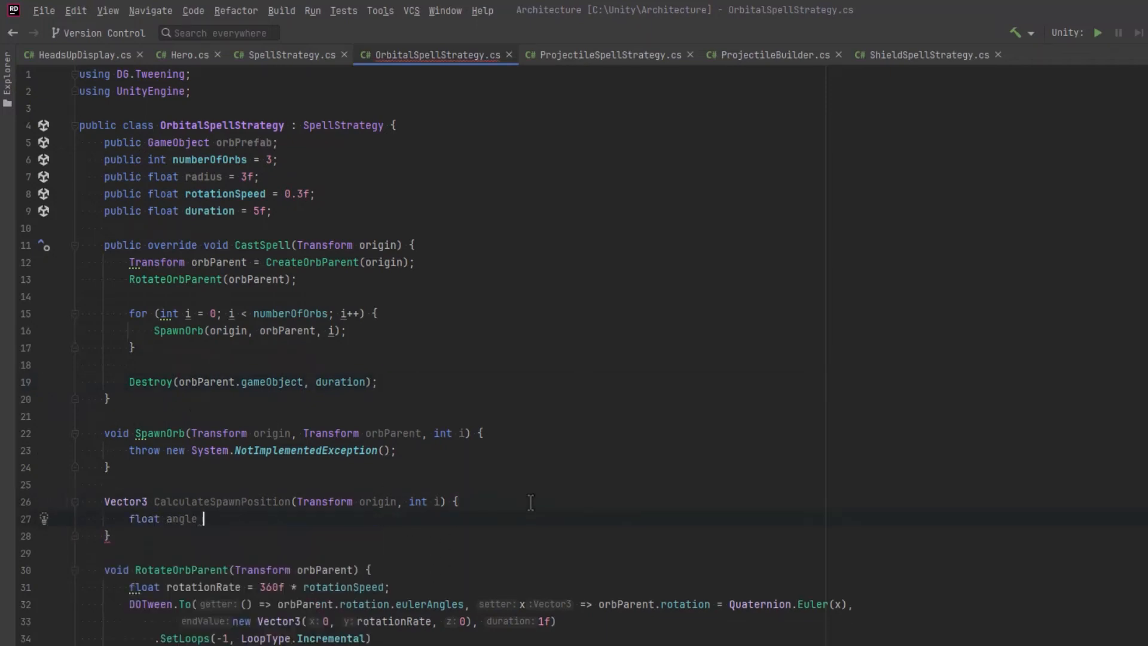
text(= index * 2f *)
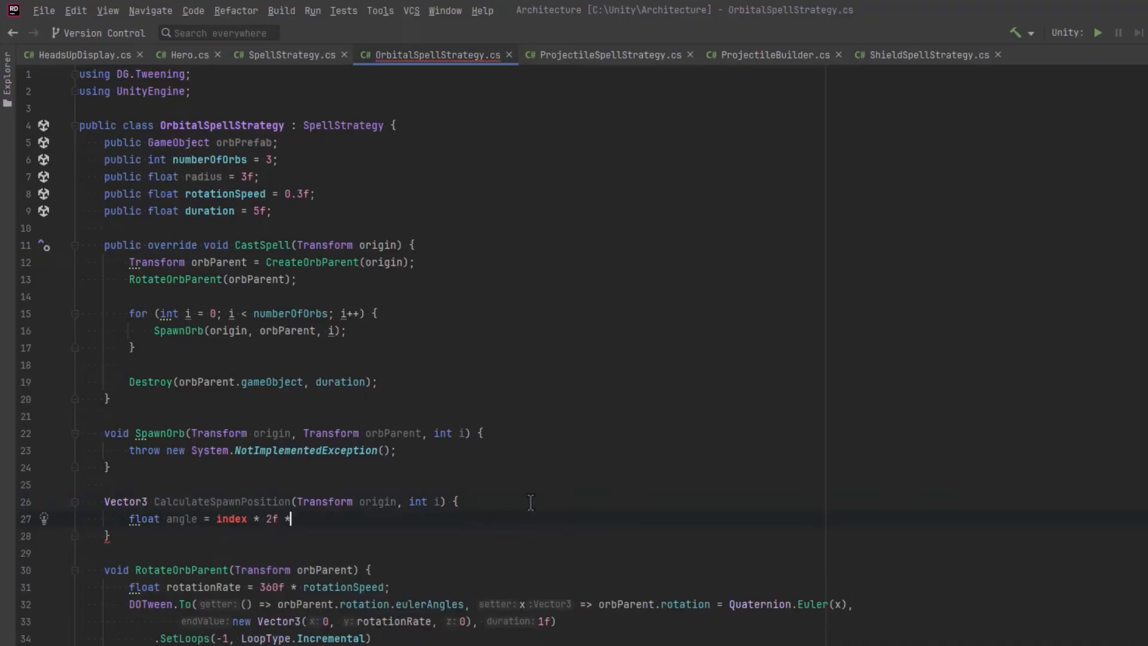
text(Mathf.PI)
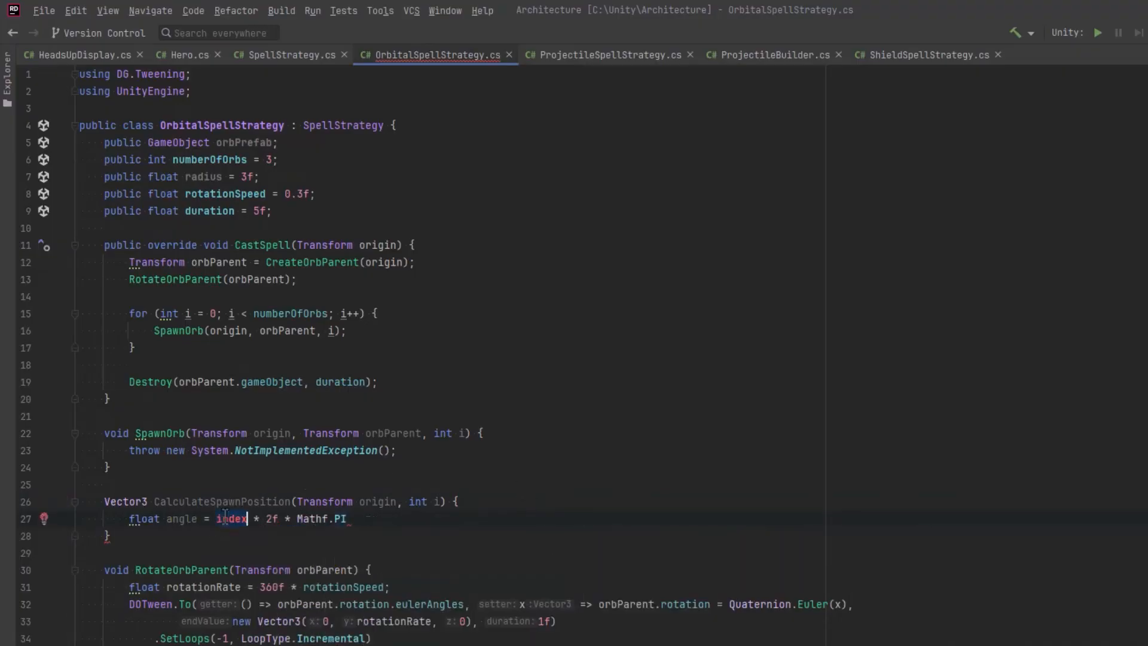
text(i)
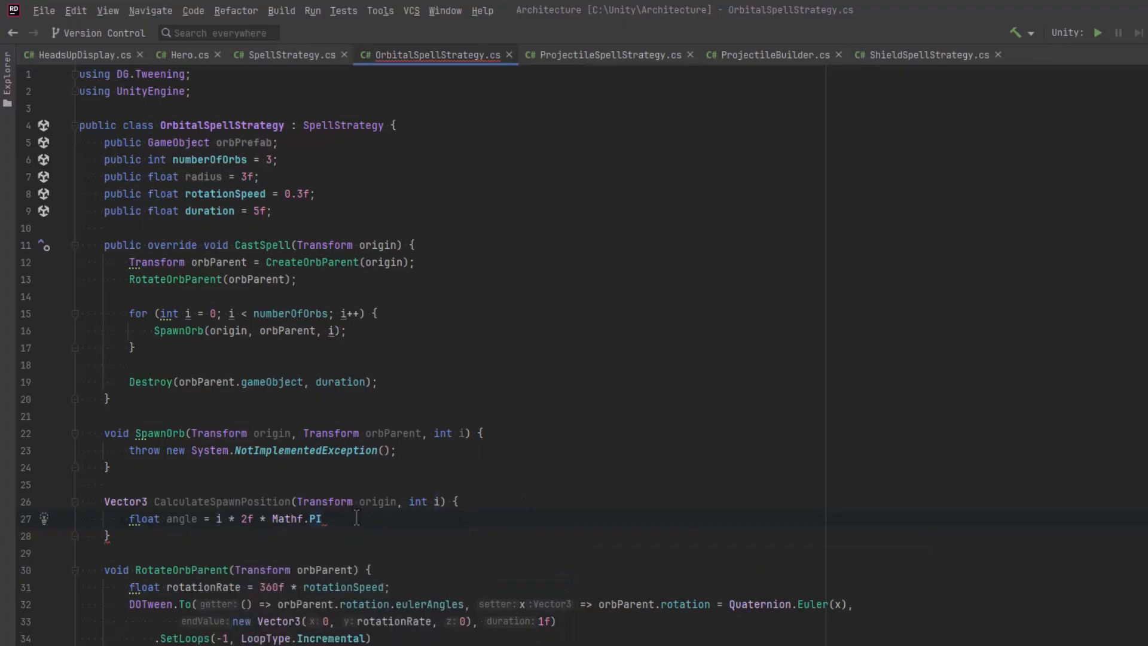
text(/ numberOfOrbs;)
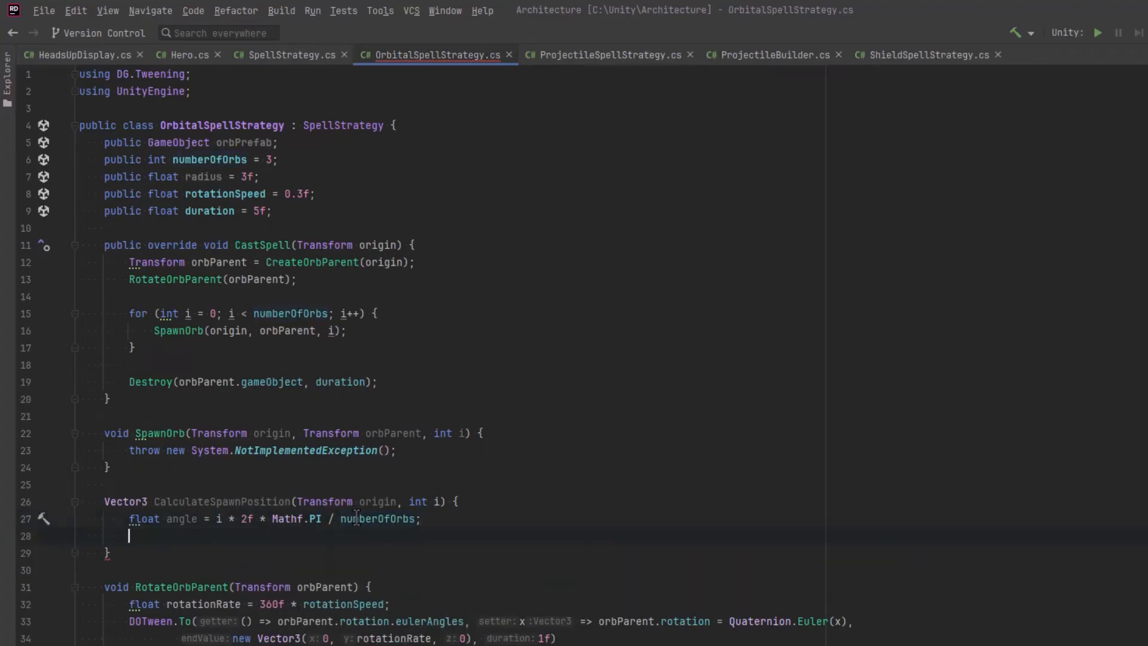
text(return origin.p)
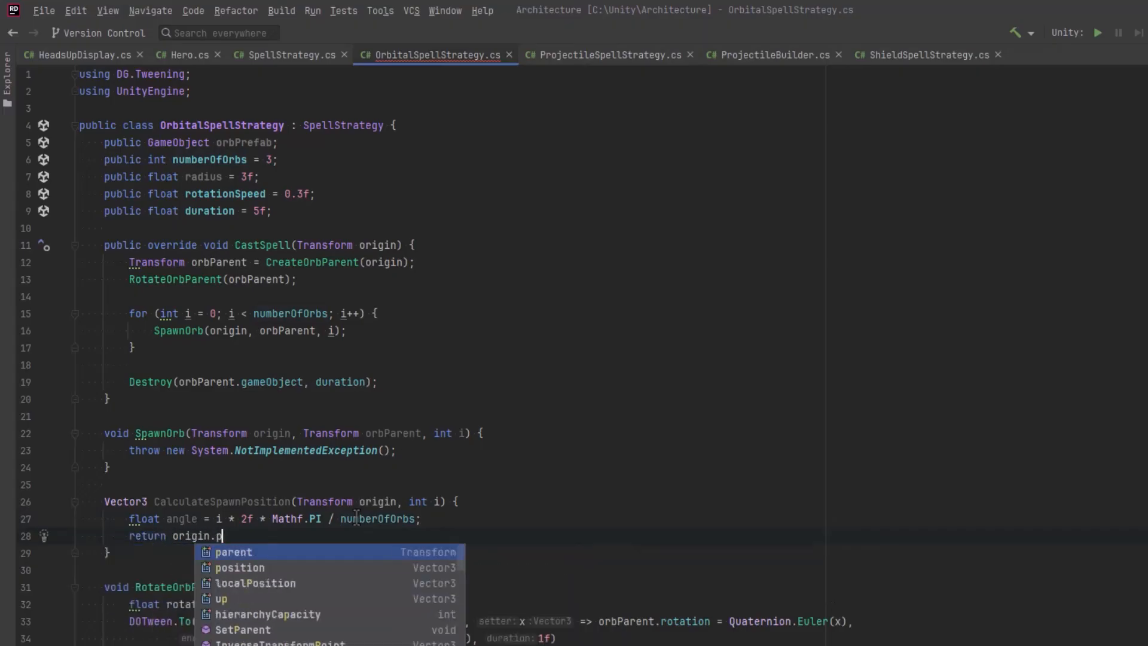
text(osition + new)
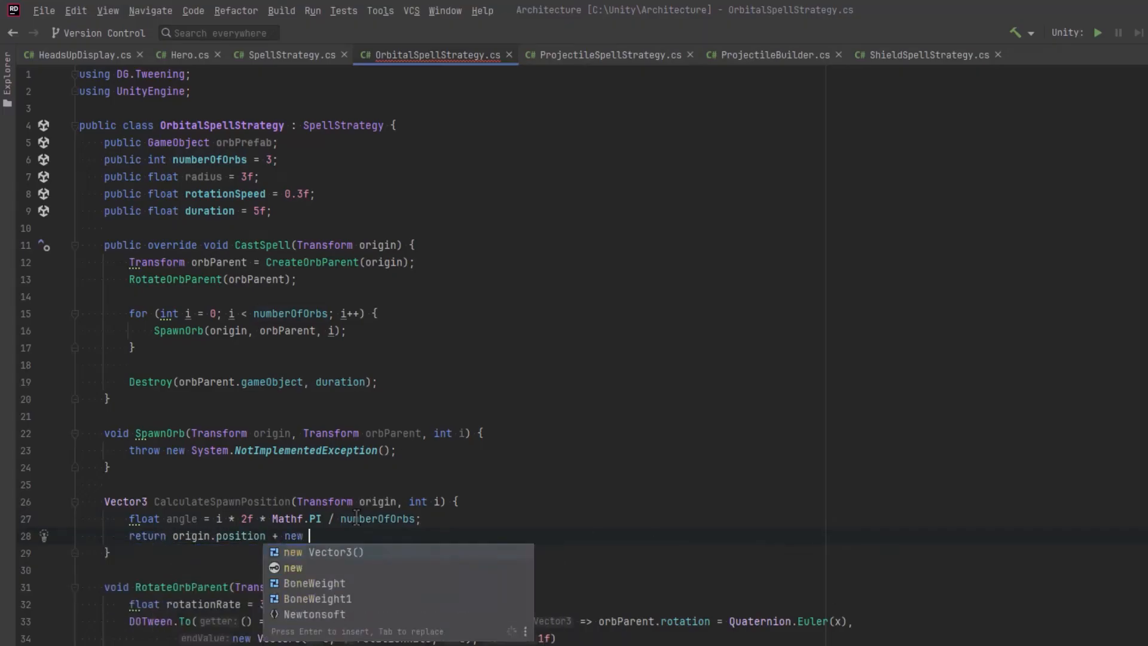
text(Vector3(Math)
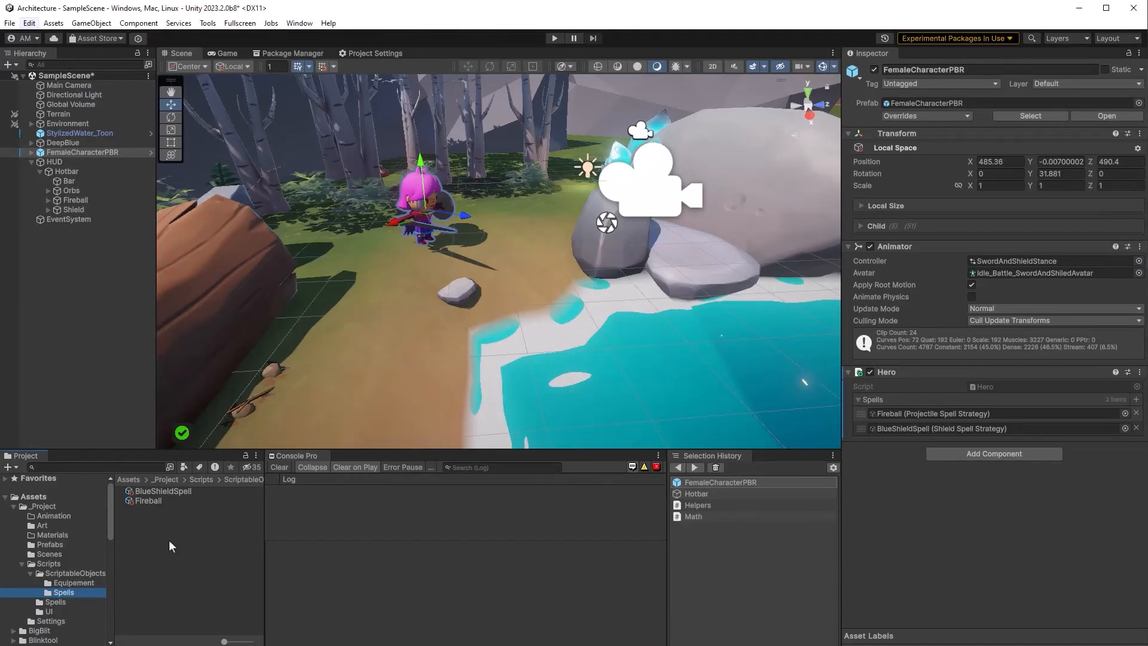
Create a new Orbital Spell Strategy asset from the Spells folder's context menu.
right_click(168, 545)
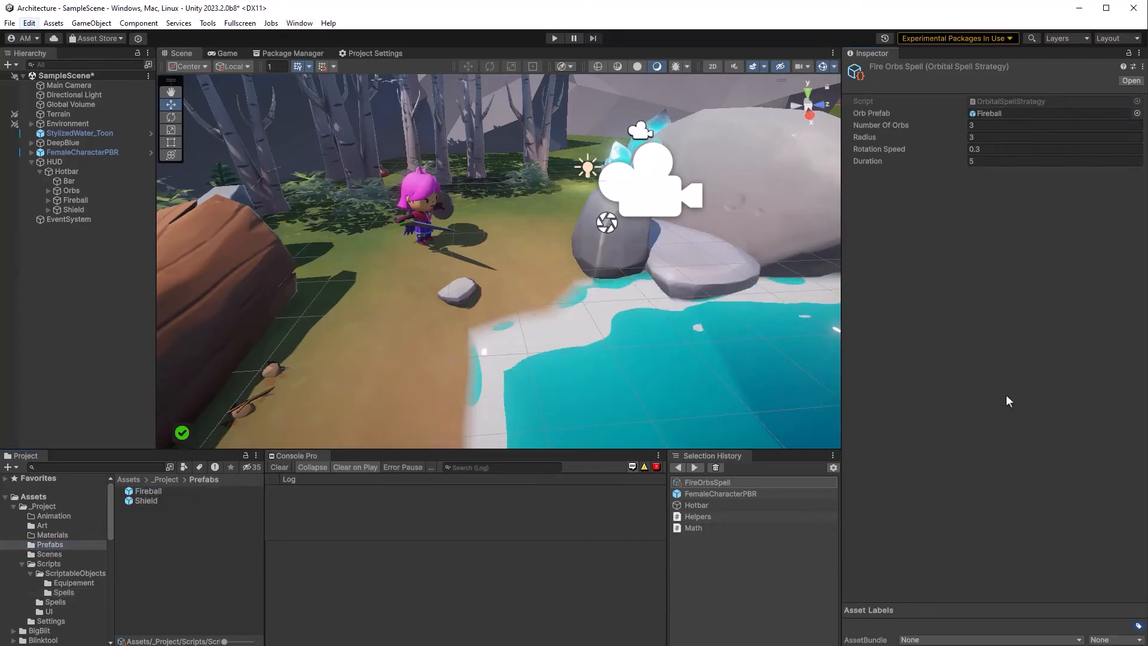
click(82, 152)
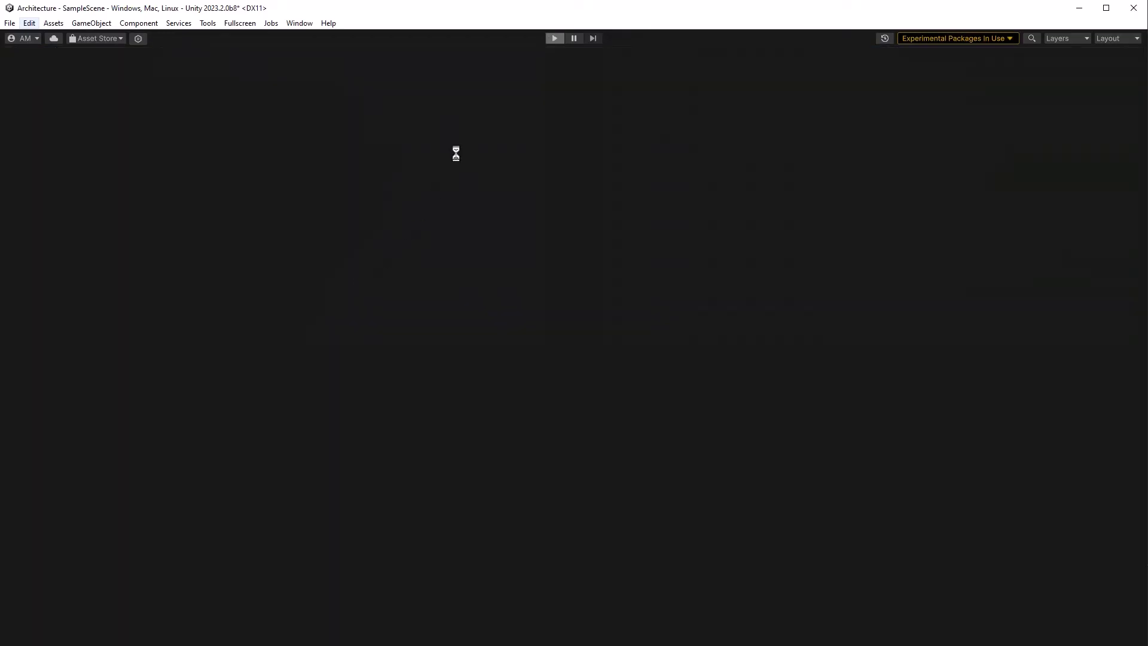
click(554, 38)
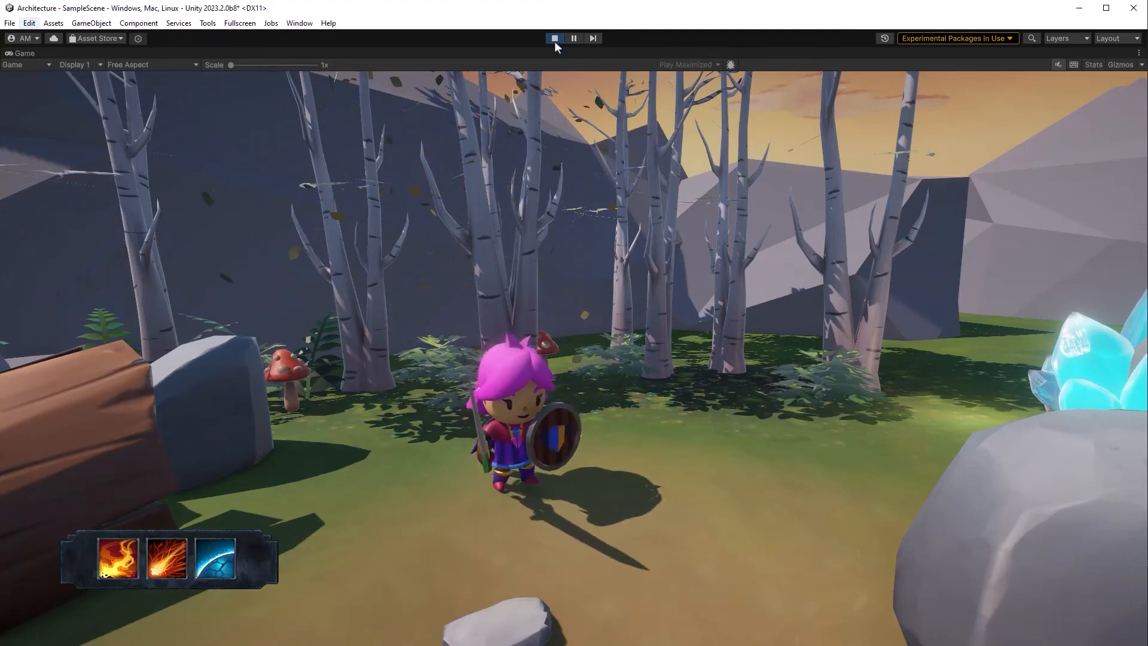
click(554, 38)
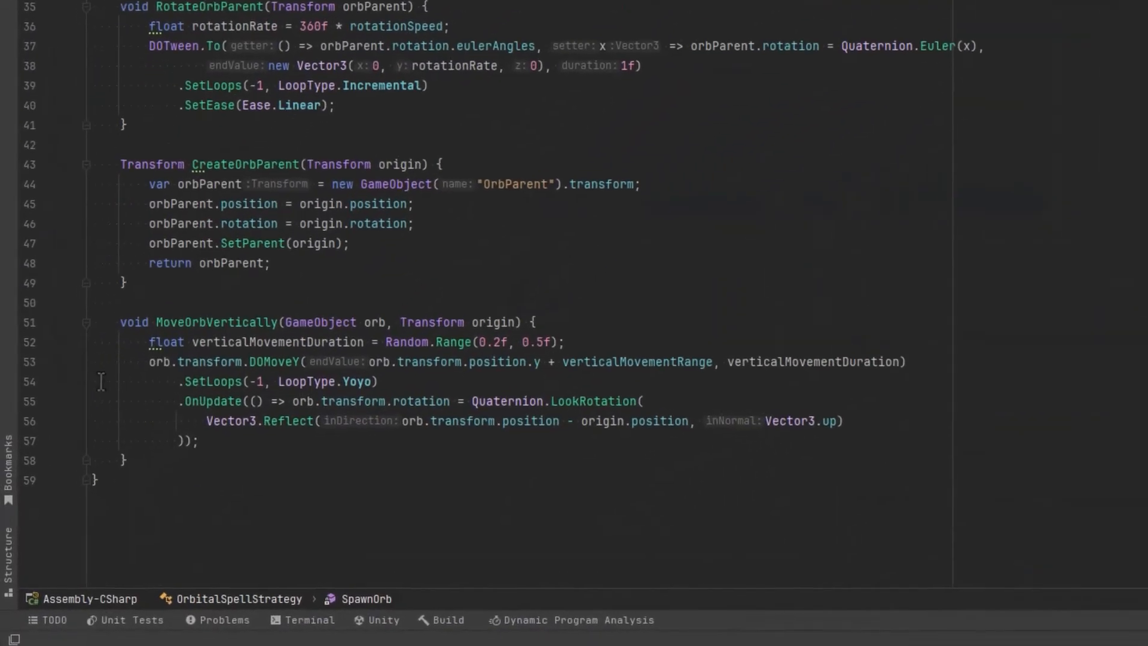
mouse_move(94, 393)
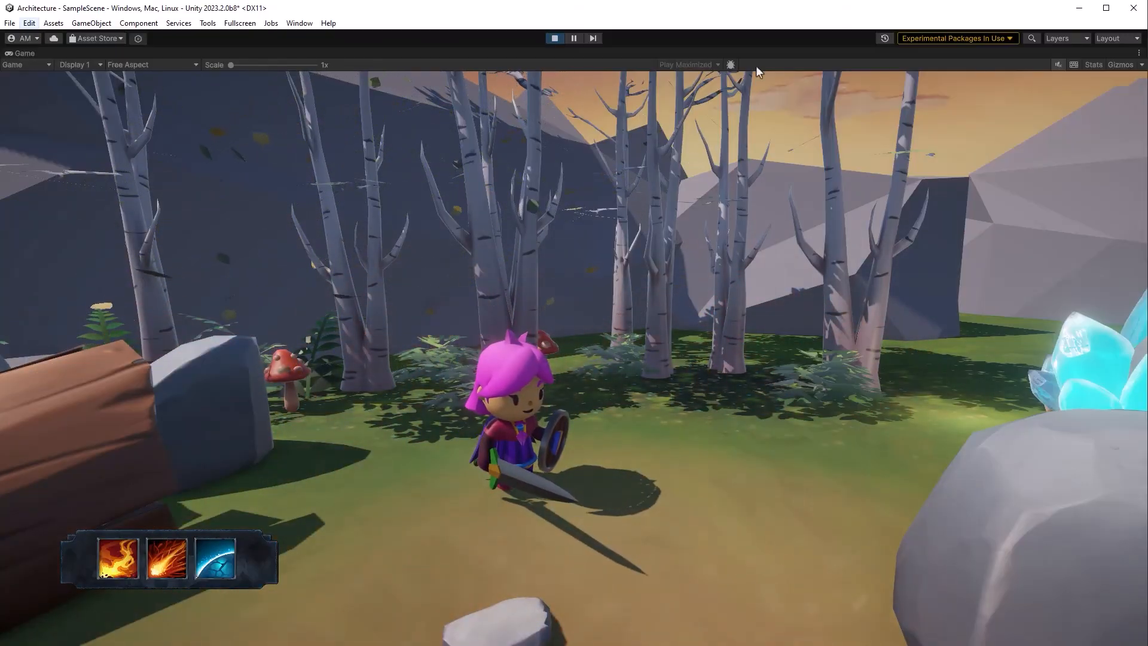
Stop play mode, set the Fire Orbs Spell Duration to 15, and replay the scene.
click(554, 38)
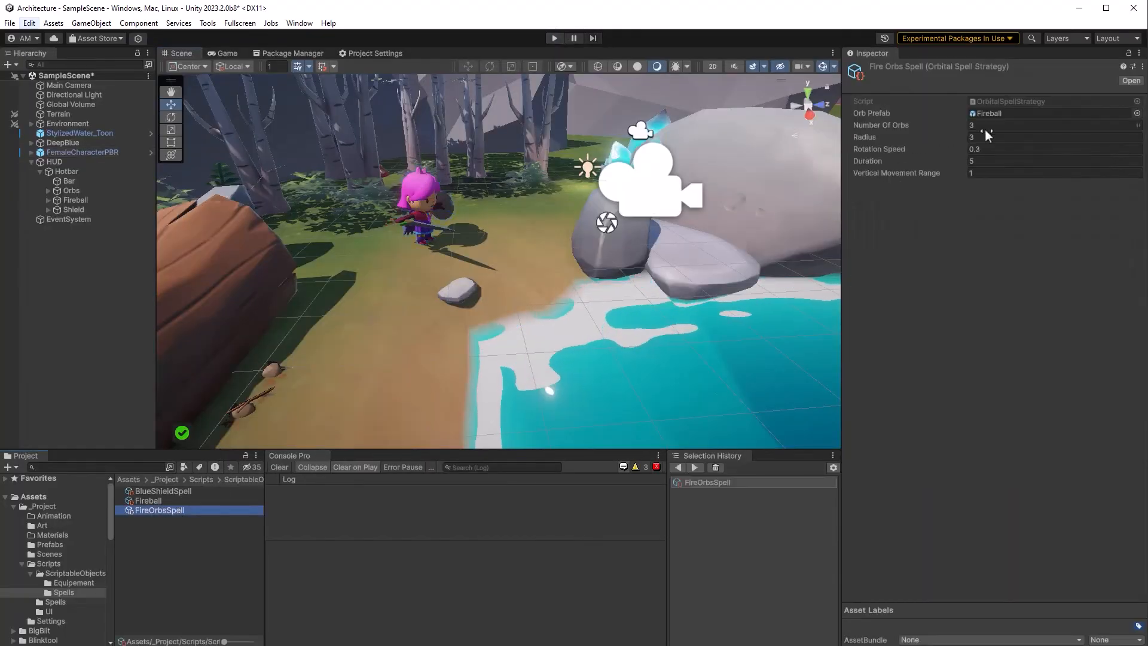
click(1054, 160)
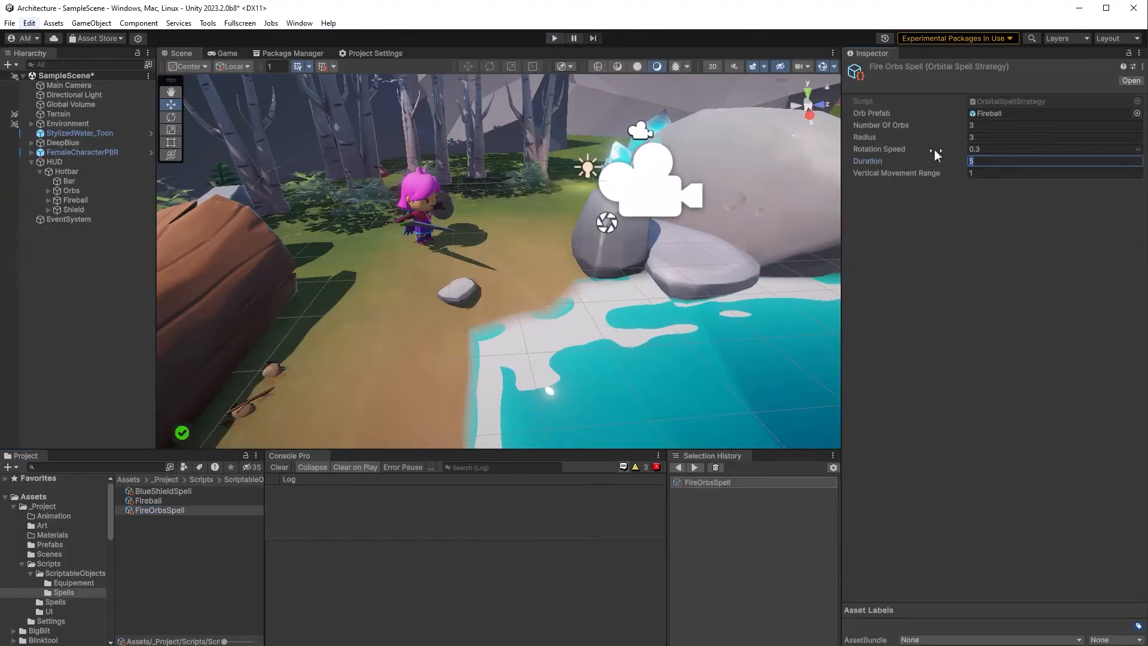
text(15)
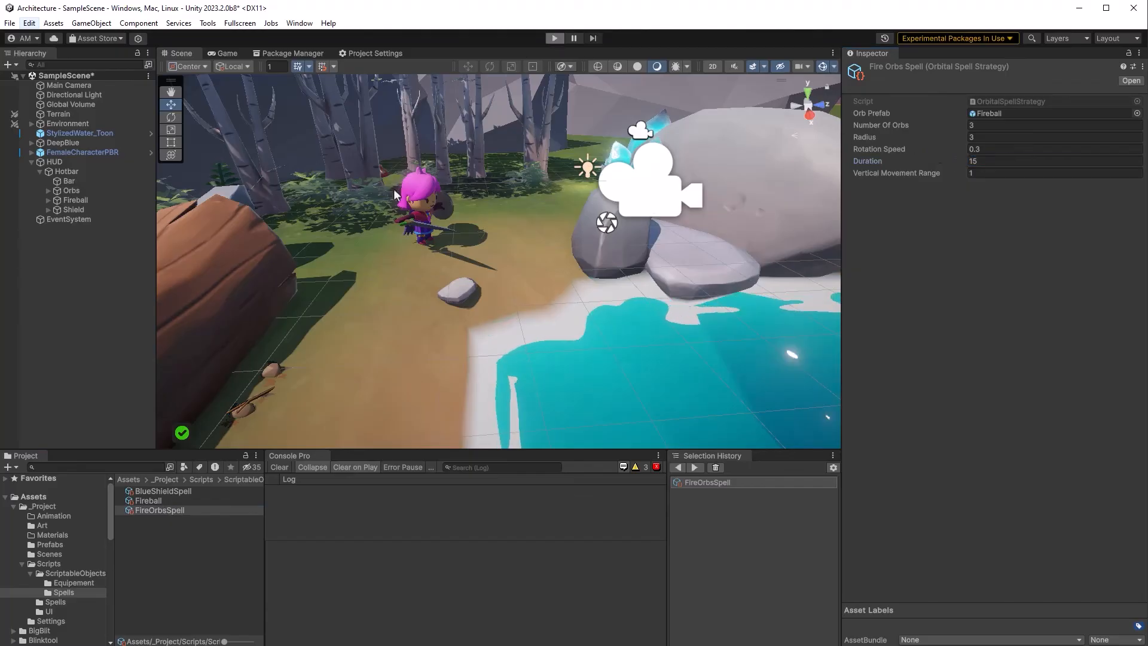
click(554, 38)
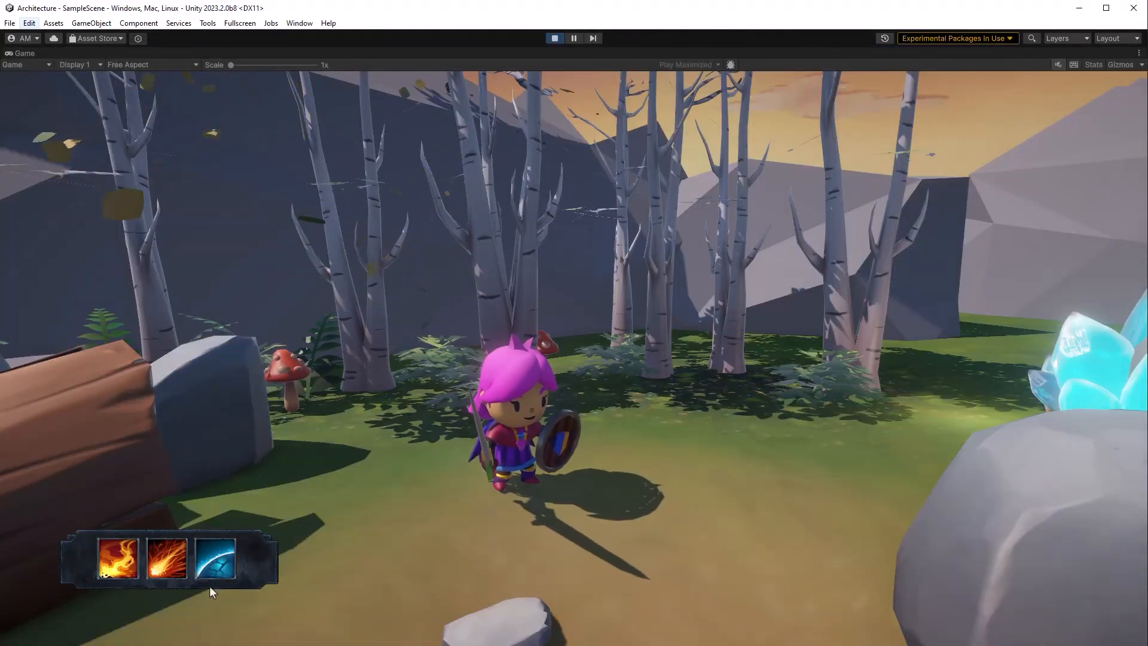